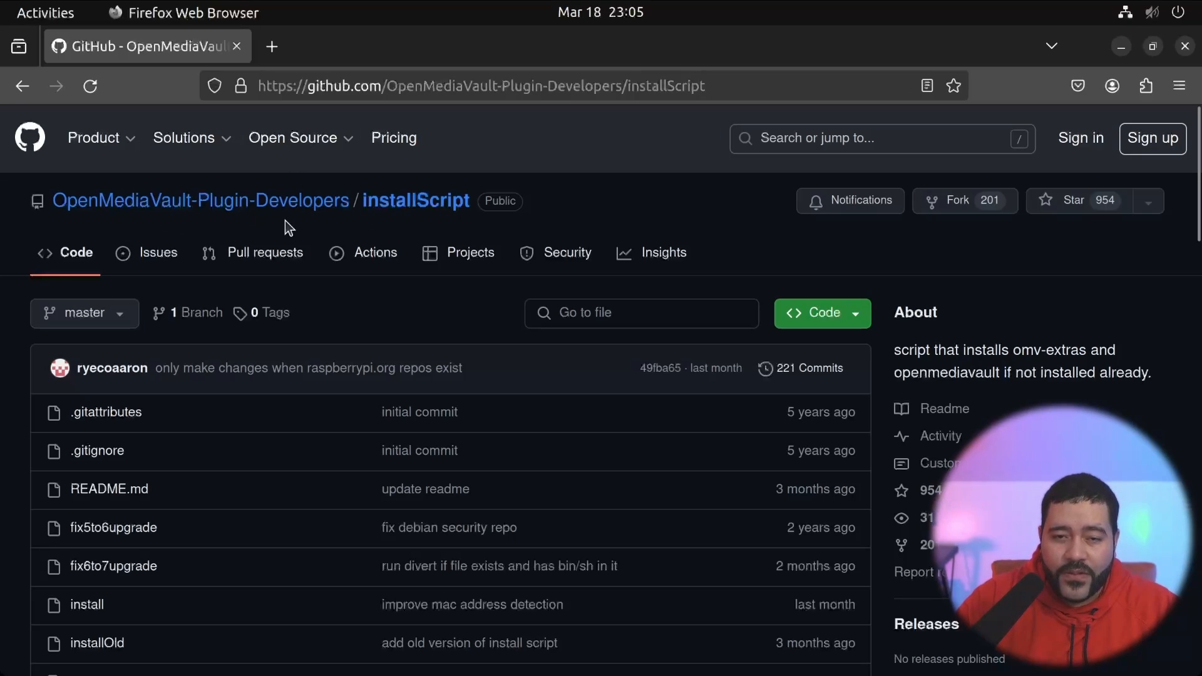
# Scroll the installScript README down to the Installation section's wget and curl commands.
pyautogui.scroll(-3)
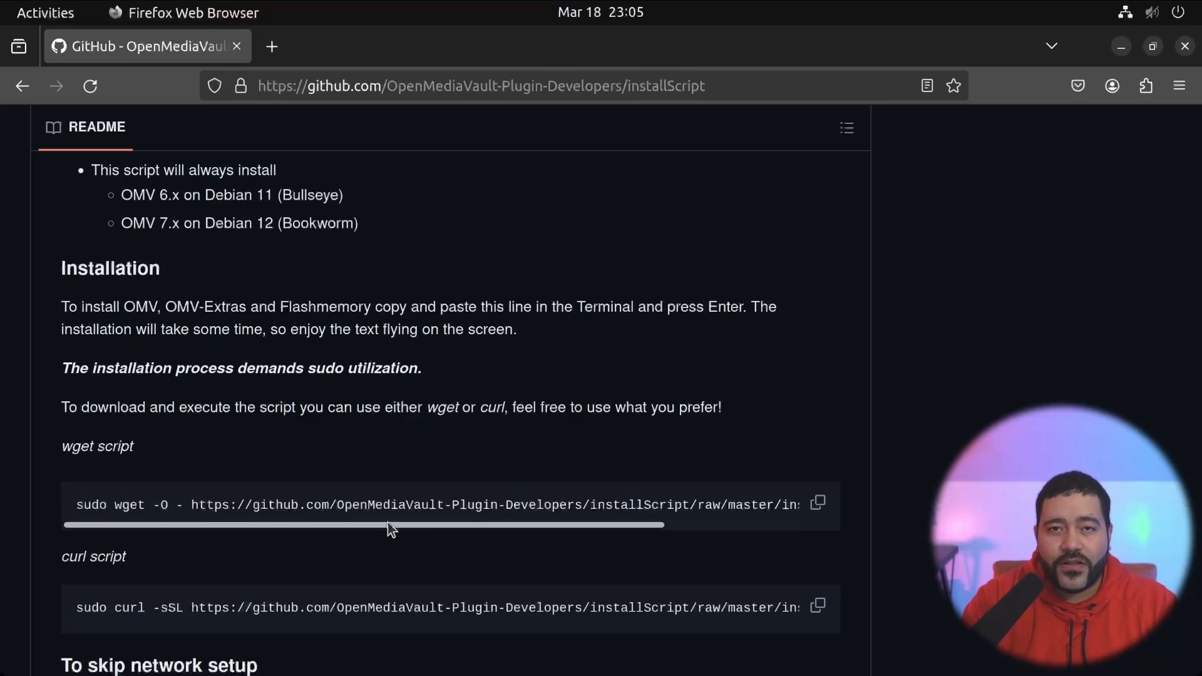
pyautogui.click(817, 504)
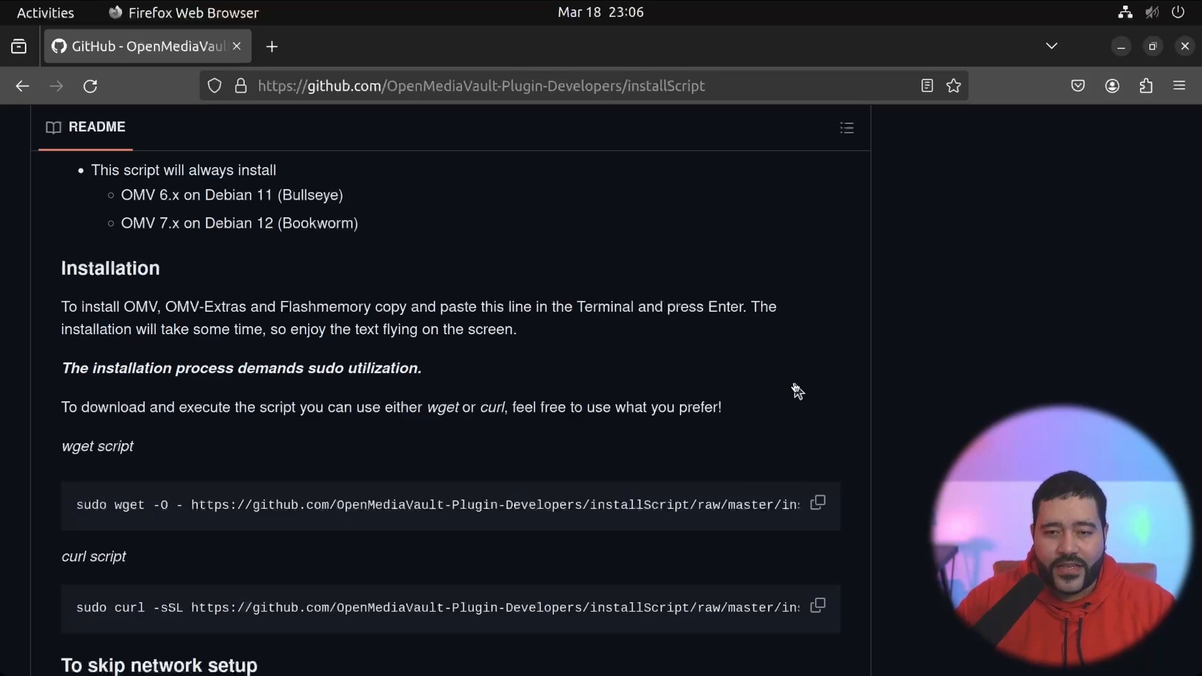
pyautogui.click(45, 13)
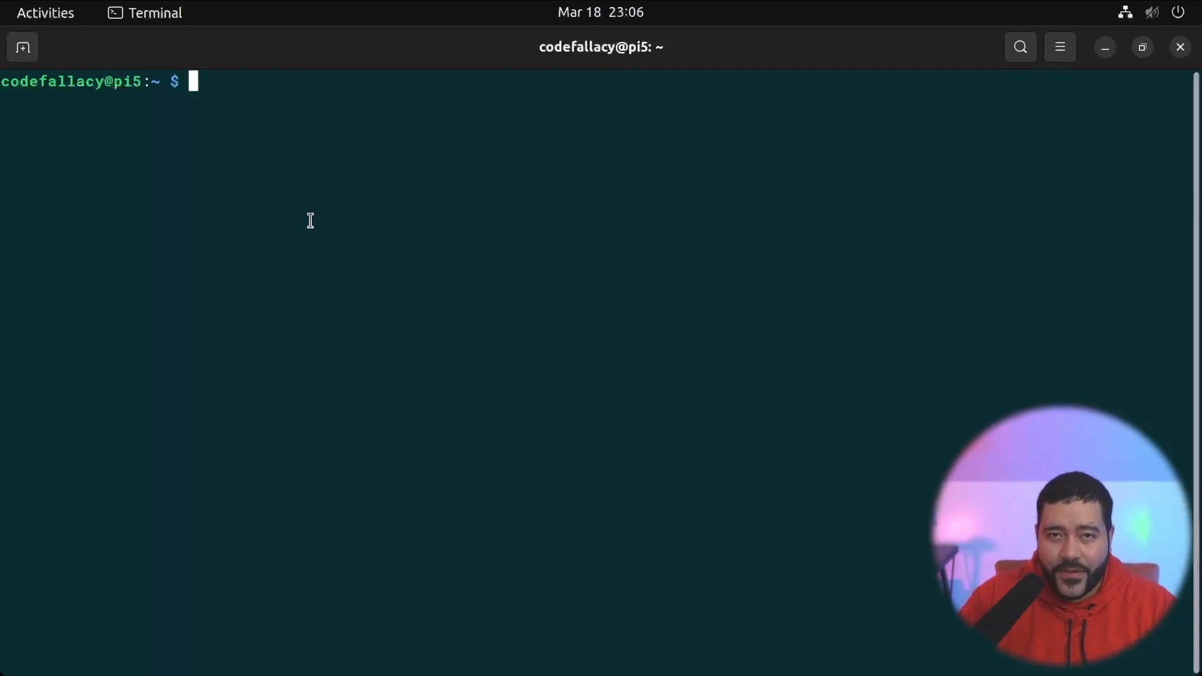
pyautogui.moveTo(300, 205)
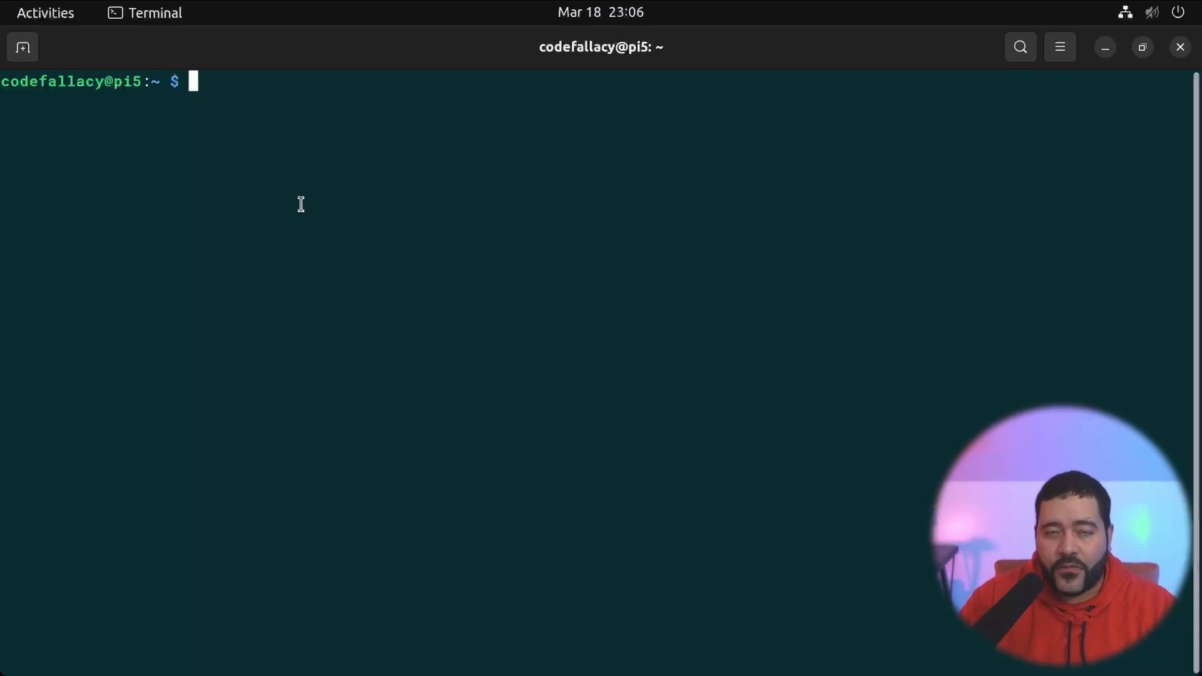
pyautogui.moveTo(287, 192)
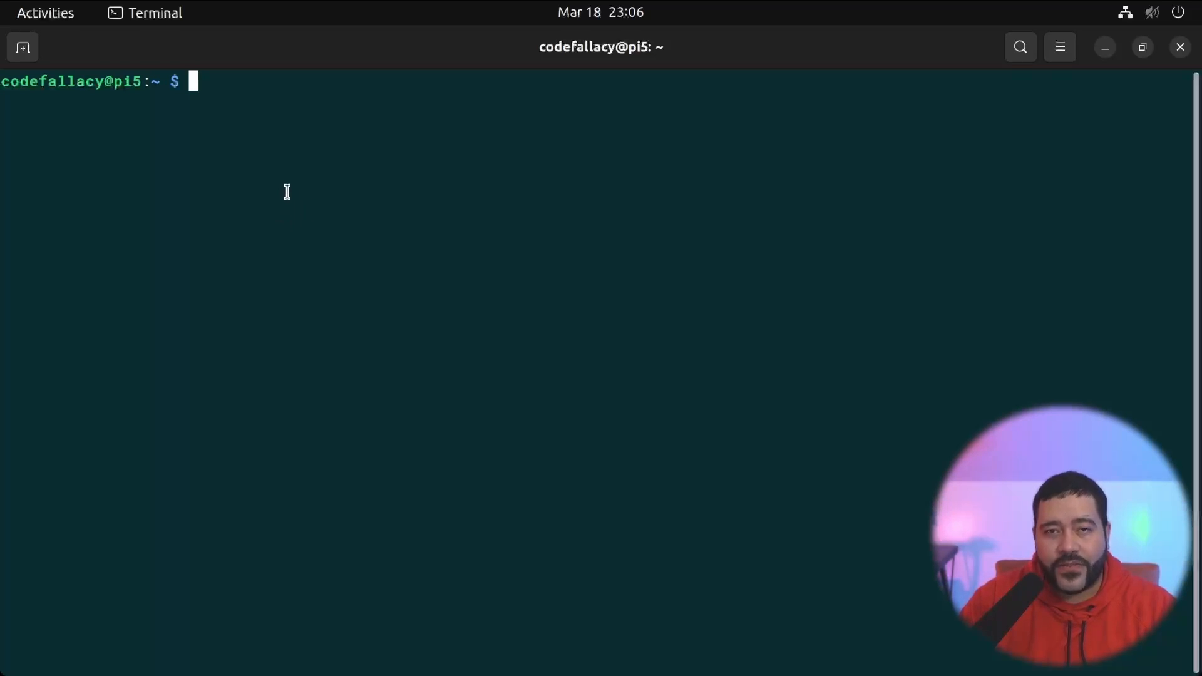
pyautogui.moveTo(316, 204)
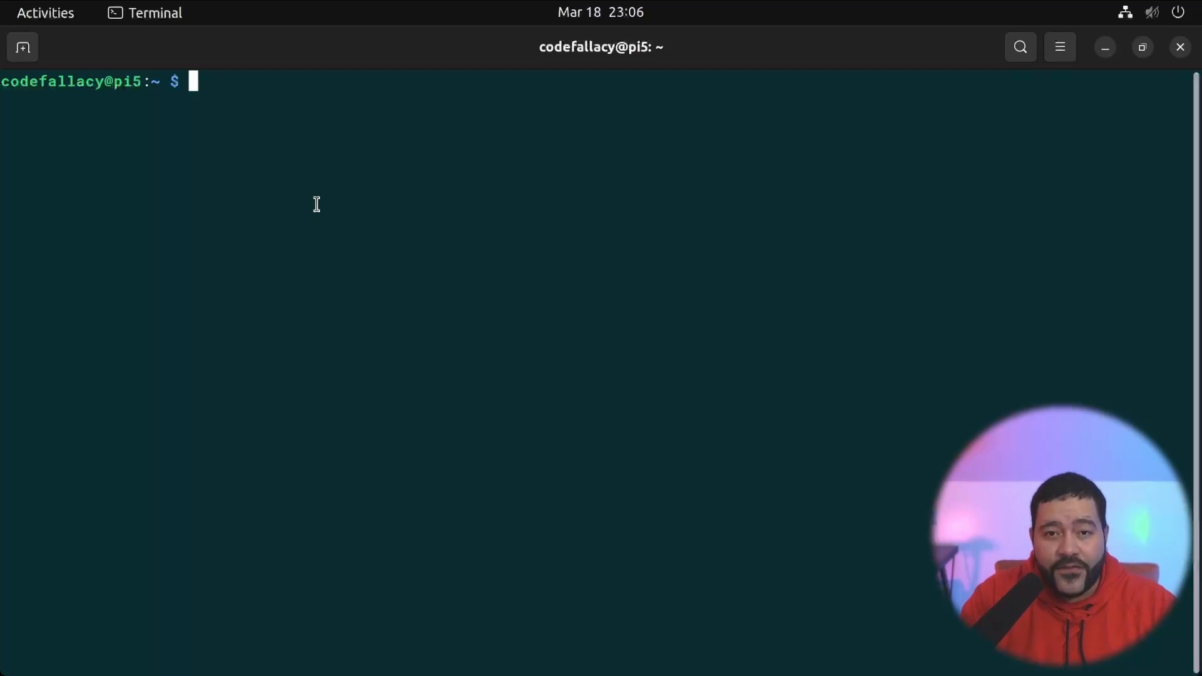
# Run 'sudo apt update' in the terminal.
pyautogui.write('up')
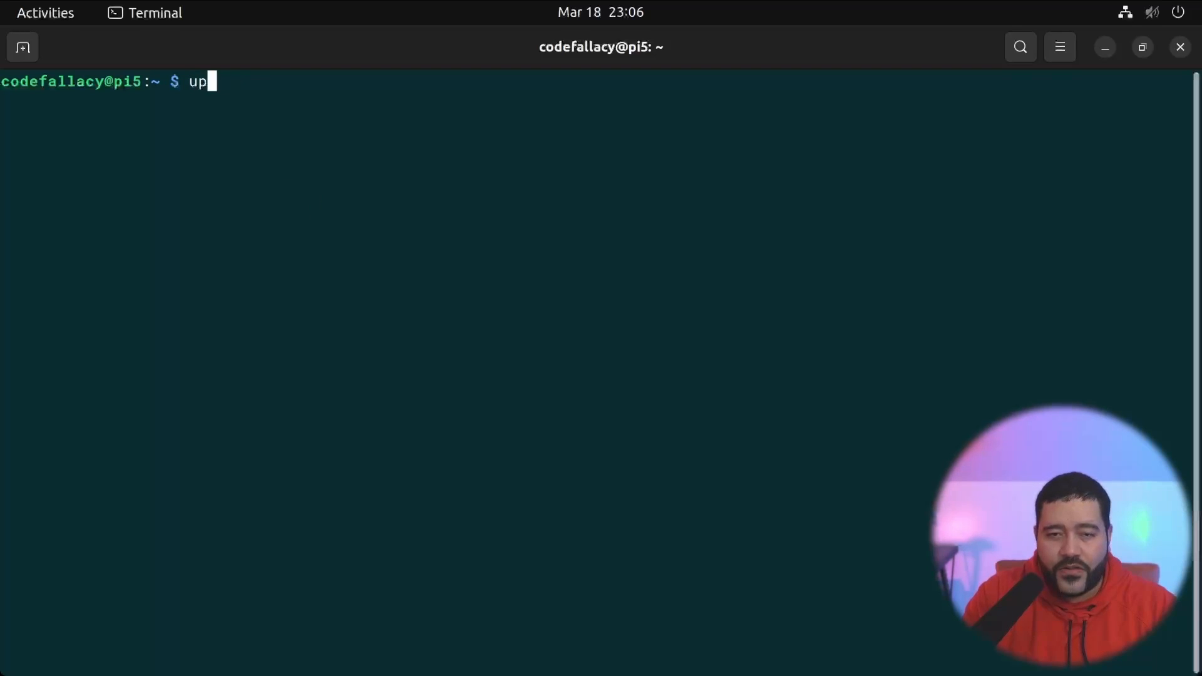
pyautogui.write('sudo apt update')
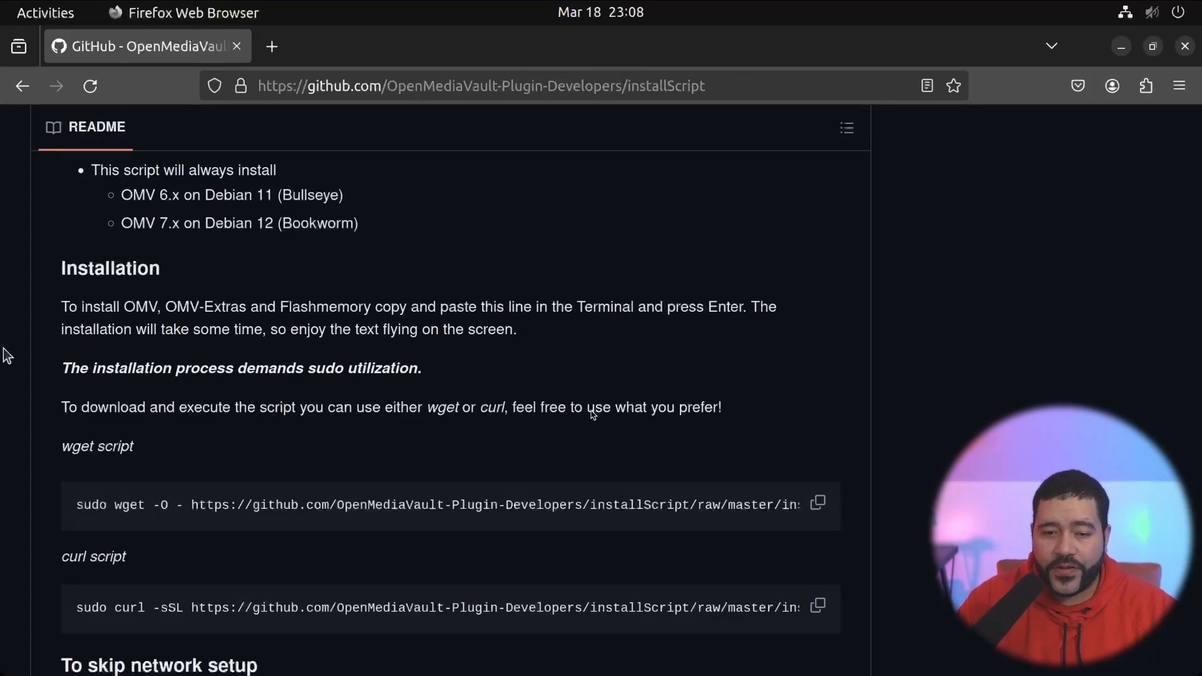
pyautogui.moveTo(150, 558)
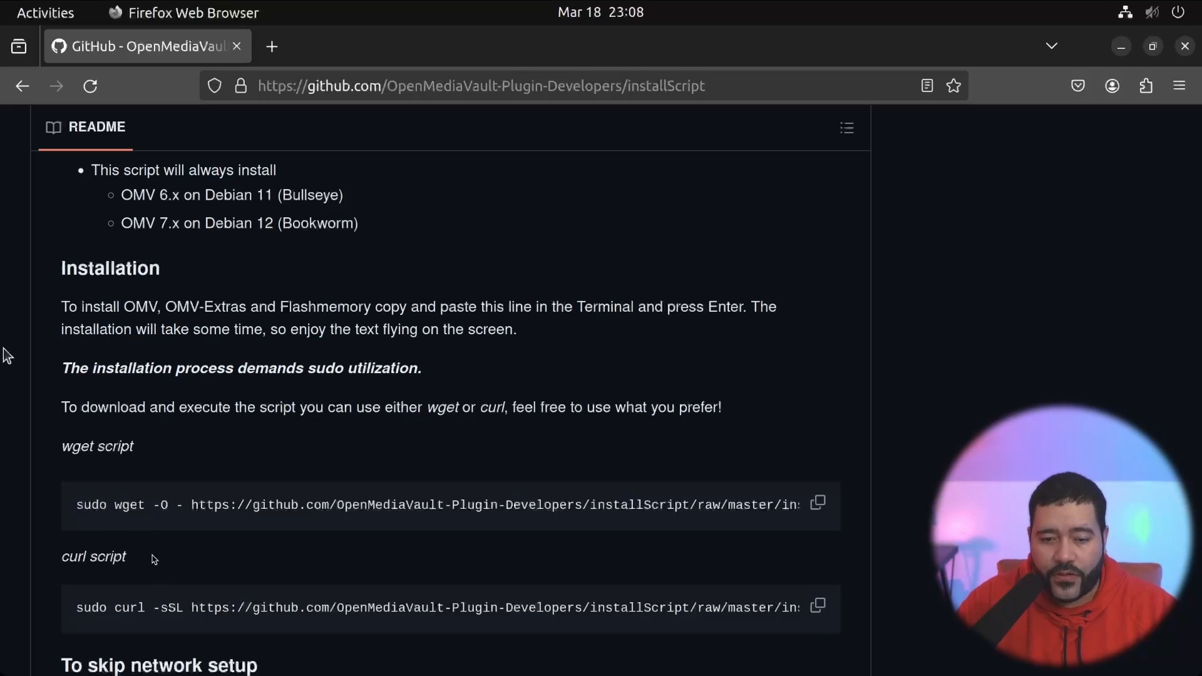
pyautogui.click(817, 505)
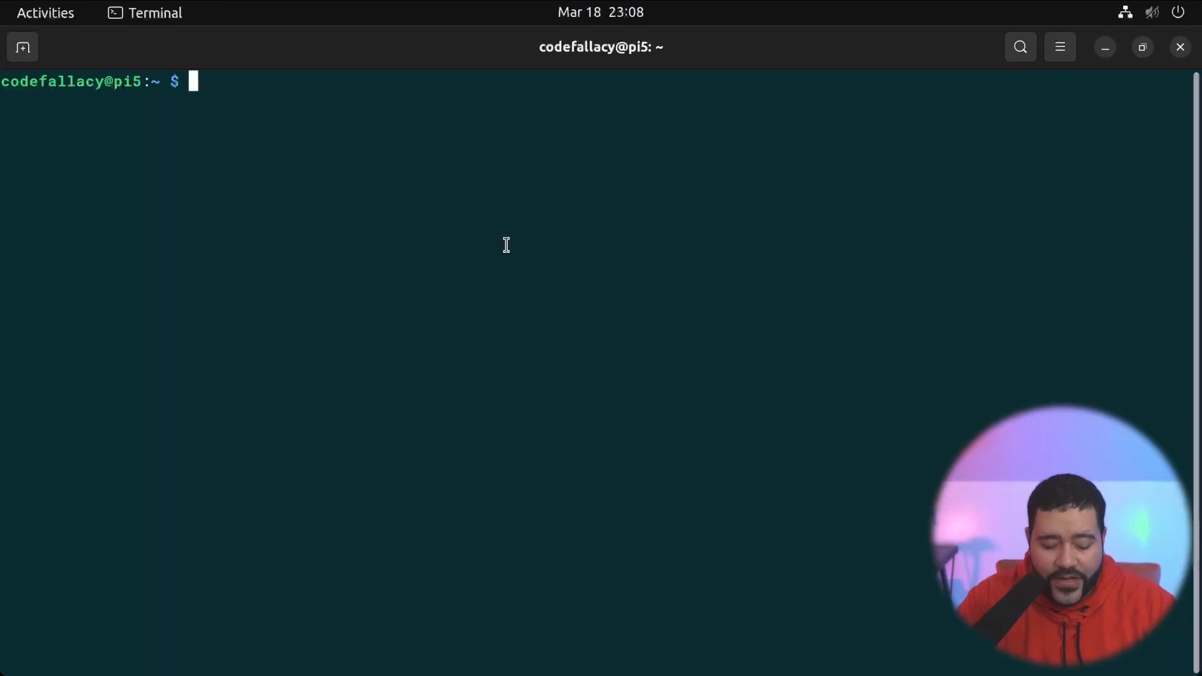
# Run neofetch to check the Pi model, then run the sudo wget installScript command.
pyautogui.write('neofetch')
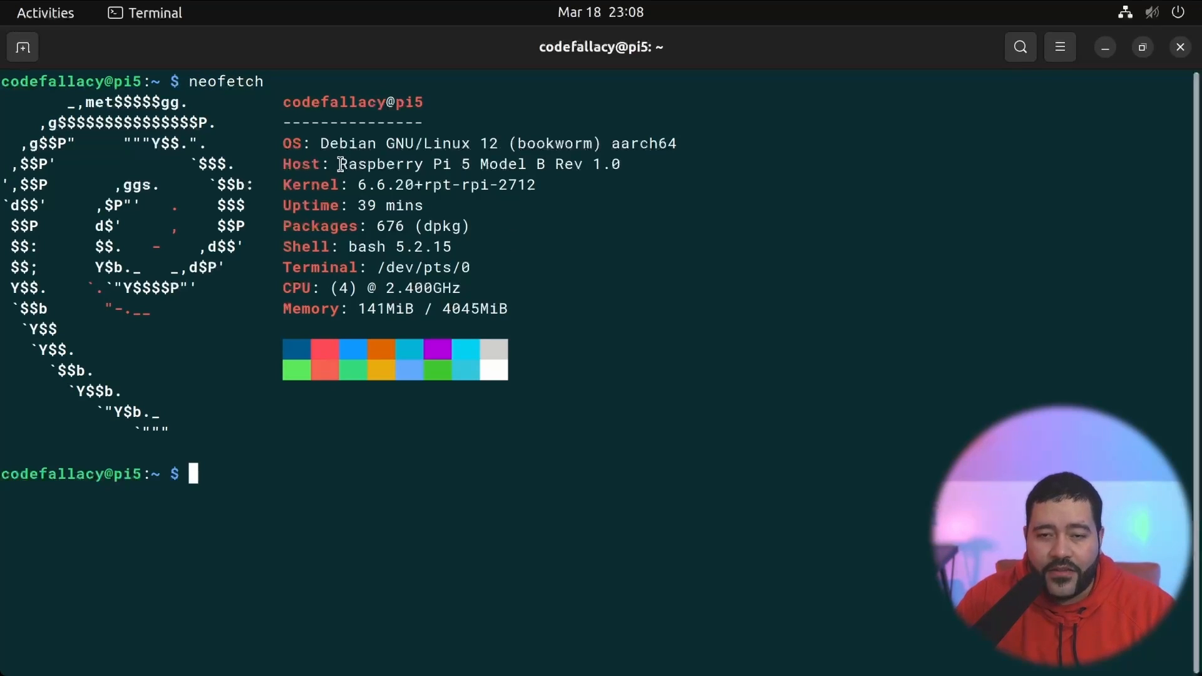
pyautogui.doubleClick(635, 143)
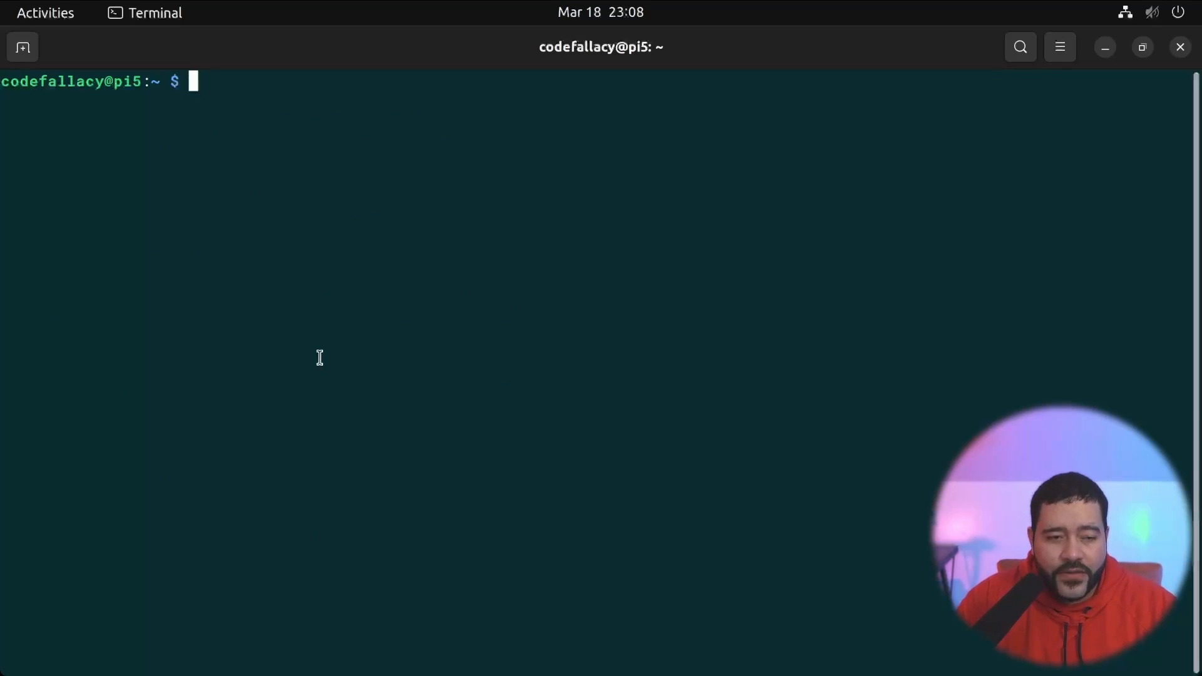
pyautogui.write('sudo wget -O - https://github.com/OpenMediaVault-Plugin-Developers/installScript/raw/master/install | sudo bash')
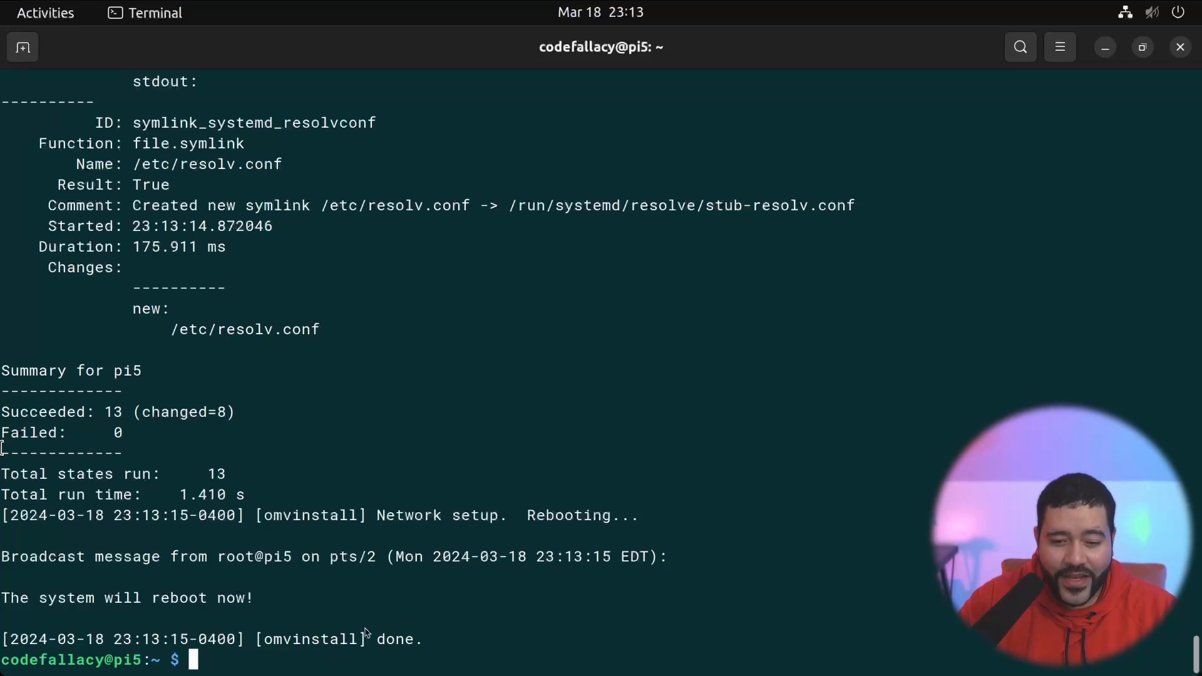
pyautogui.moveTo(243, 600)
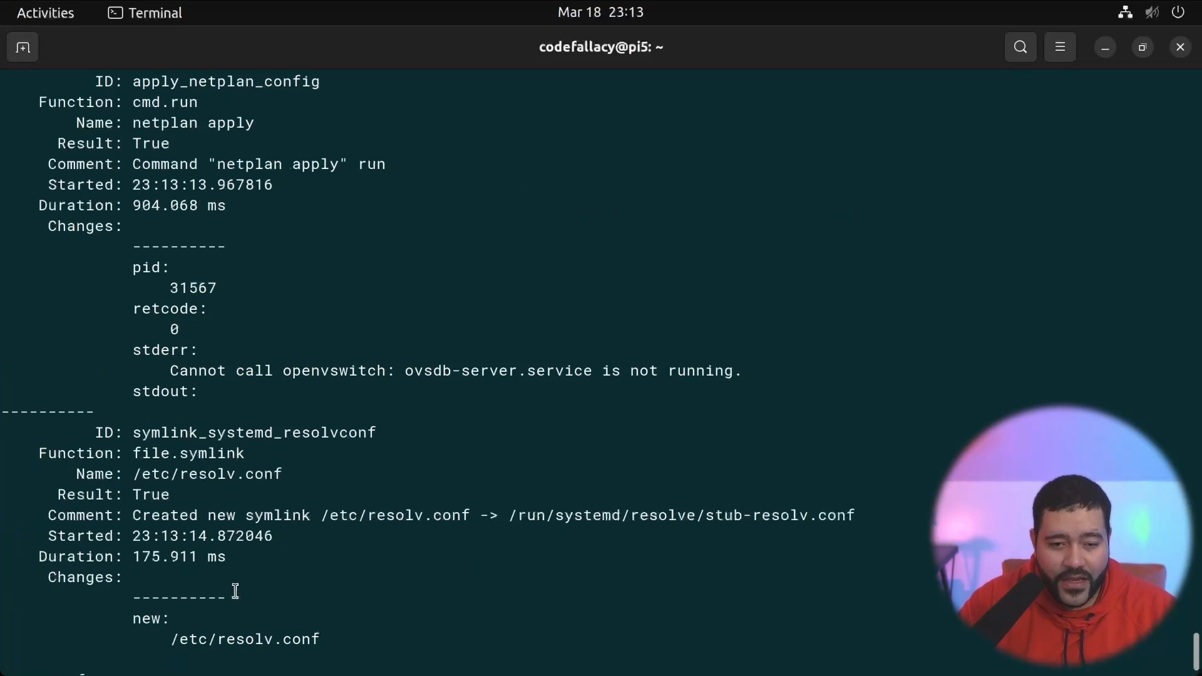
# Scroll through the install output and copy the Pi's IP address 192.168.50.217.
pyautogui.scroll(-3)
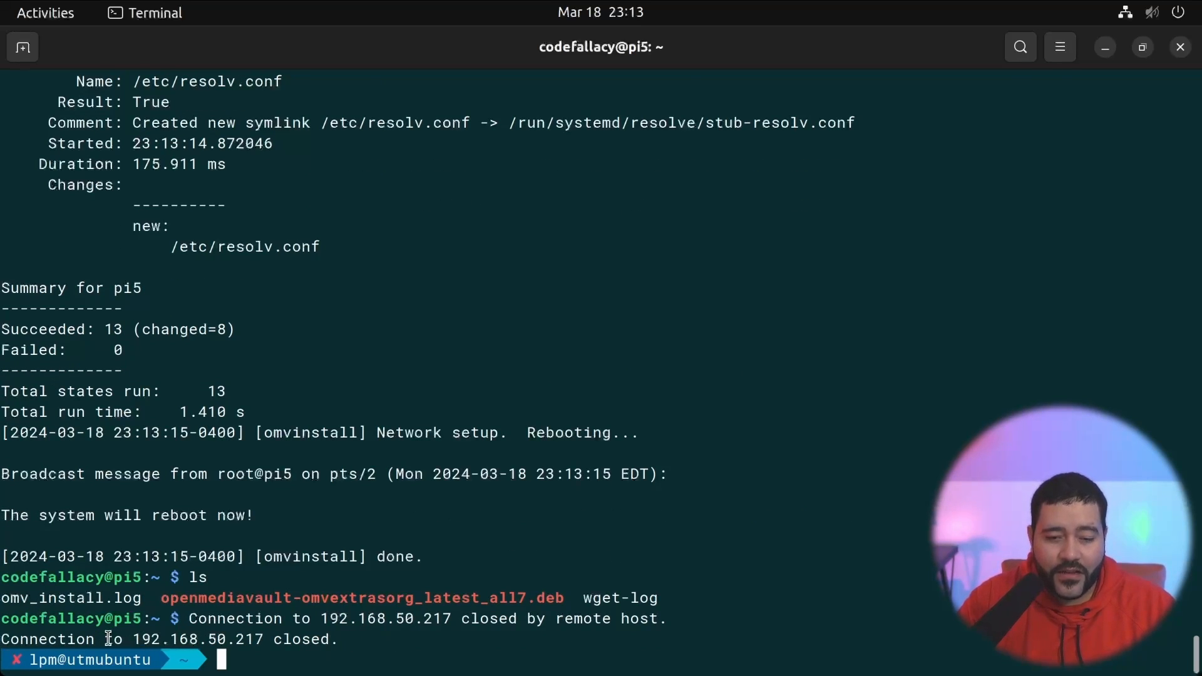
pyautogui.doubleClick(195, 639)
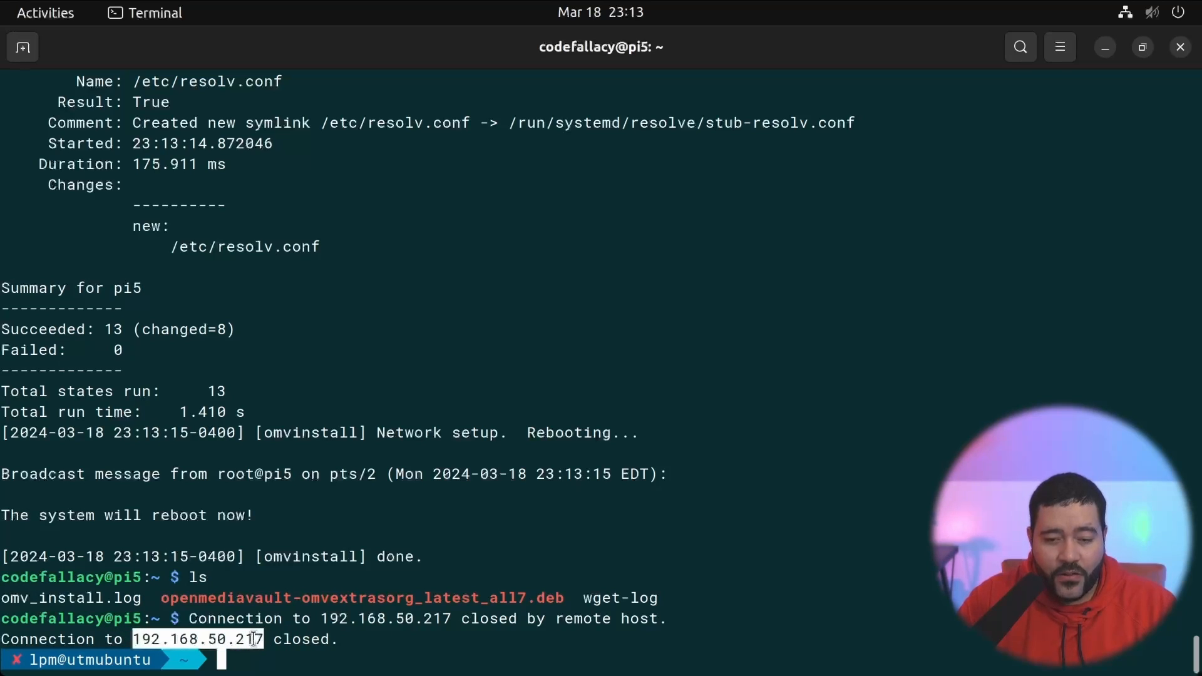
pyautogui.rightClick(252, 642)
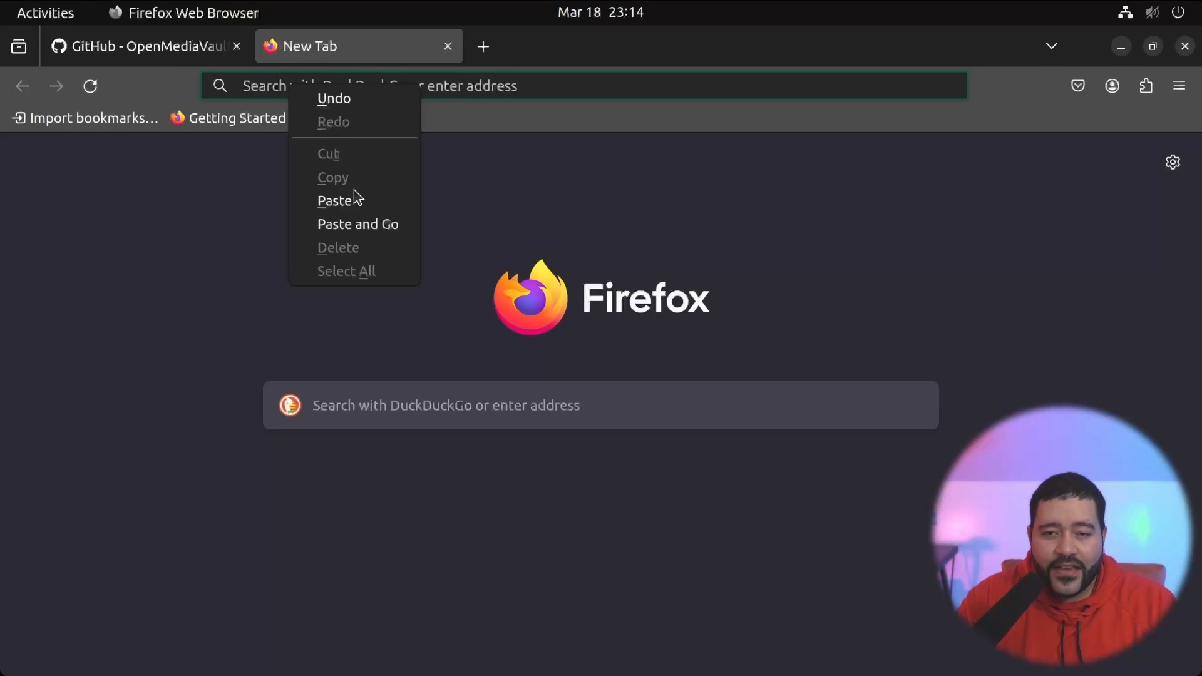
# Paste 192.168.50.217 into a new tab's address bar and focus the login User name field.
pyautogui.click(334, 200)
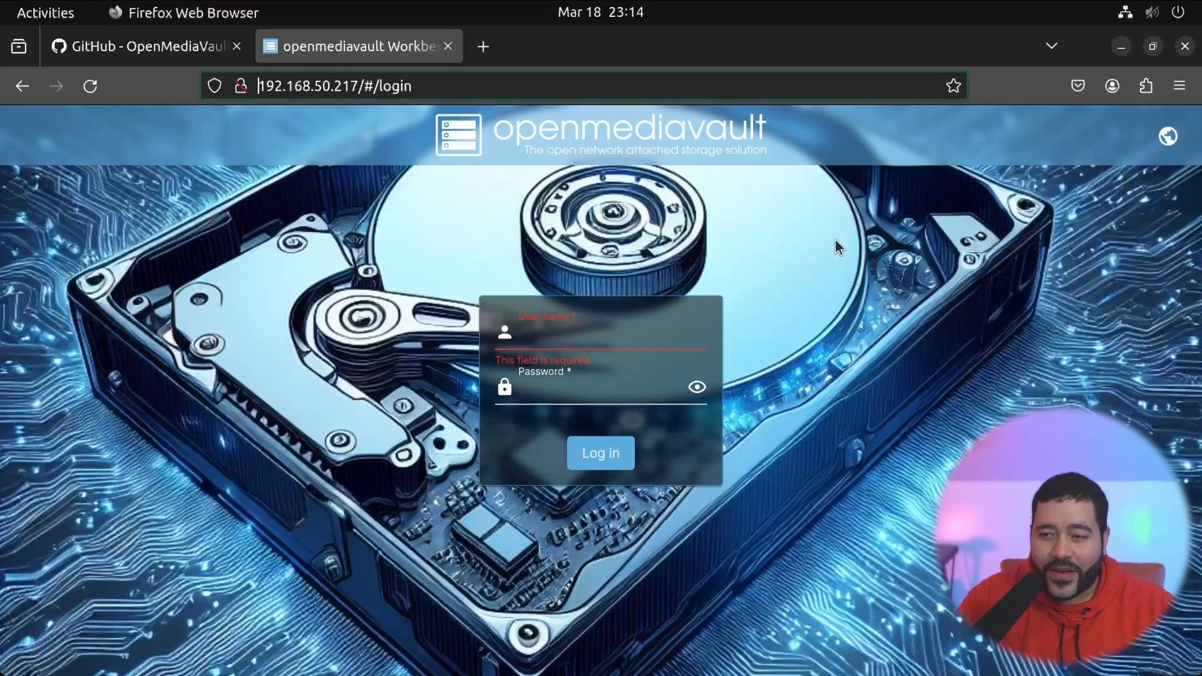
pyautogui.moveTo(727, 232)
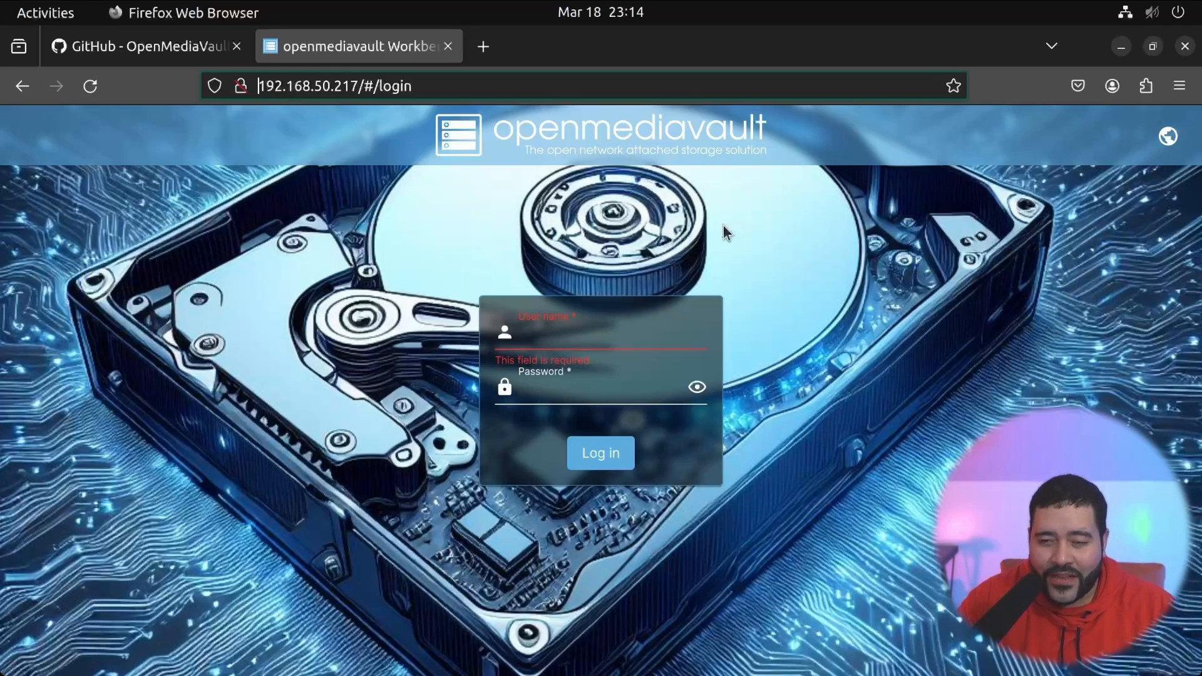
pyautogui.moveTo(276, 406)
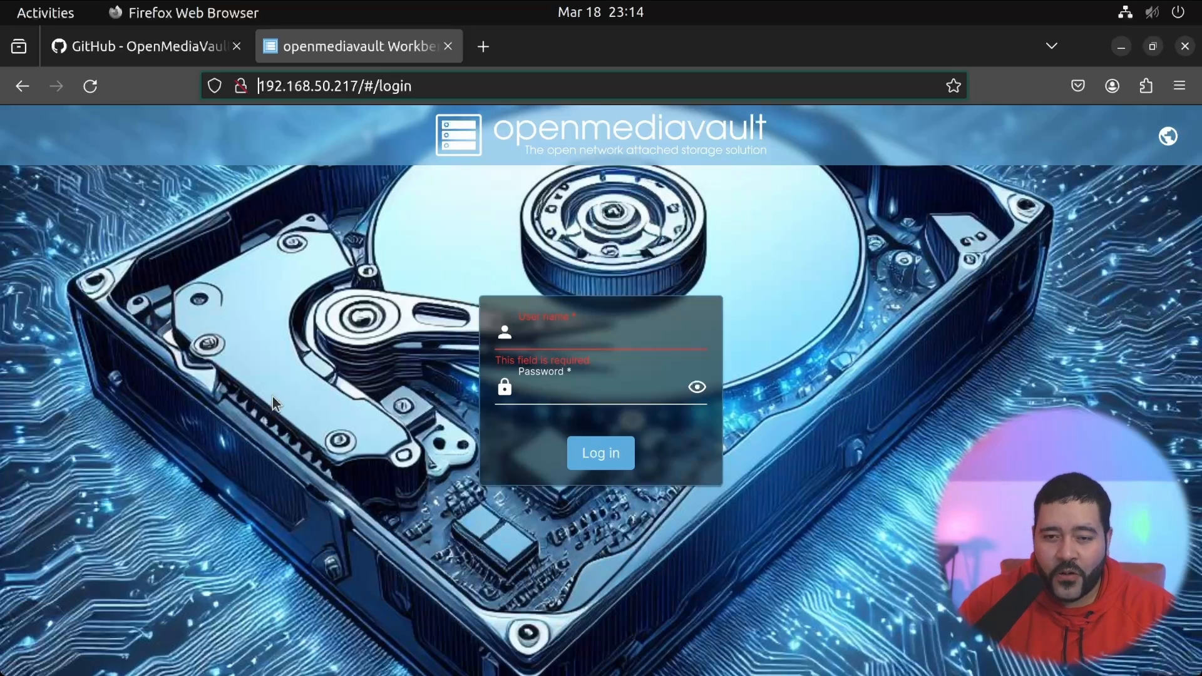
pyautogui.click(563, 335)
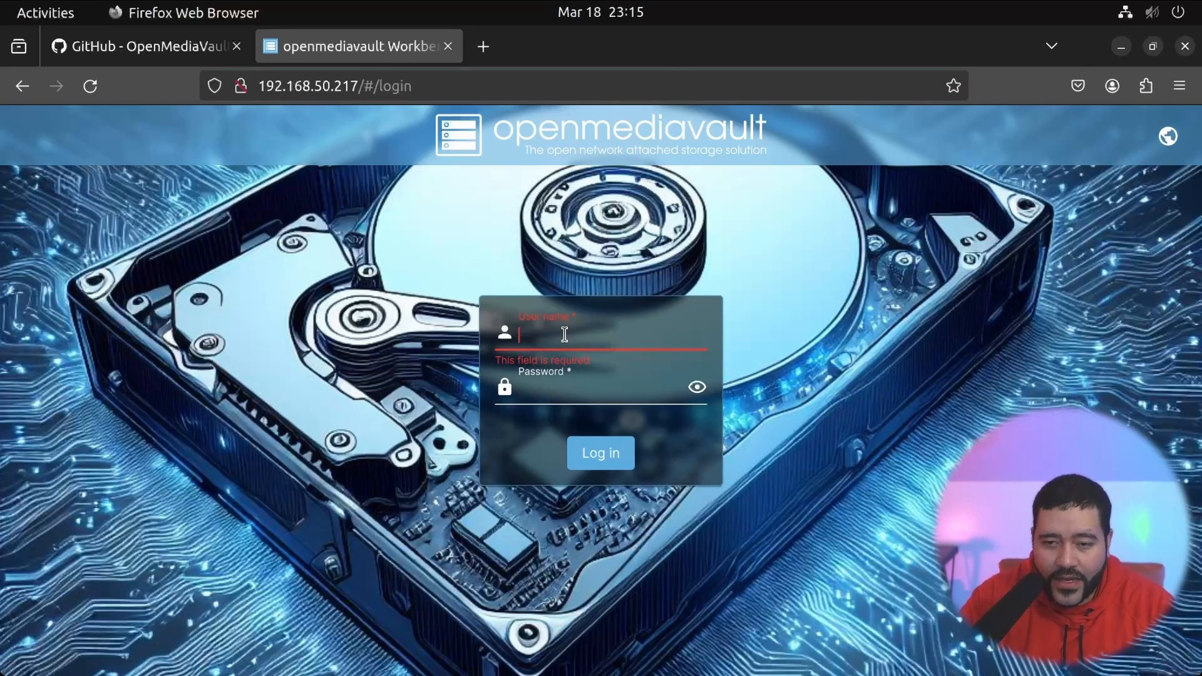
# Log in as admin, then set and save a new admin password via Change Password.
pyautogui.write('admin')
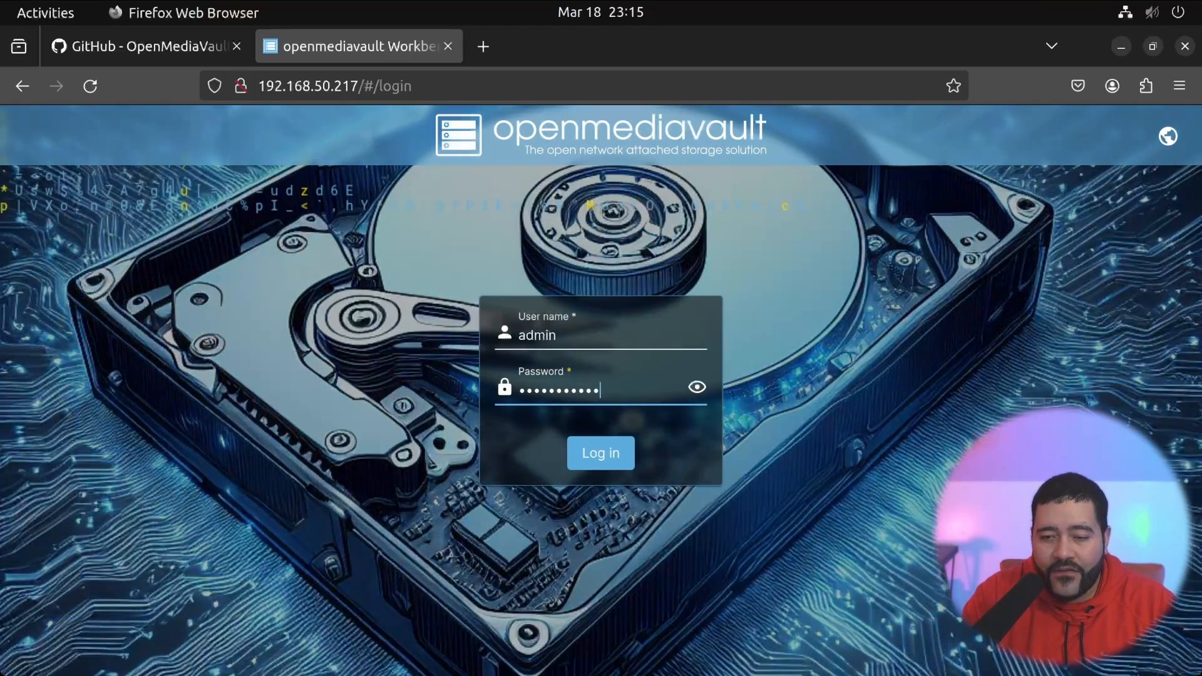
pyautogui.click(600, 452)
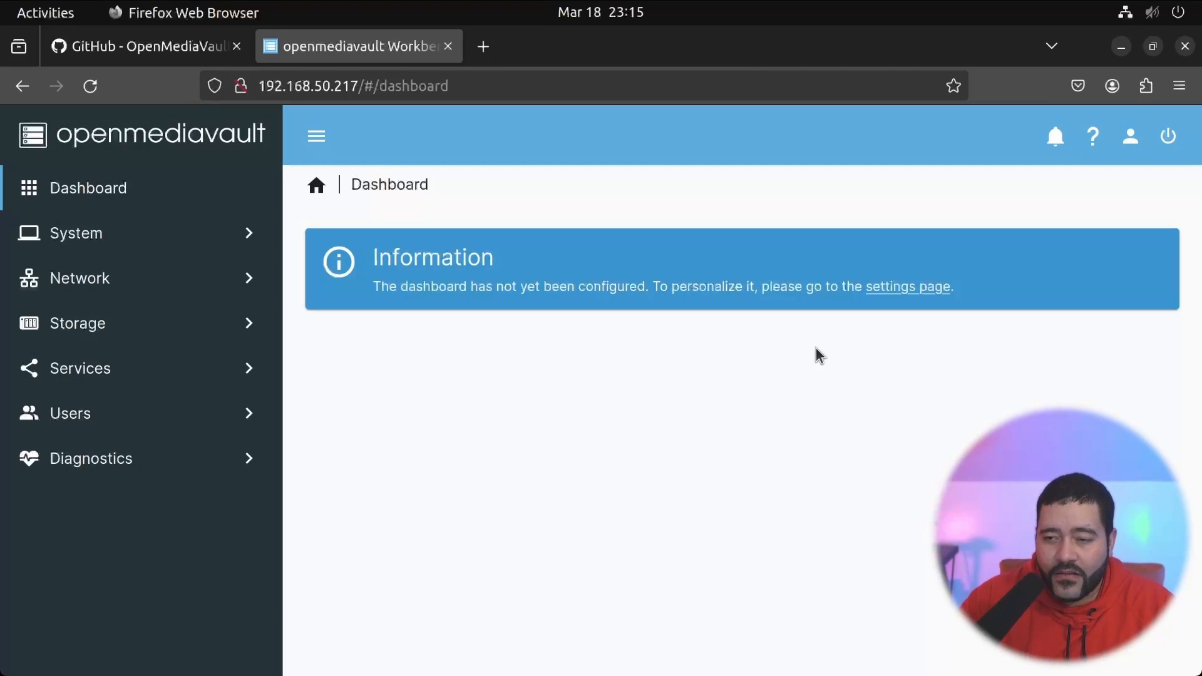
pyautogui.click(1129, 137)
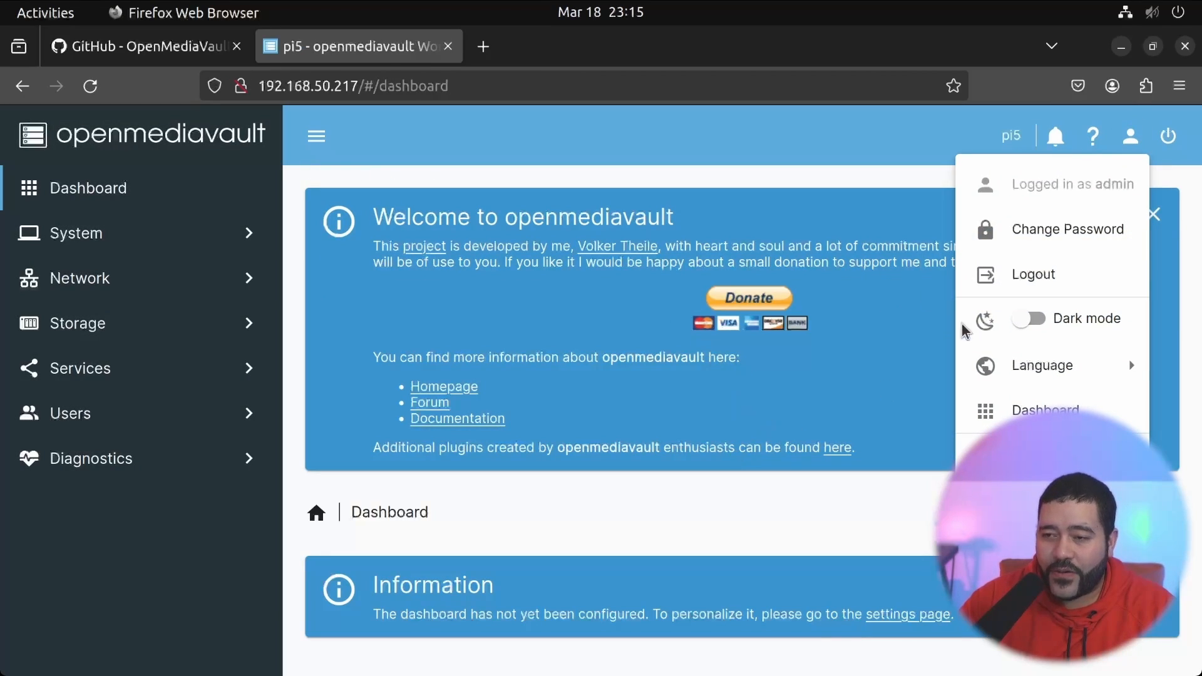
pyautogui.click(1068, 229)
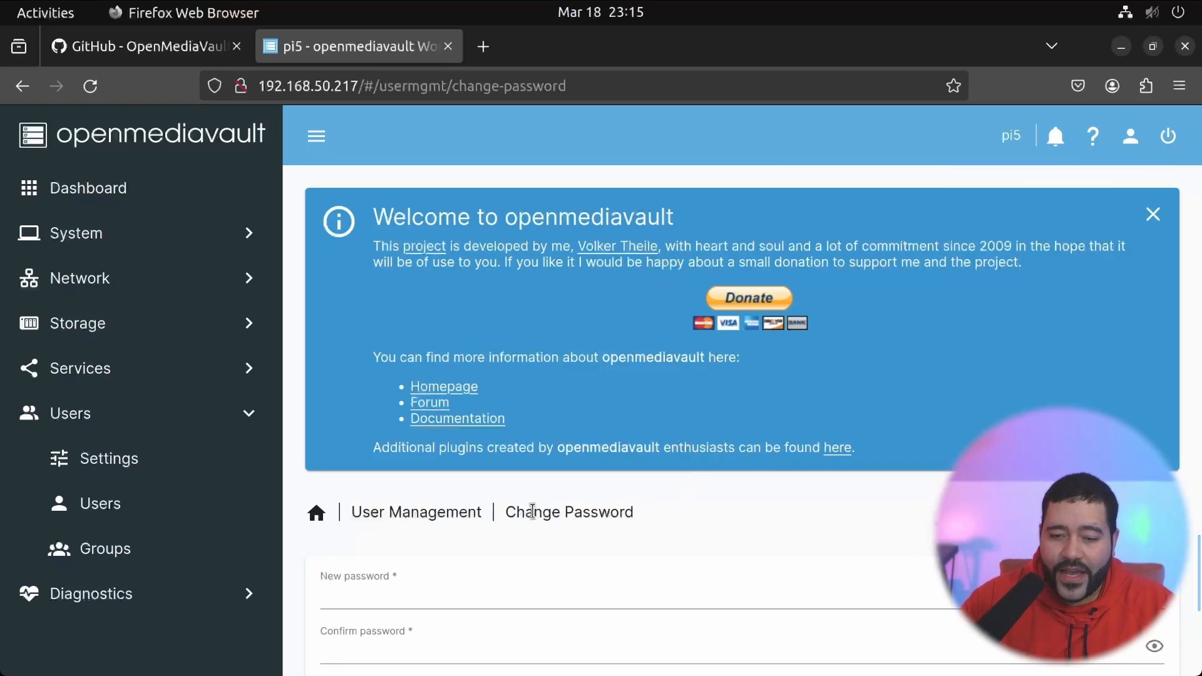
pyautogui.click(1151, 214)
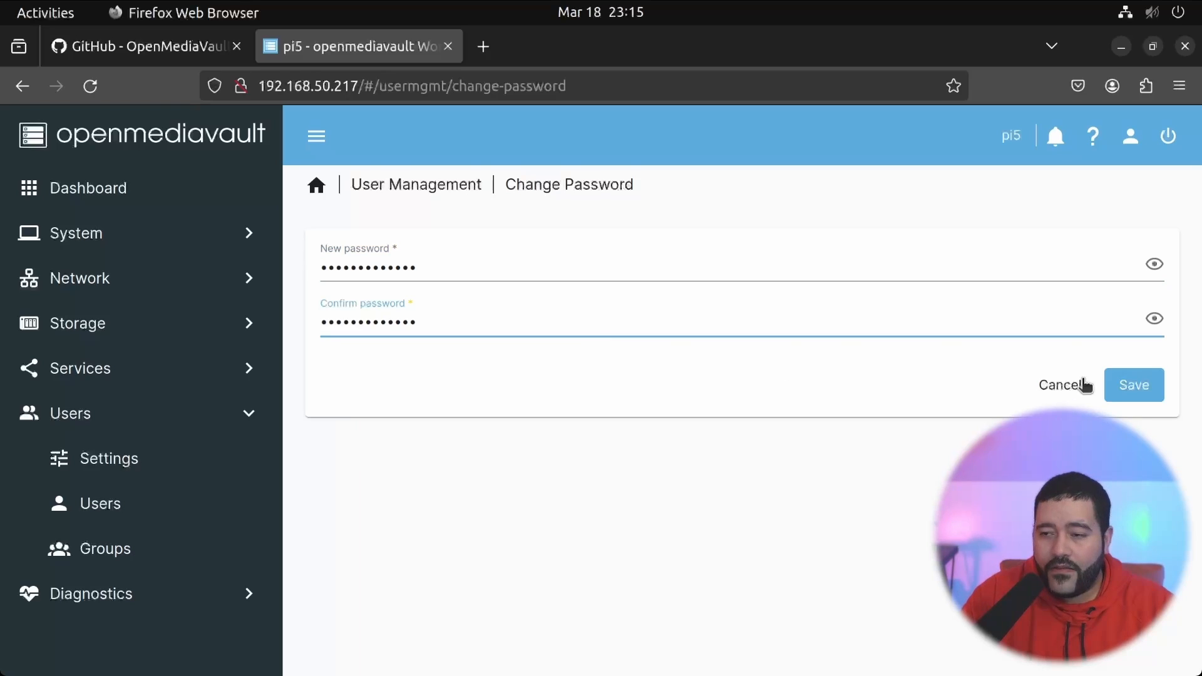
pyautogui.click(1133, 384)
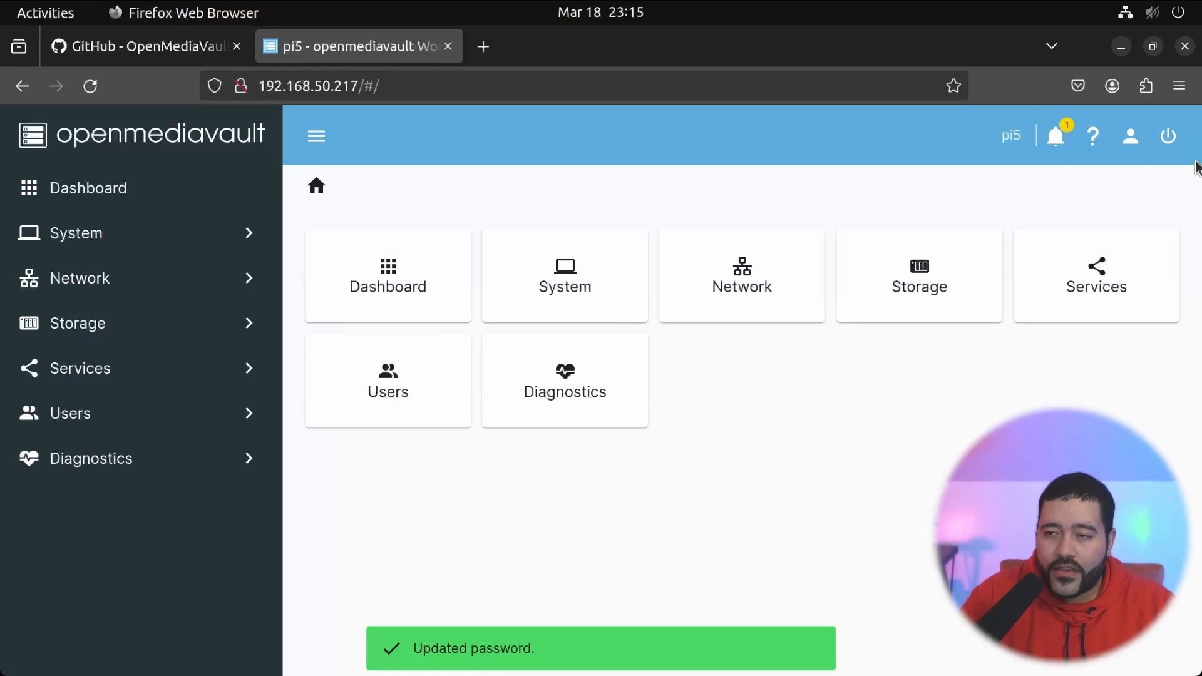
pyautogui.click(1056, 136)
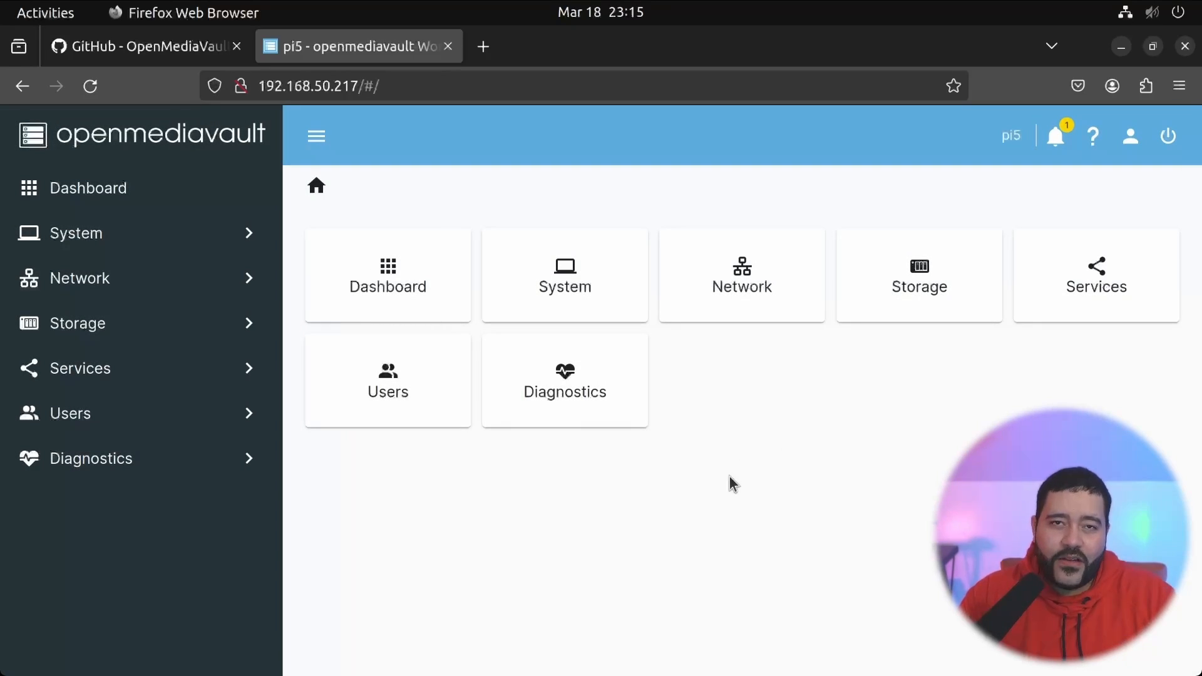
pyautogui.moveTo(622, 597)
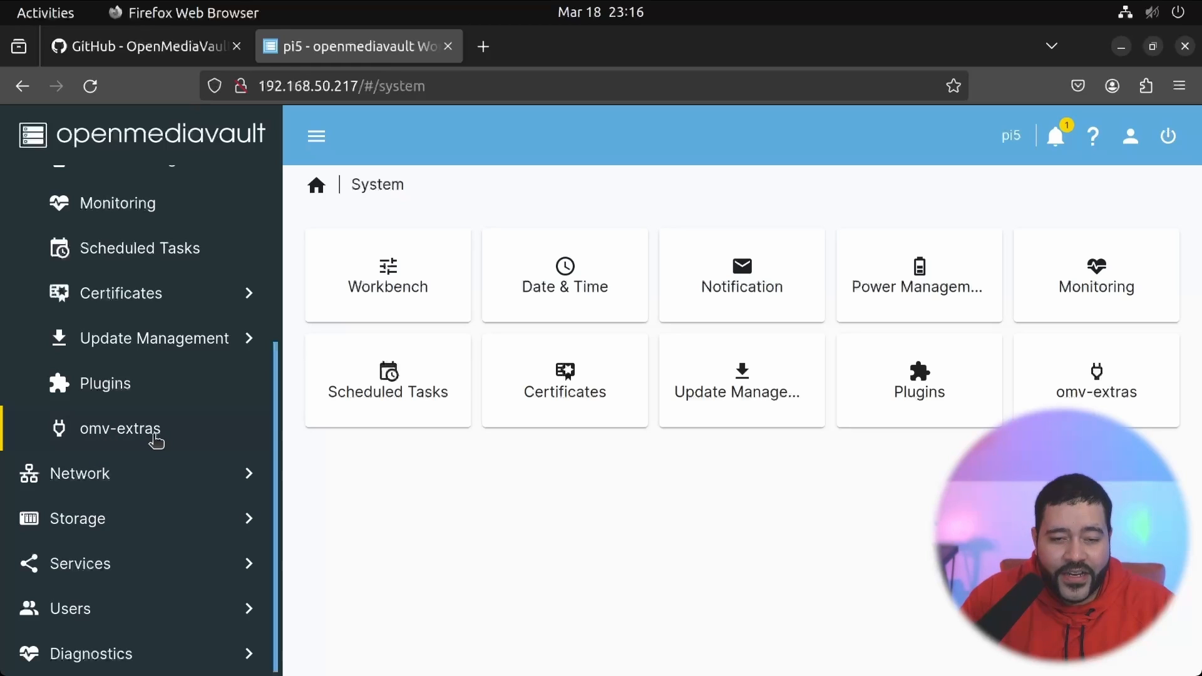
# Tick the Docker repo option under System > omv-extras and save.
pyautogui.click(120, 428)
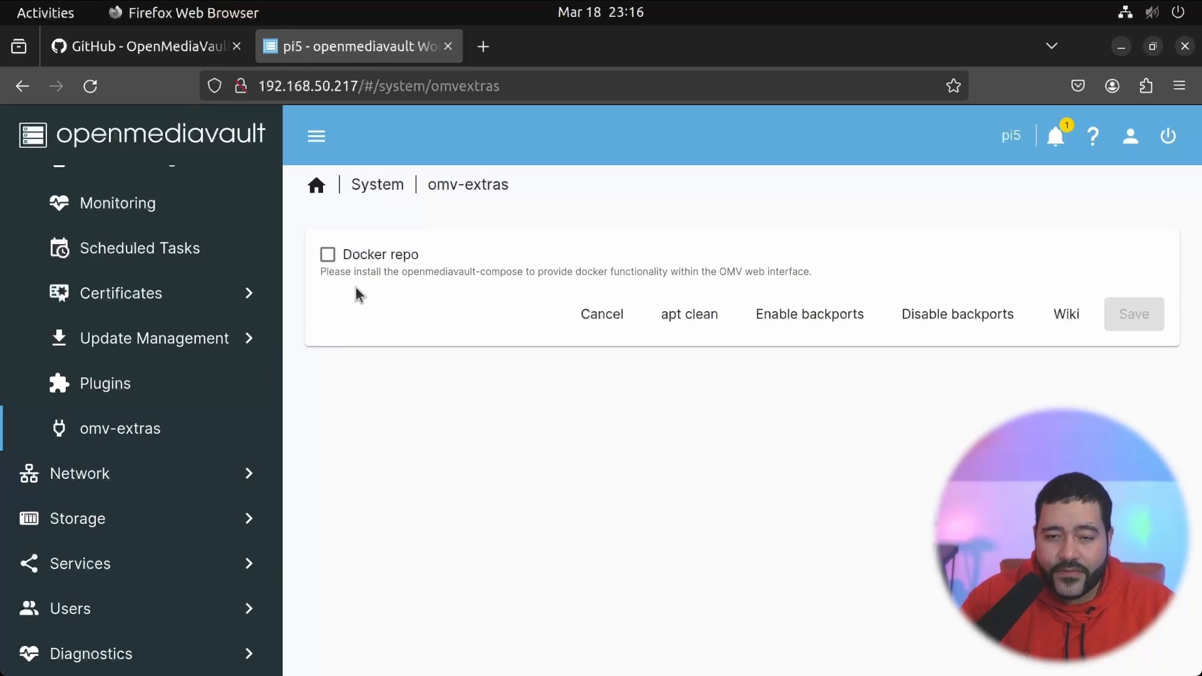
pyautogui.click(327, 254)
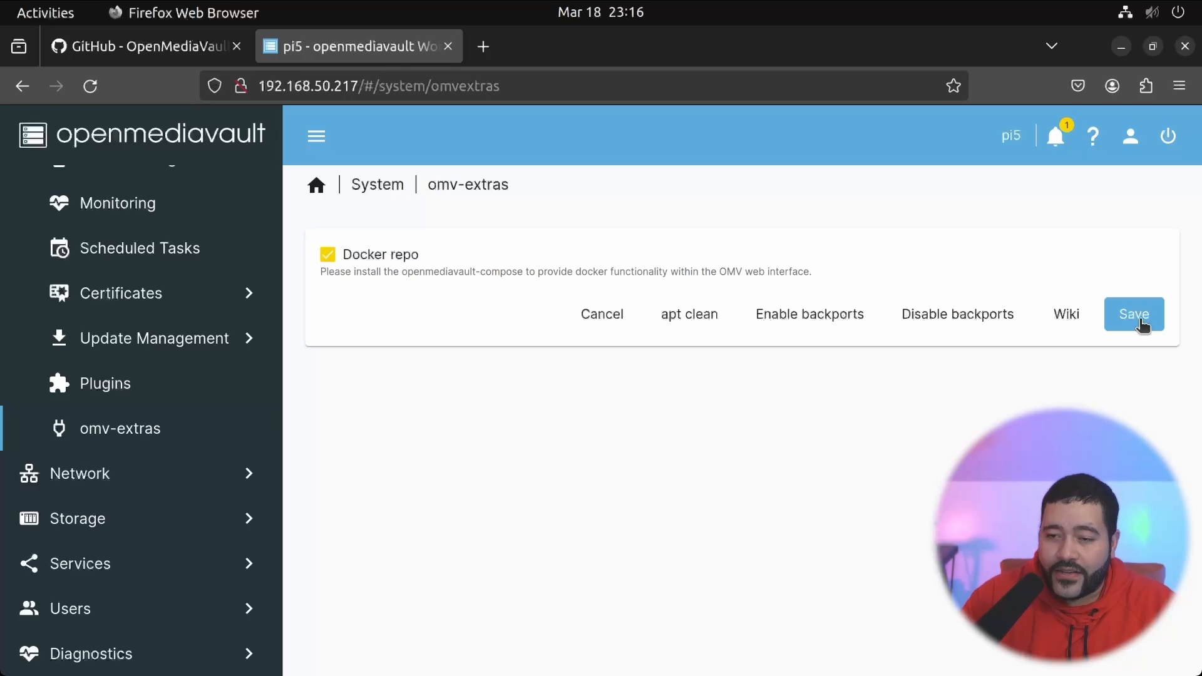
pyautogui.click(1133, 314)
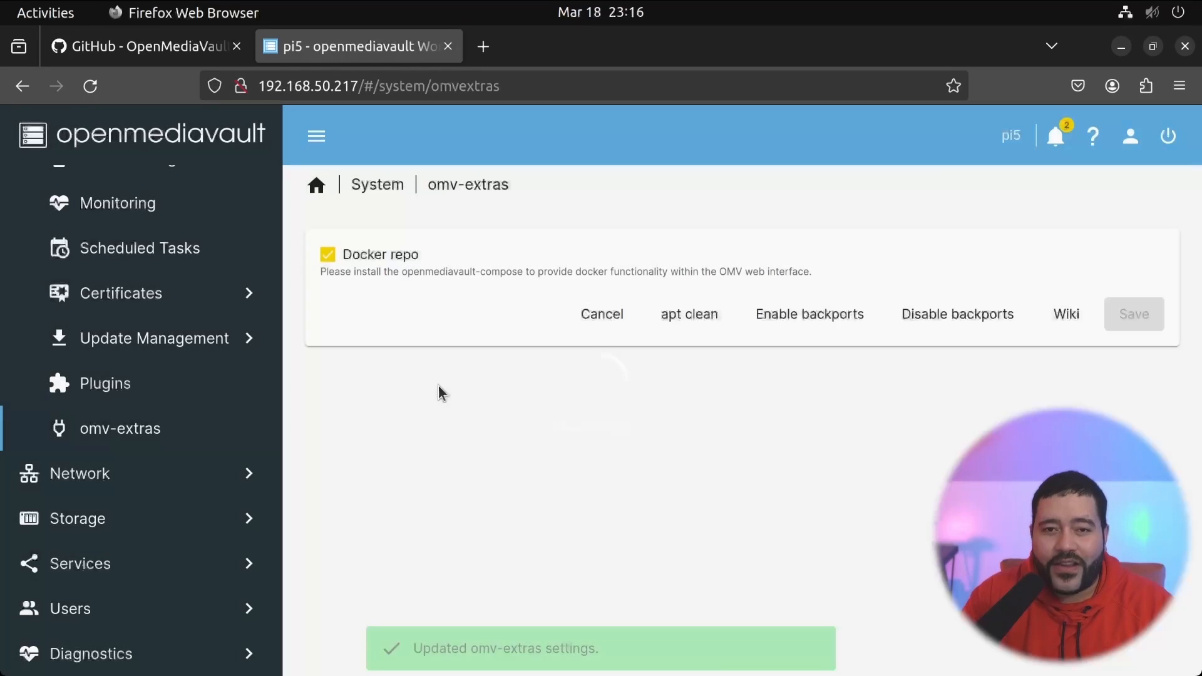
# Search plugins for 'docker-compose' and install openmediavault-compose, confirming the warning.
pyautogui.click(105, 383)
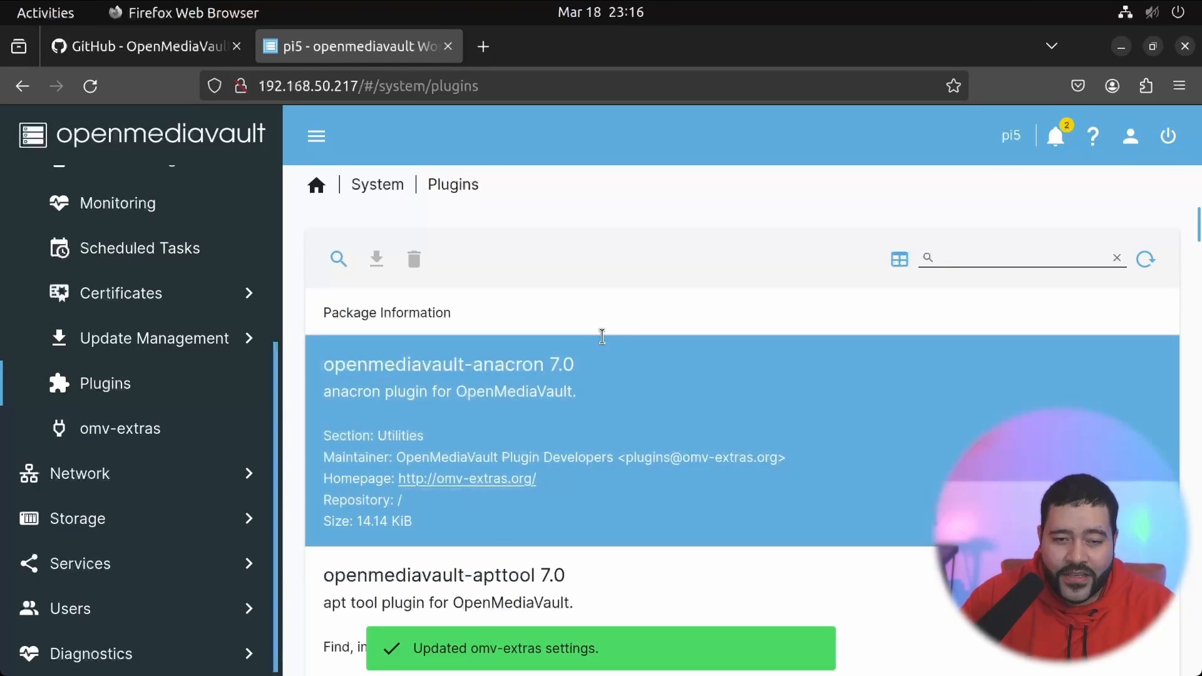
pyautogui.write('docker-')
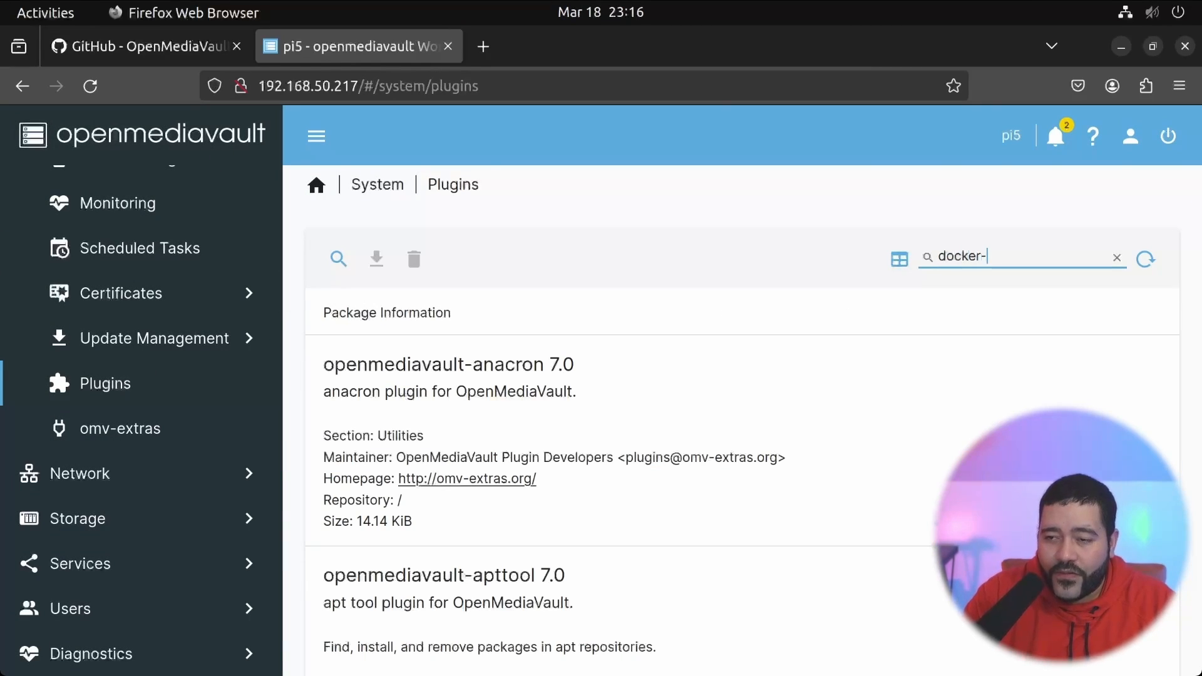
pyautogui.write('compose')
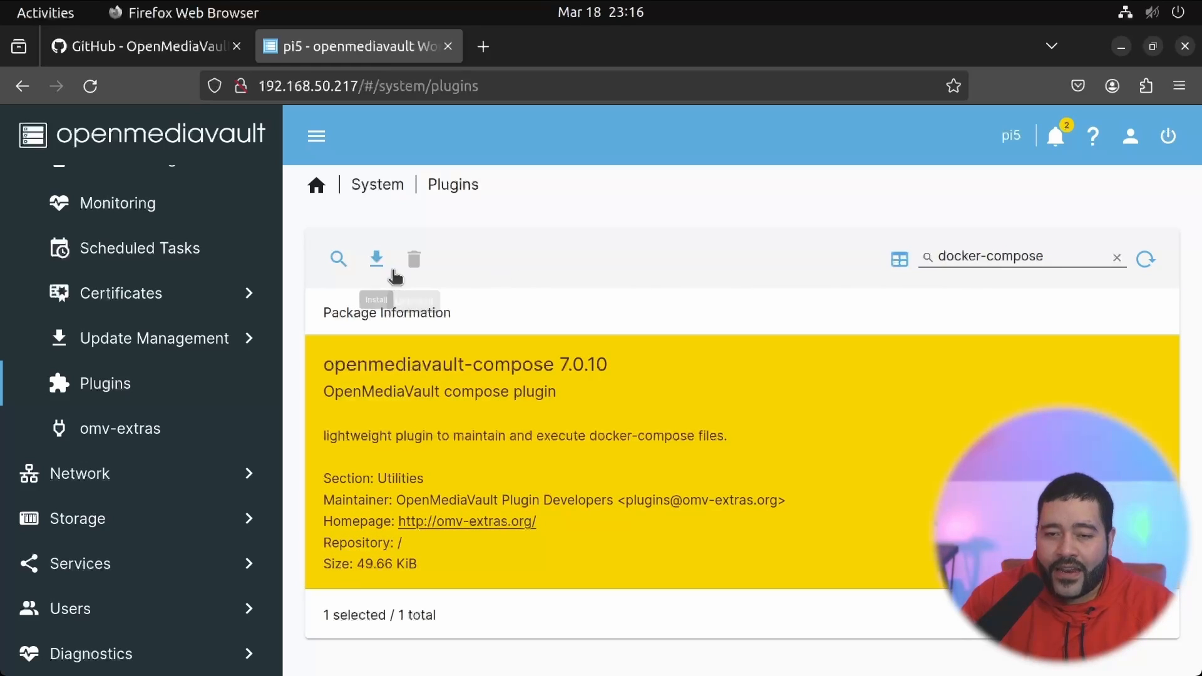
pyautogui.click(376, 258)
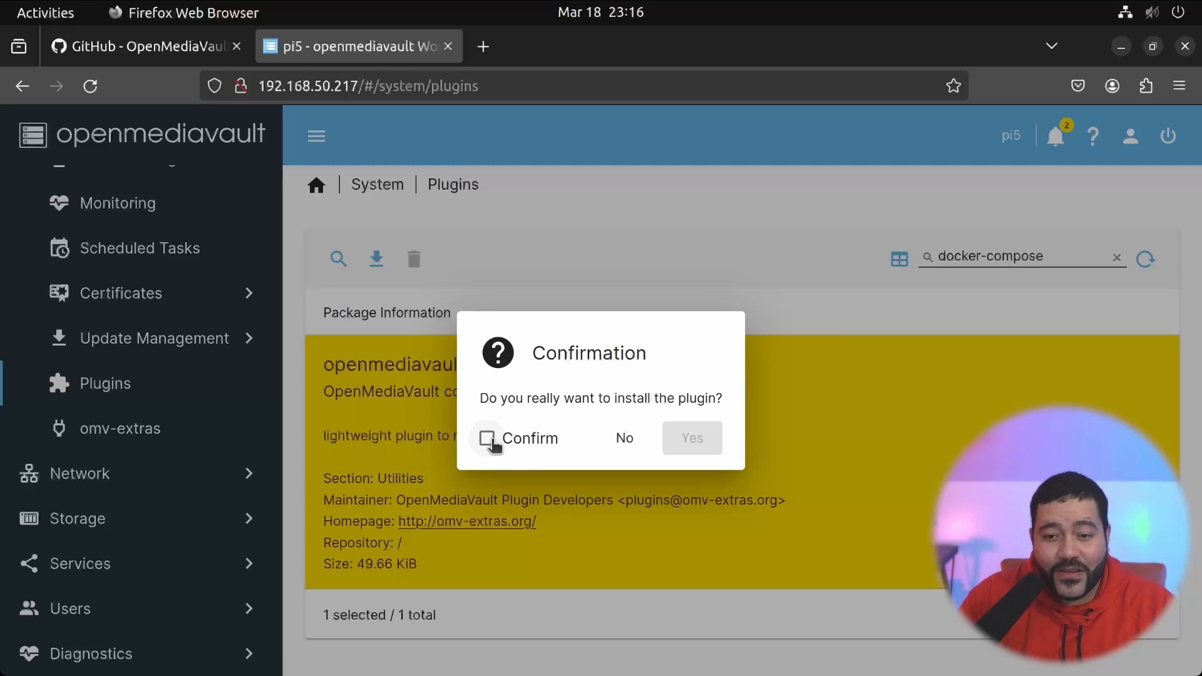
pyautogui.click(488, 438)
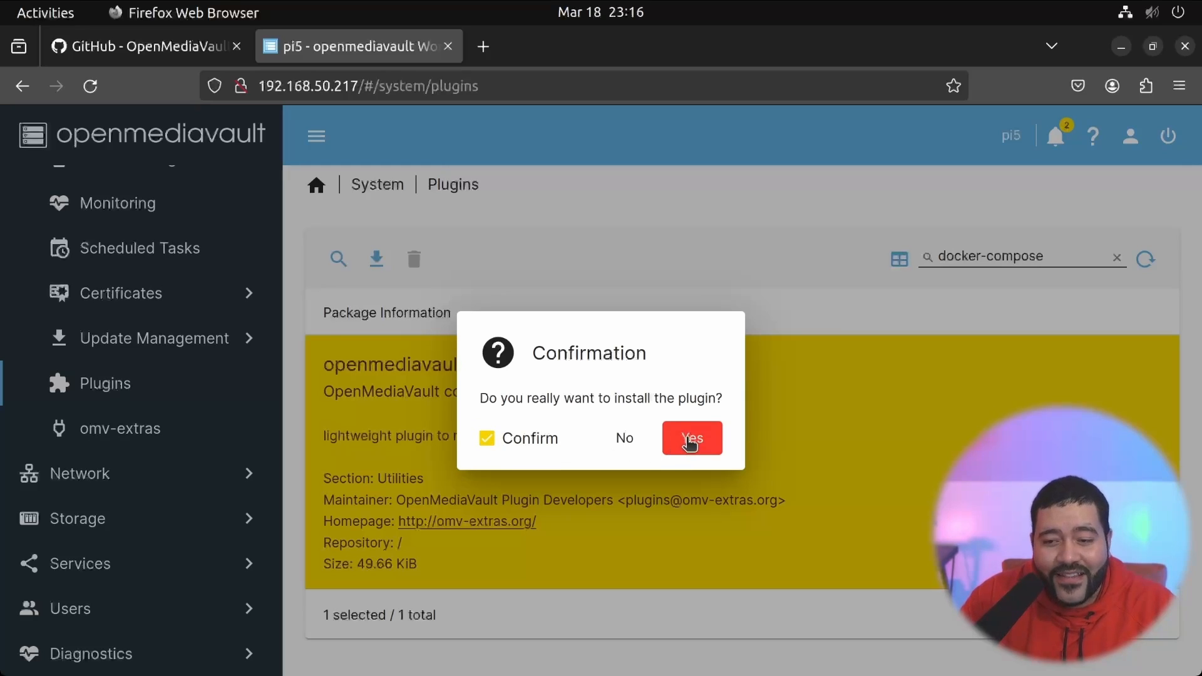
pyautogui.click(691, 438)
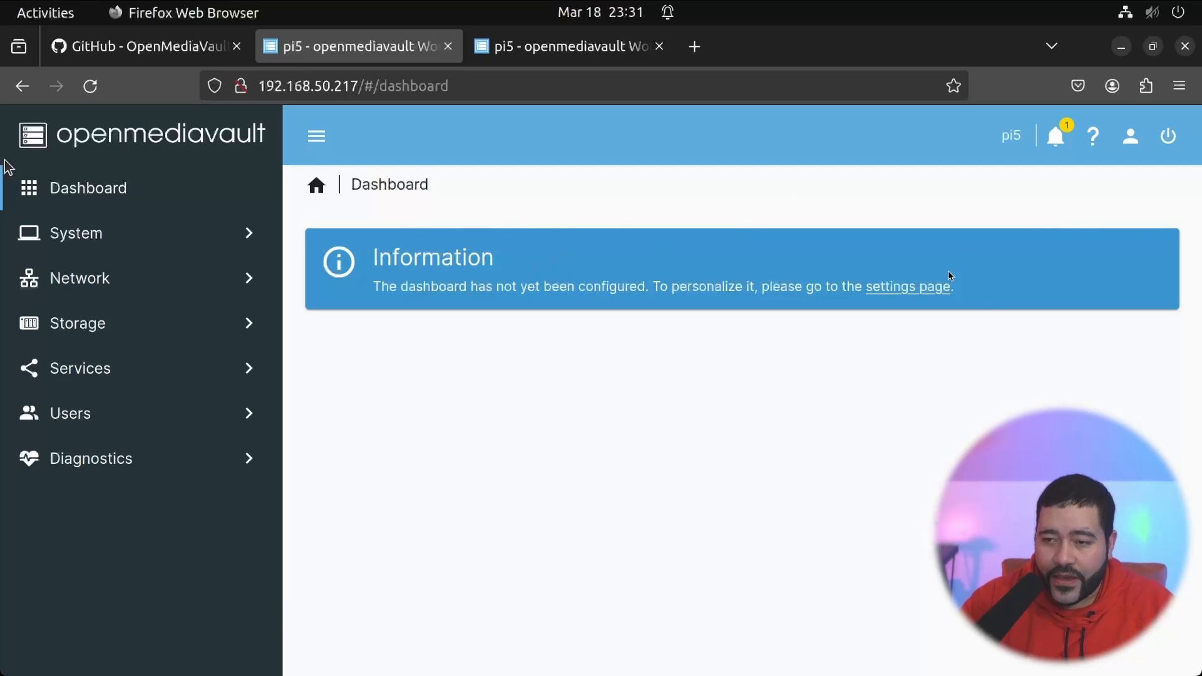
# Enable dashboard widgets including CPU, CPU Utilization, Containers, Memory and S.M.A.R.T. Status.
pyautogui.click(907, 286)
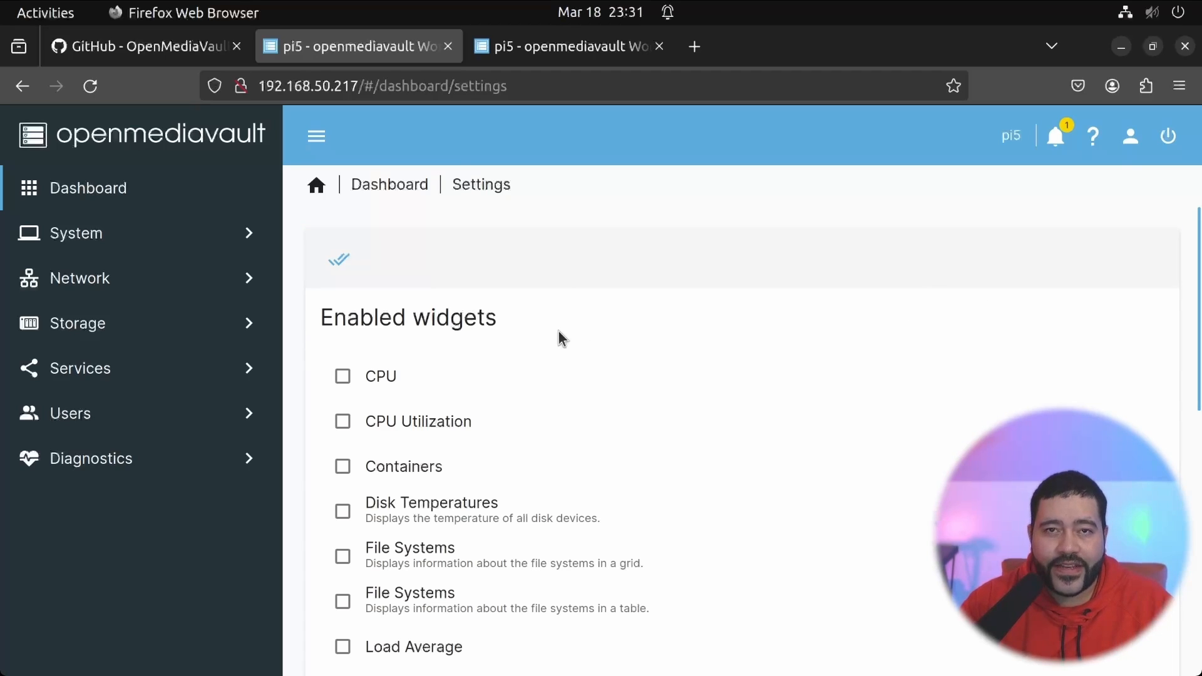
pyautogui.scroll(-3)
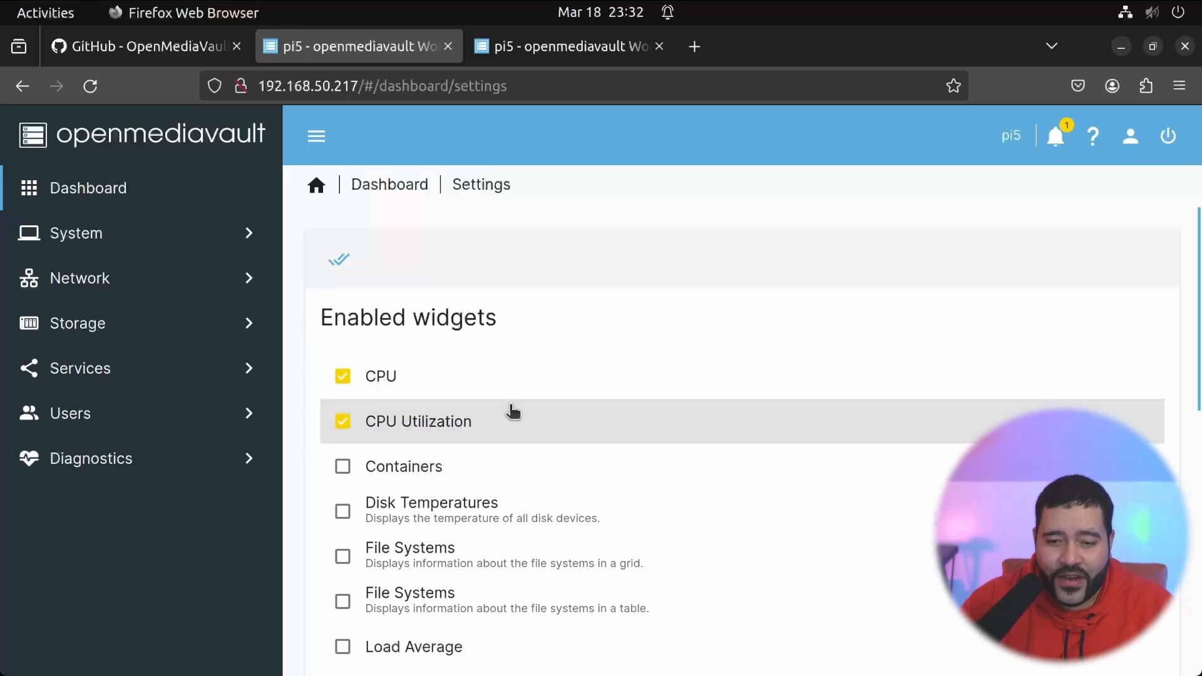
pyautogui.moveTo(436, 475)
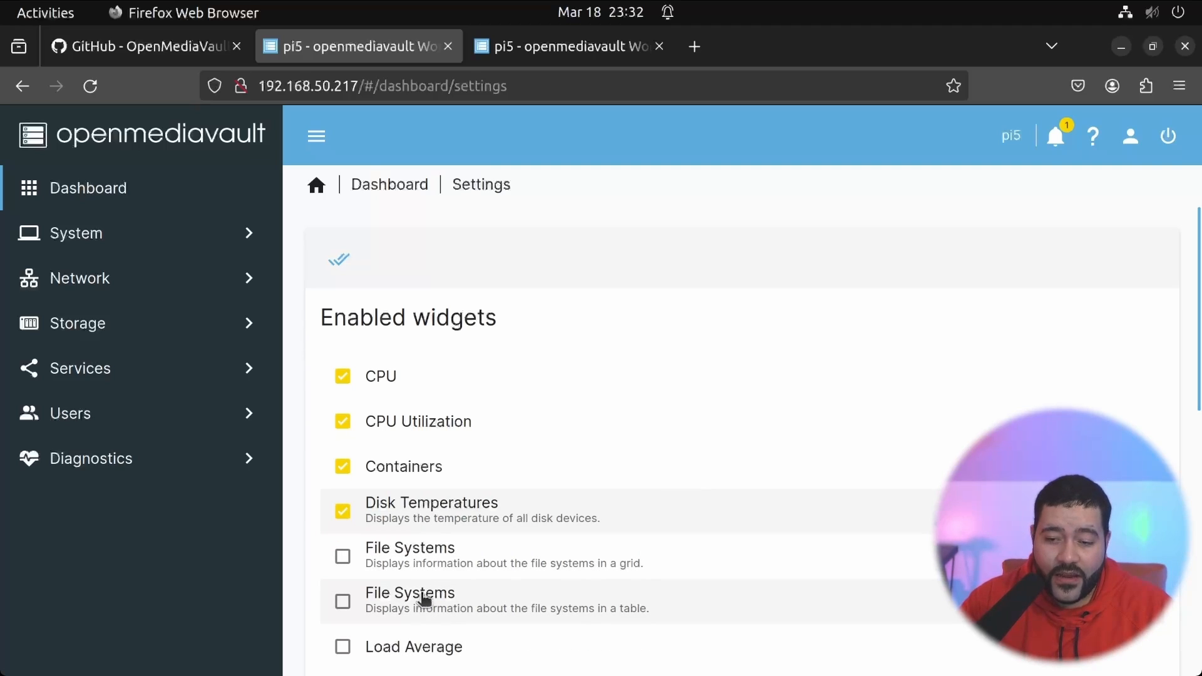
pyautogui.scroll(-3)
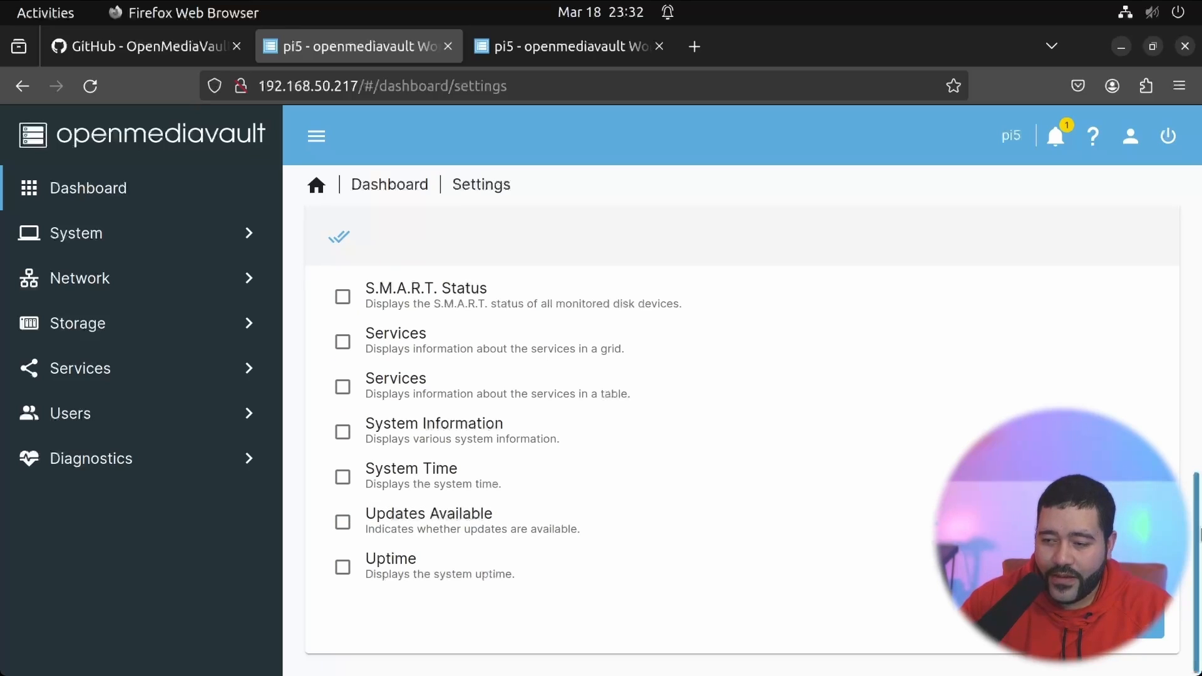
pyautogui.click(343, 568)
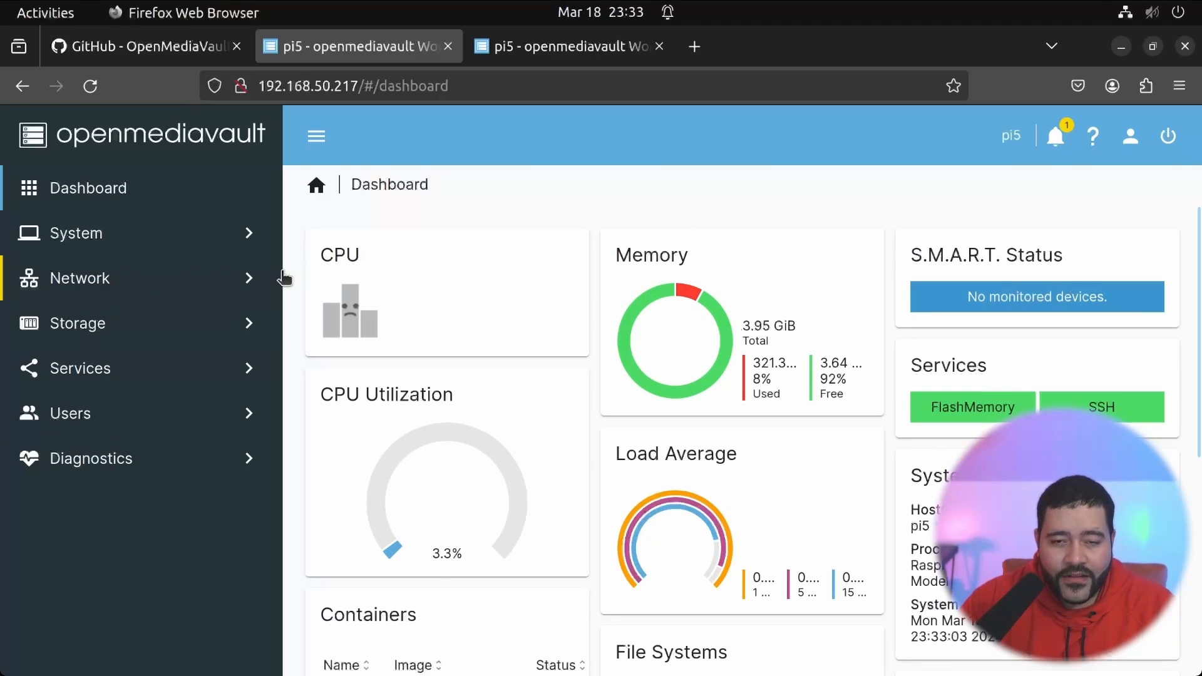
pyautogui.moveTo(556, 374)
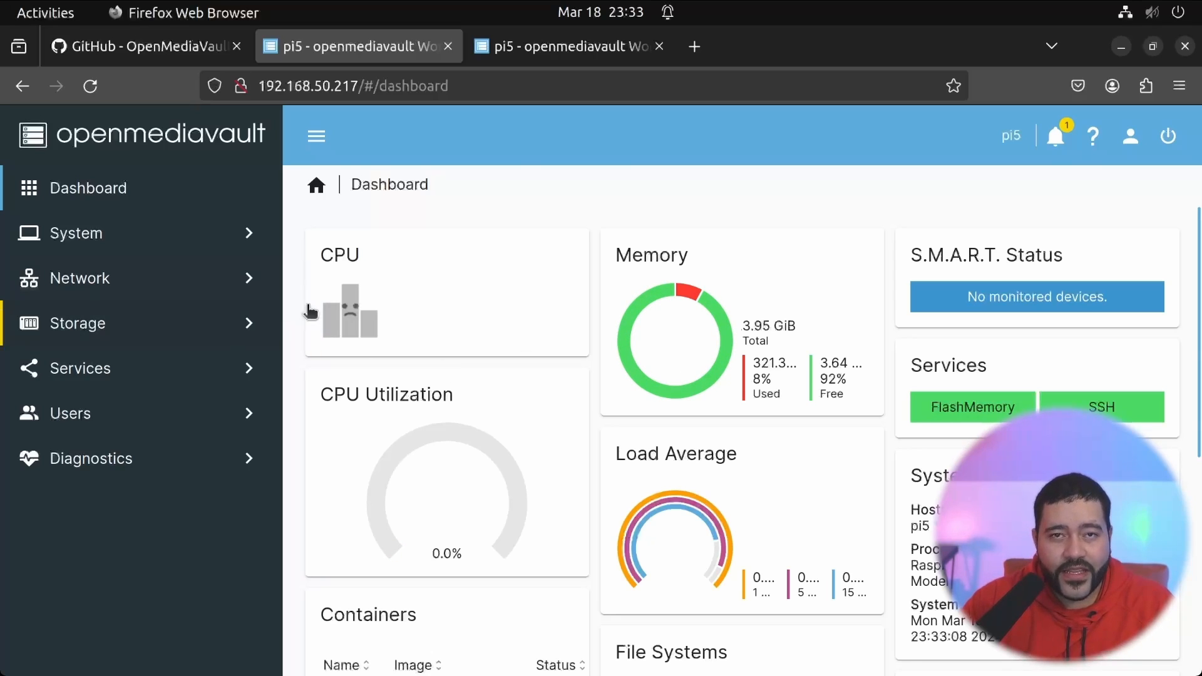
pyautogui.moveTo(471, 361)
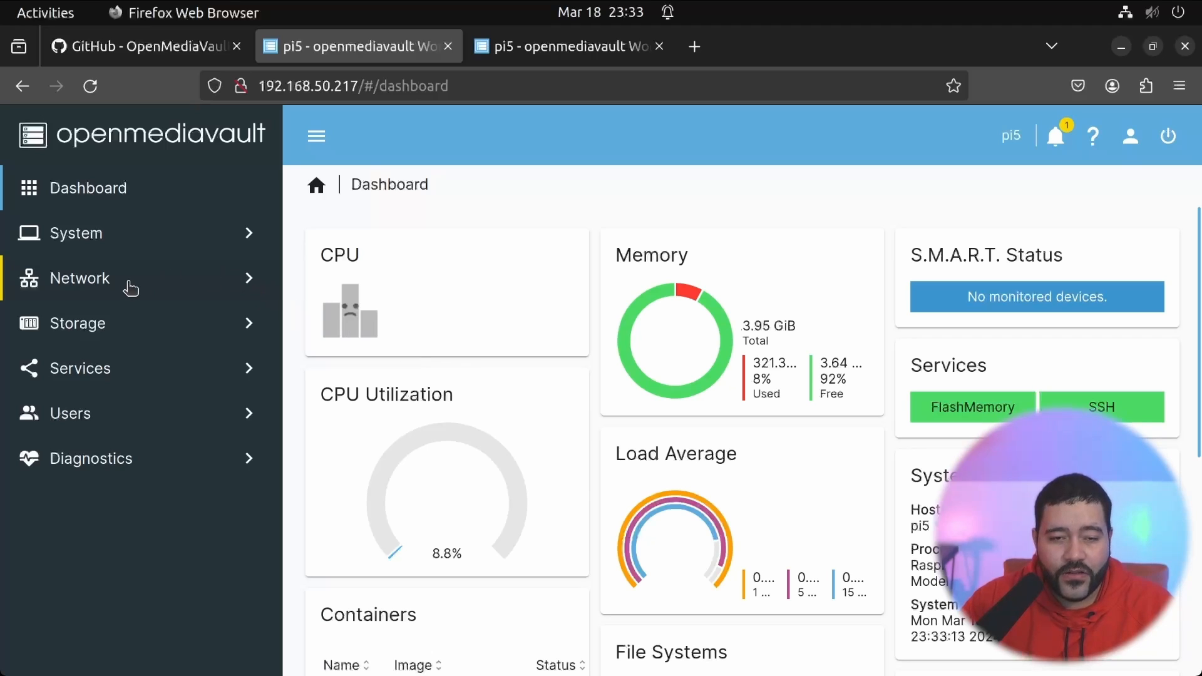
# Under Storage > File Systems, format the 3.63 TiB ST4000VN008-2DR166 drive as EXT4.
pyautogui.click(77, 323)
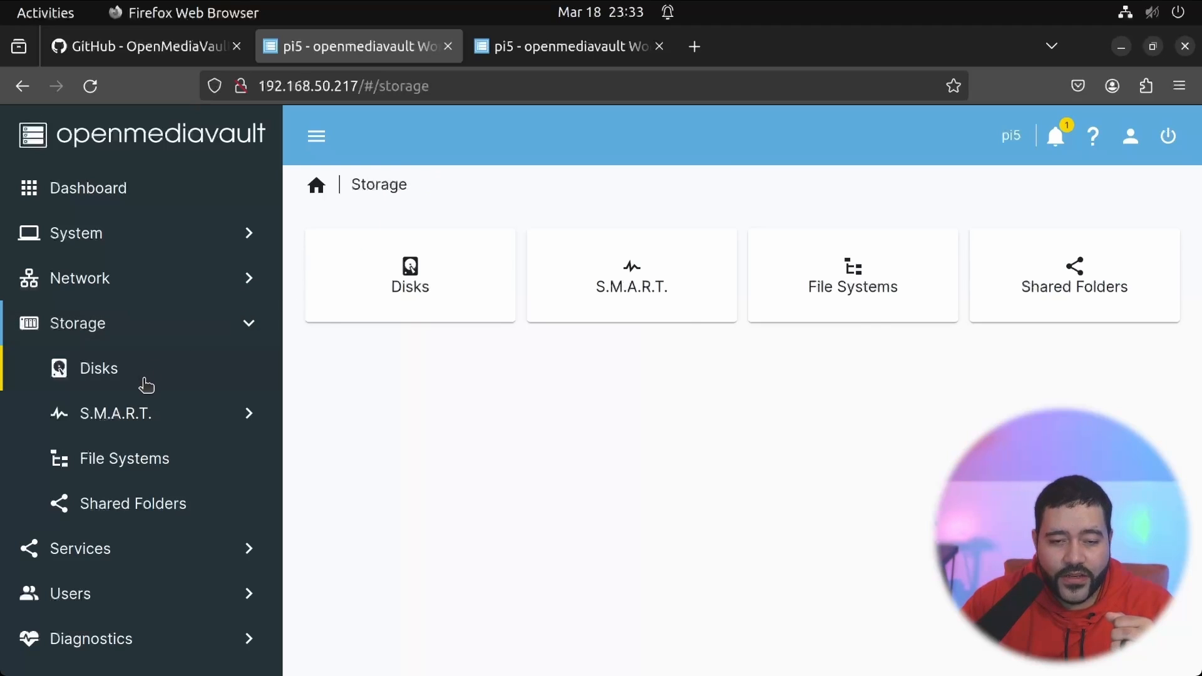
pyautogui.click(99, 369)
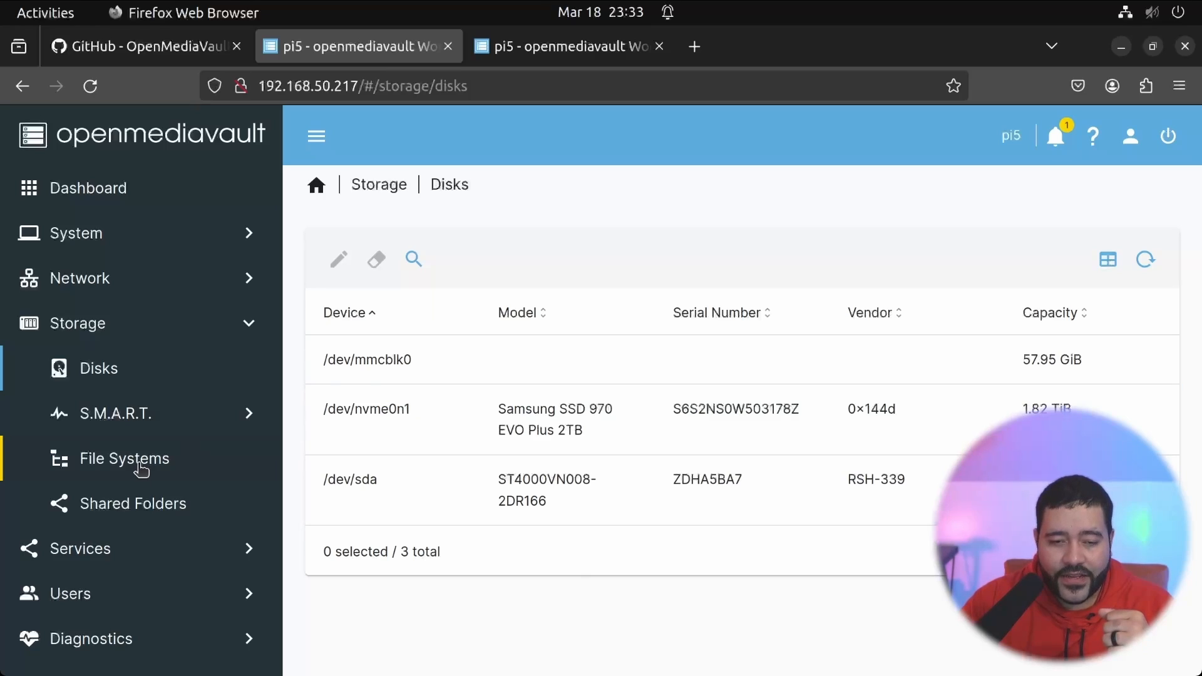
pyautogui.click(124, 458)
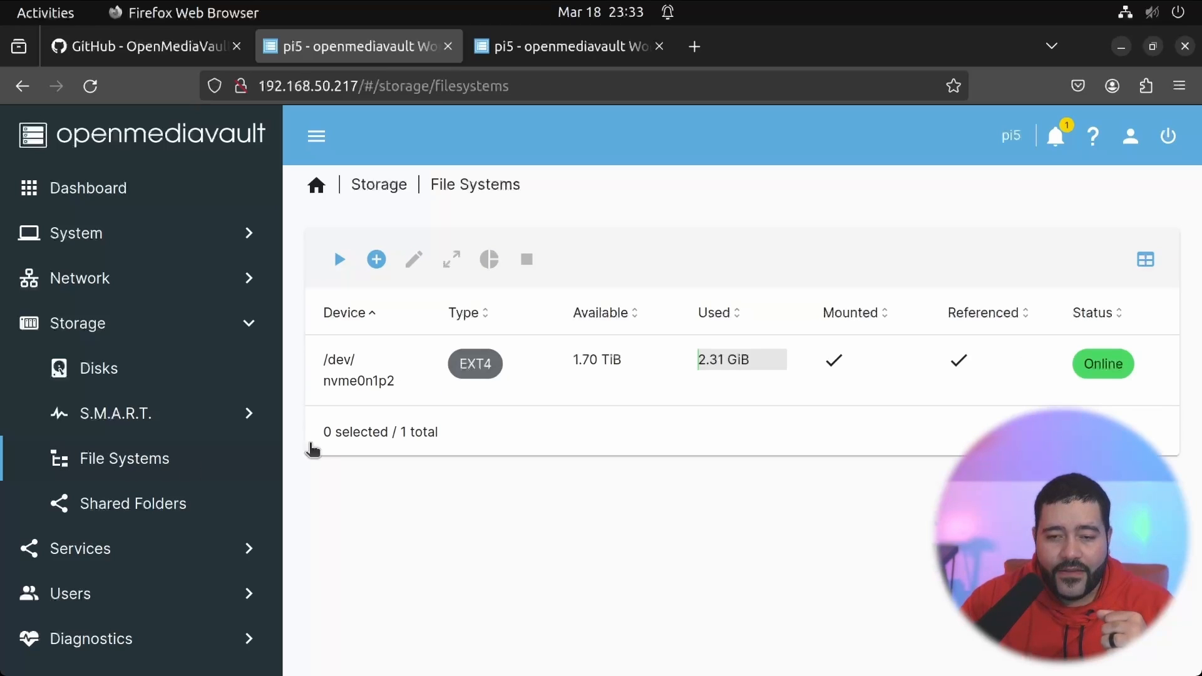
pyautogui.moveTo(376, 259)
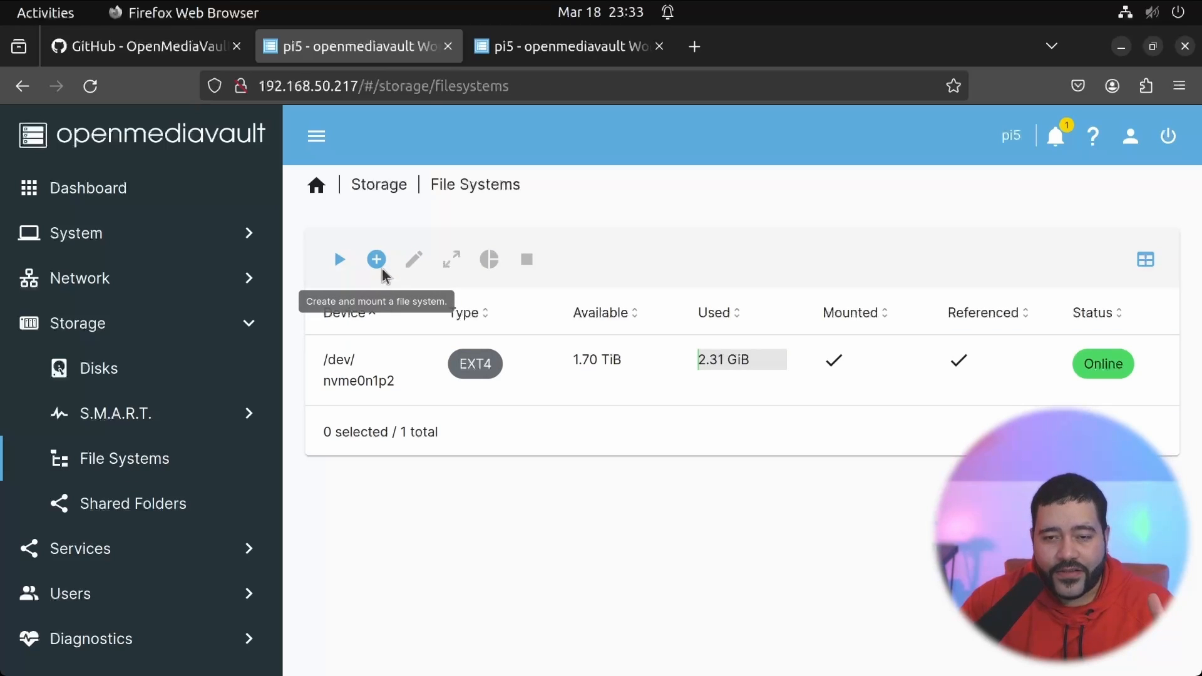
pyautogui.click(375, 259)
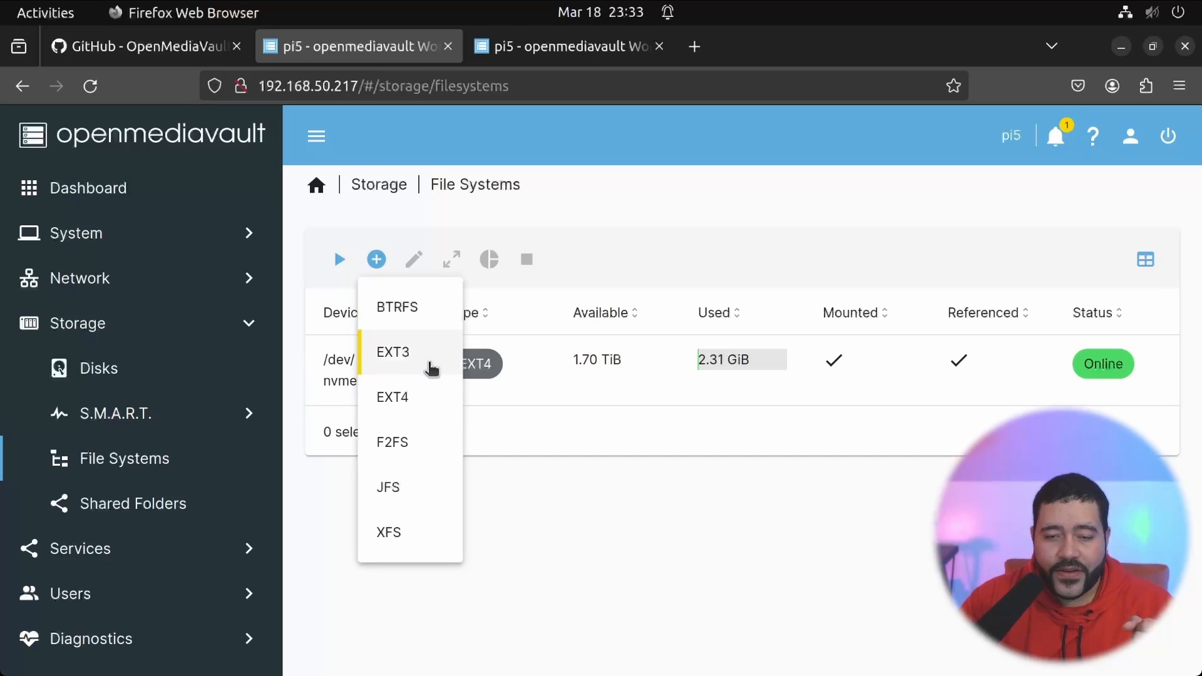
pyautogui.moveTo(414, 397)
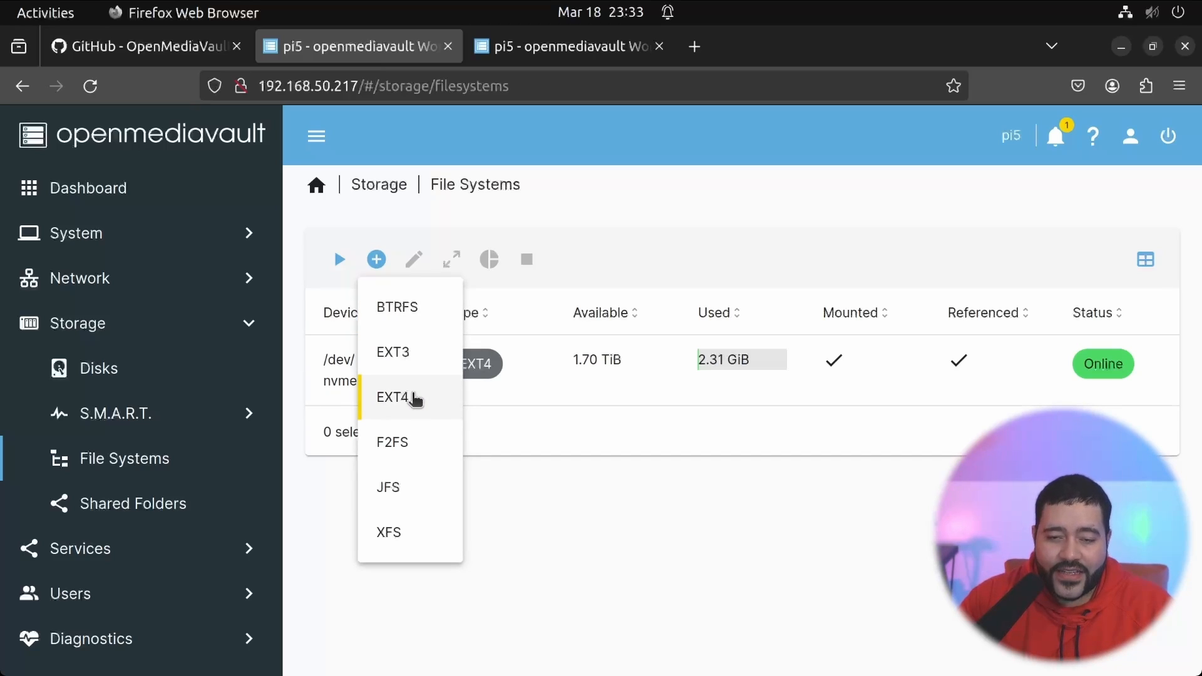
pyautogui.click(393, 397)
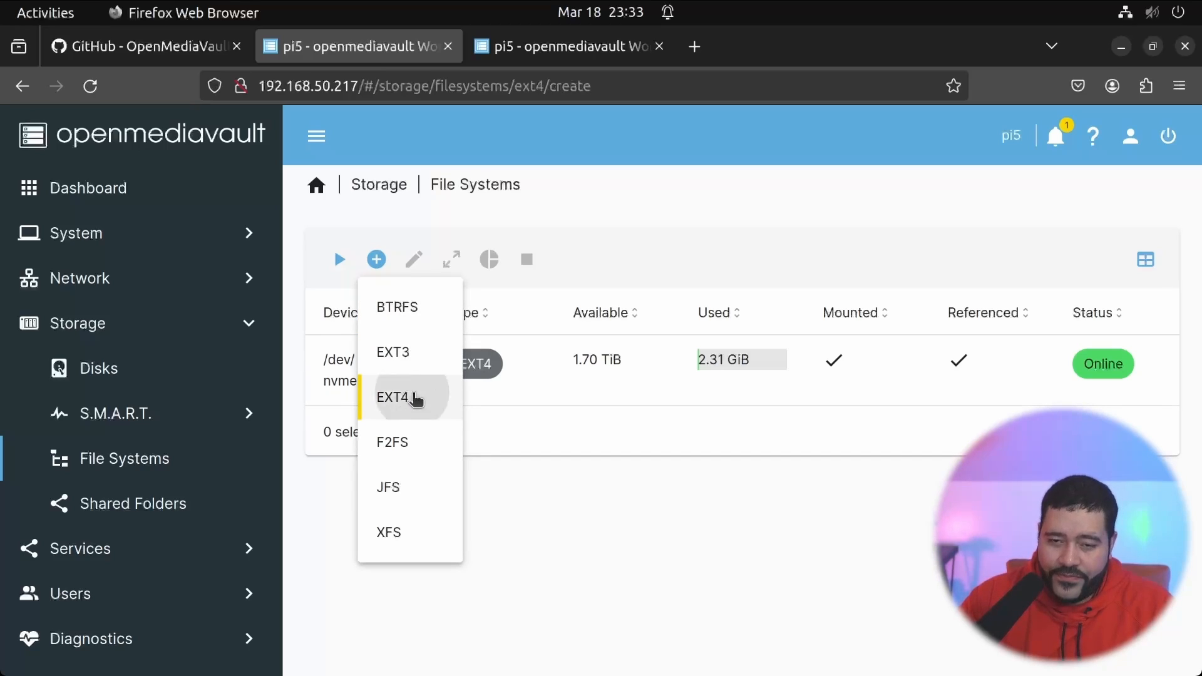
pyautogui.click(394, 397)
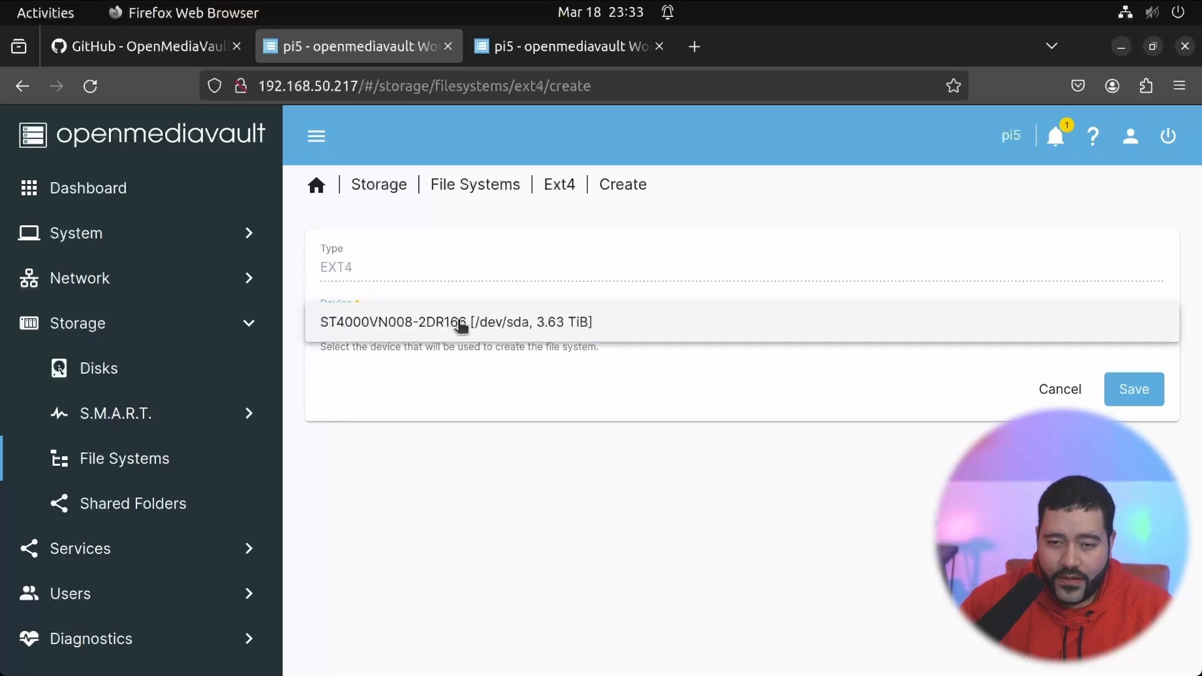
pyautogui.click(457, 321)
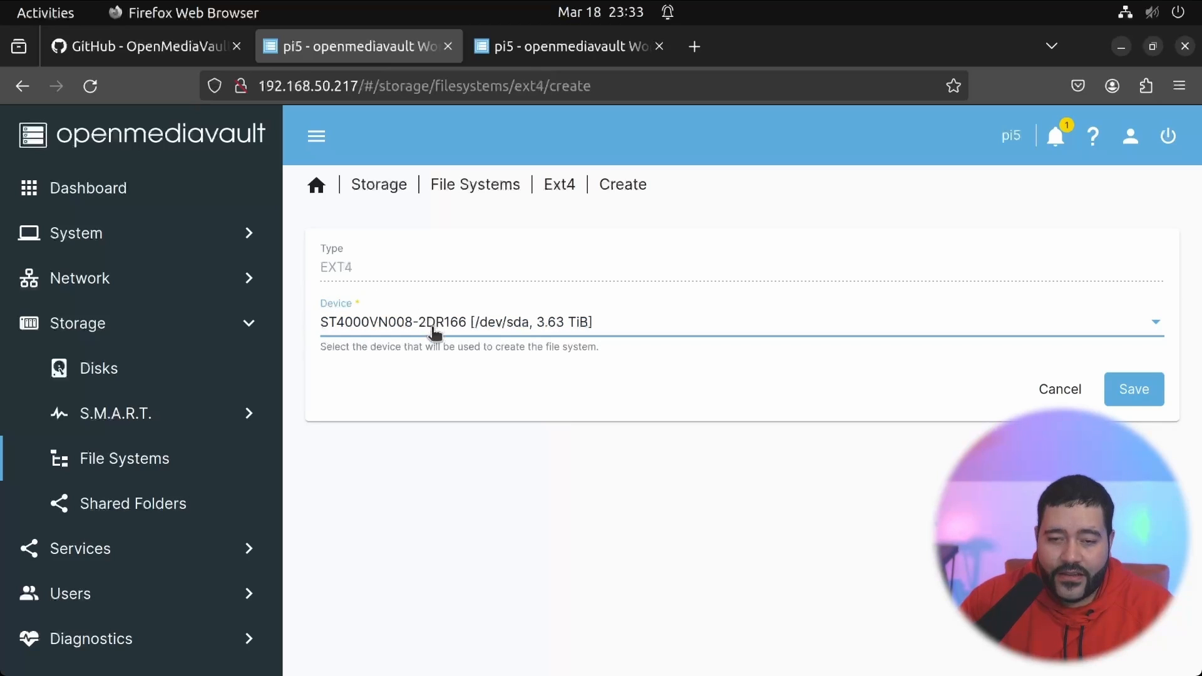
pyautogui.moveTo(889, 417)
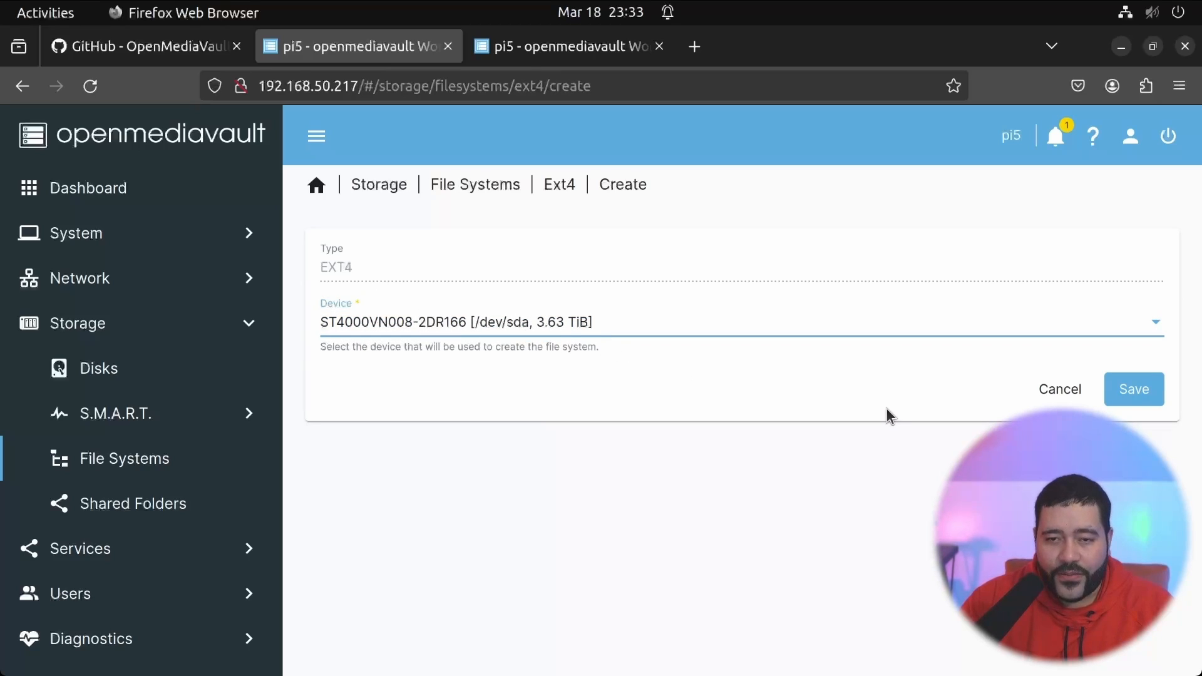
pyautogui.click(1134, 389)
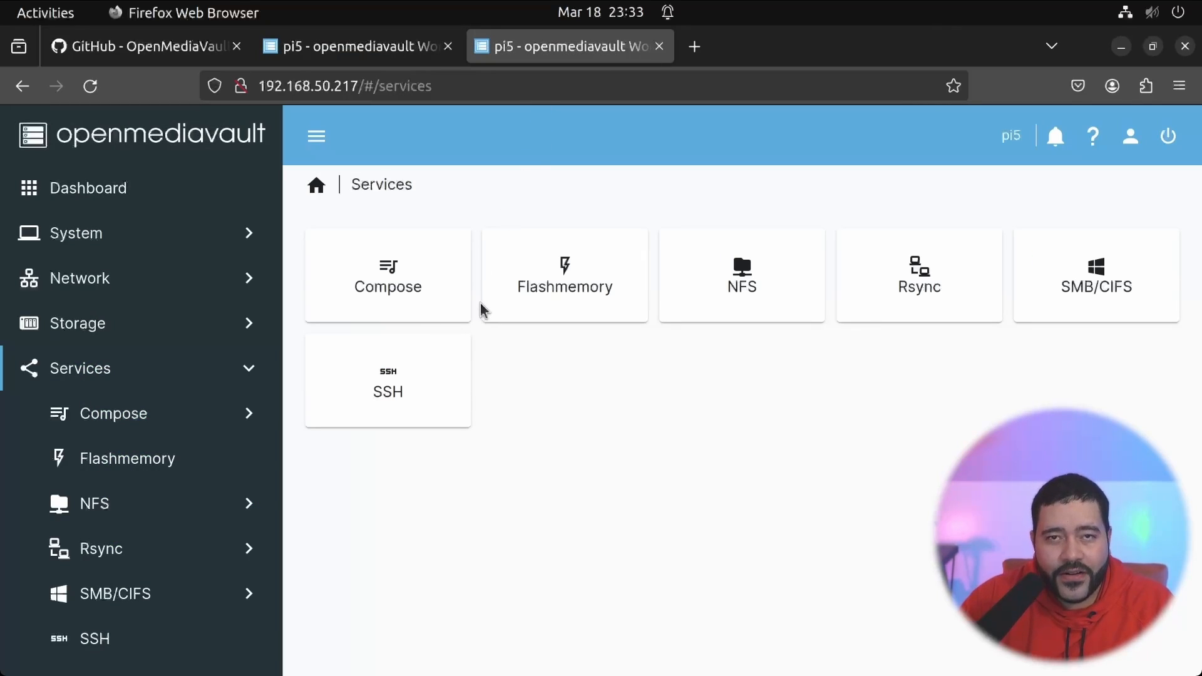
pyautogui.moveTo(460, 421)
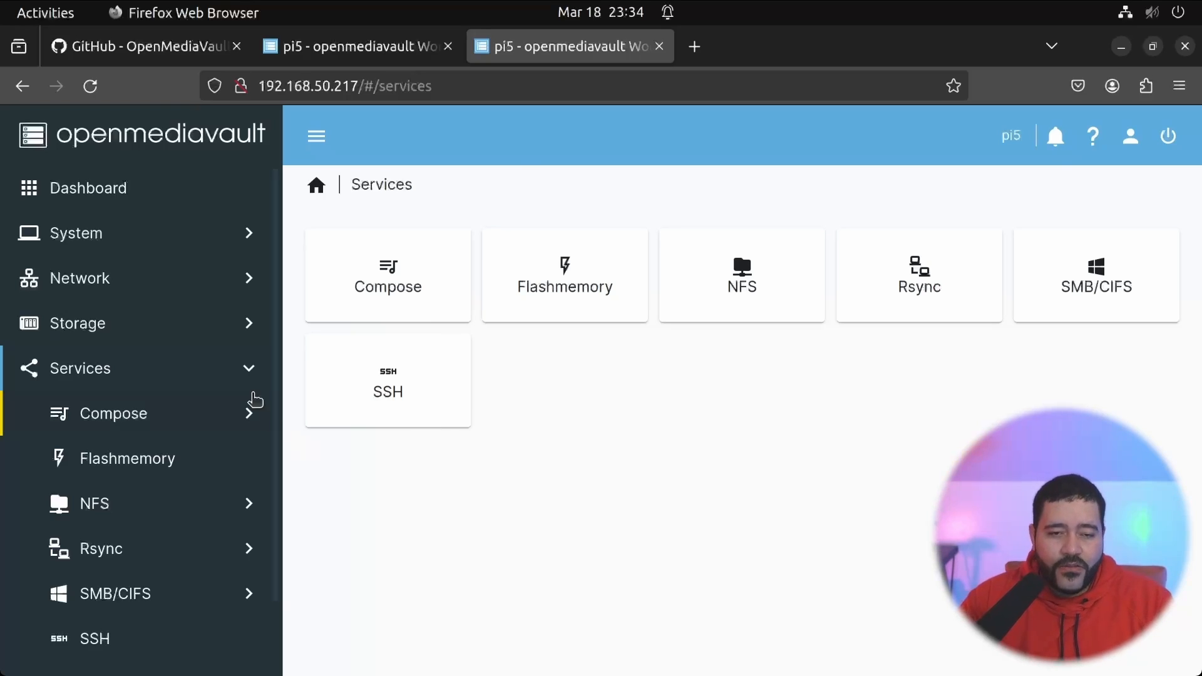
# Collapse the Services list in the sidebar and return to the Storage section.
pyautogui.click(80, 369)
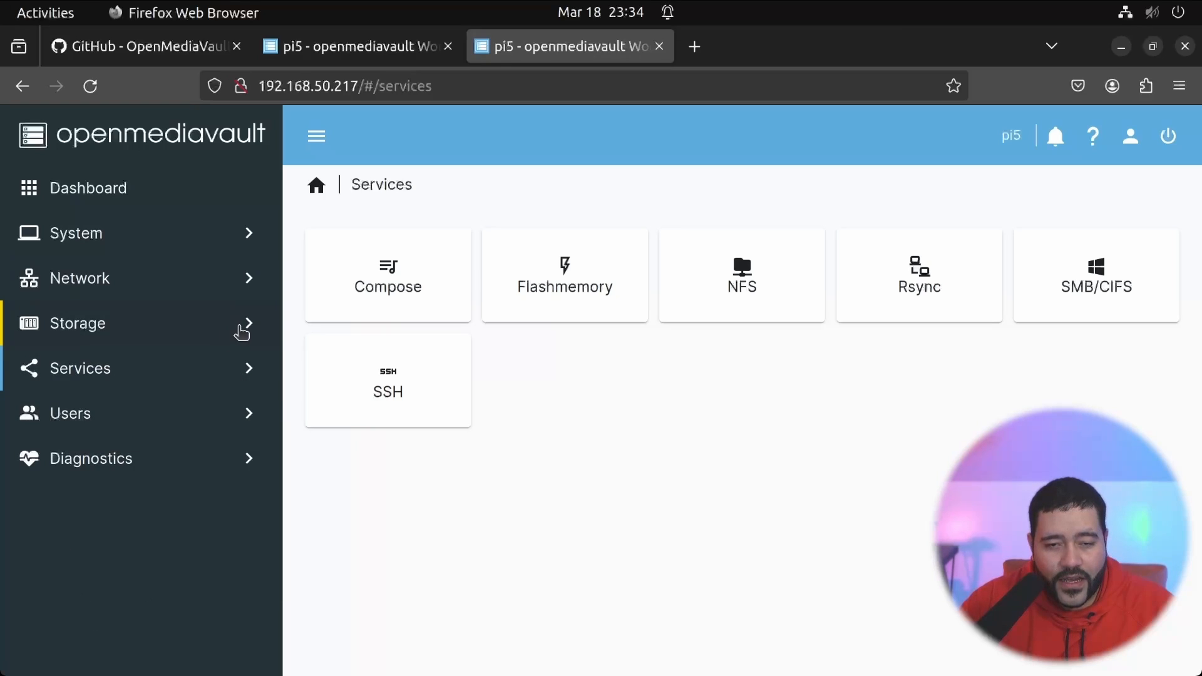
pyautogui.click(76, 323)
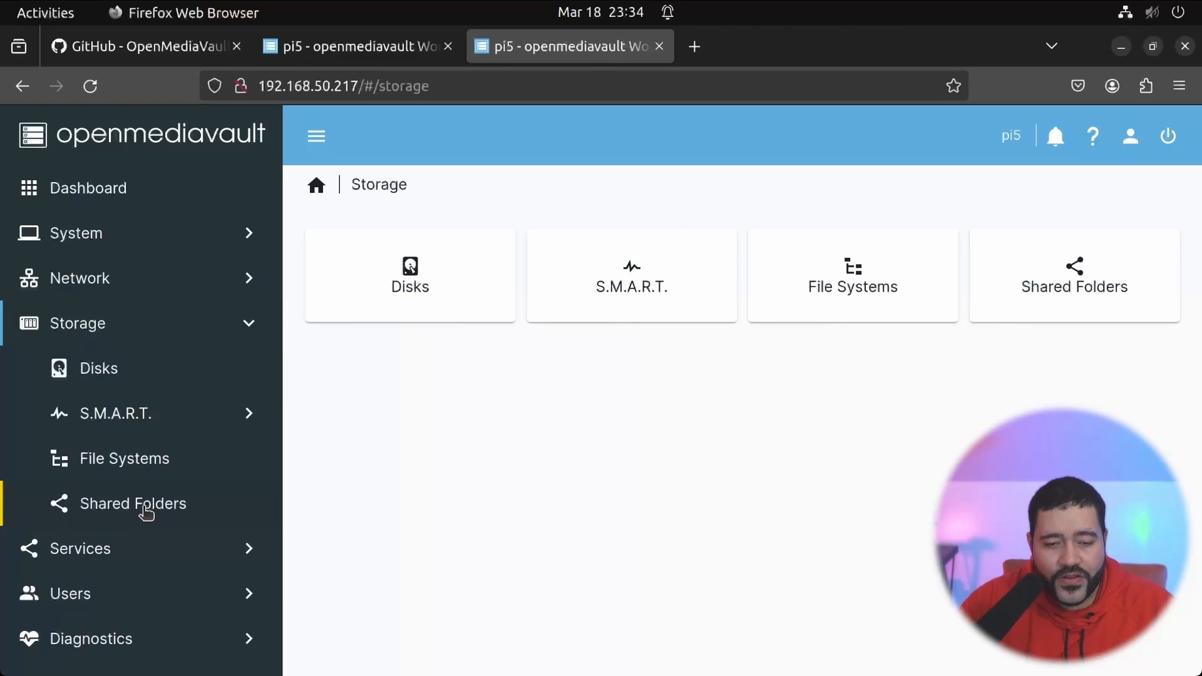
# Create a shared folder named 'test' and apply the pending configuration changes.
pyautogui.click(132, 503)
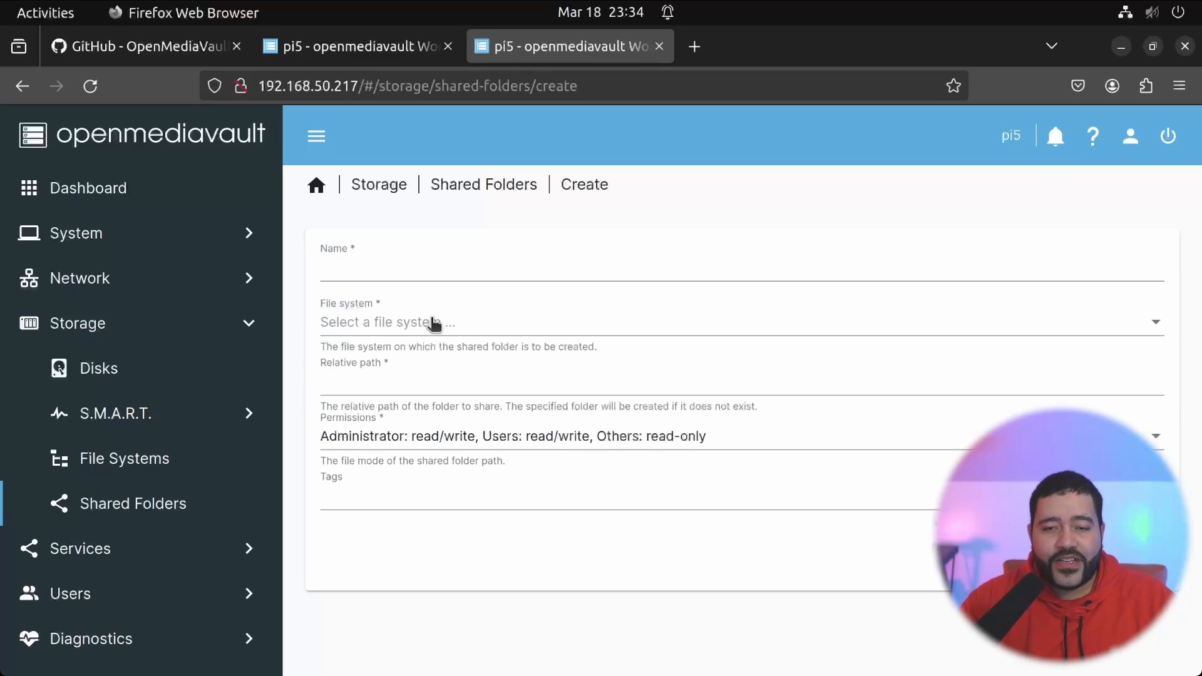
pyautogui.write('test')
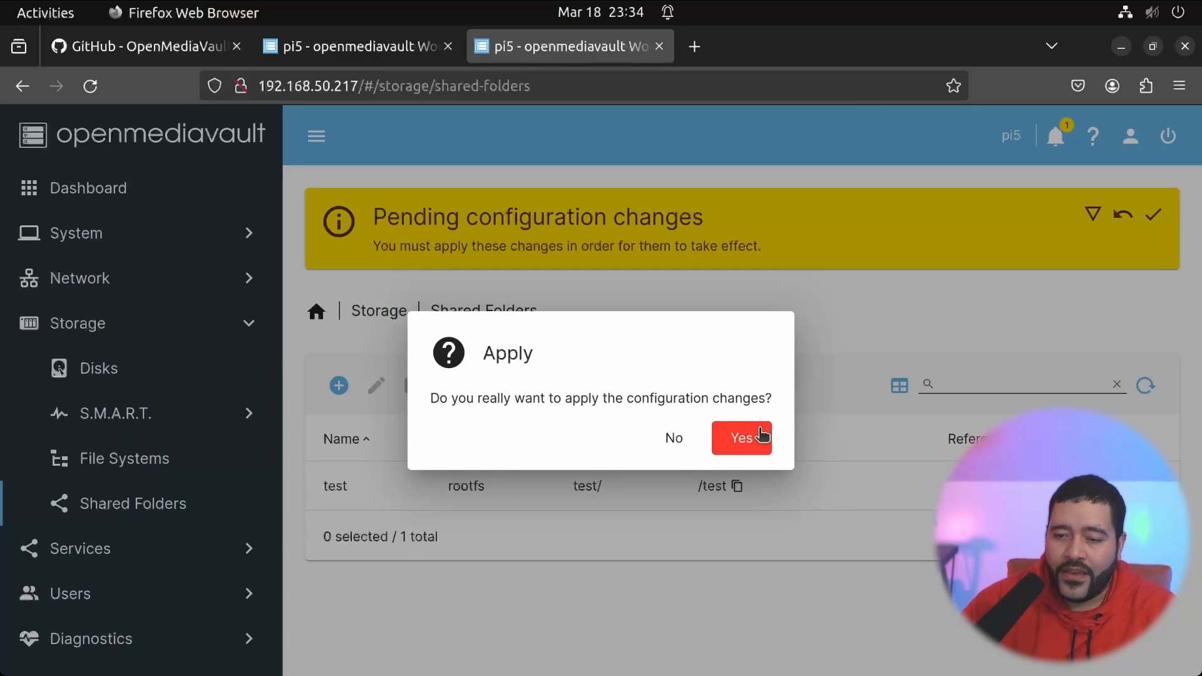
pyautogui.click(741, 437)
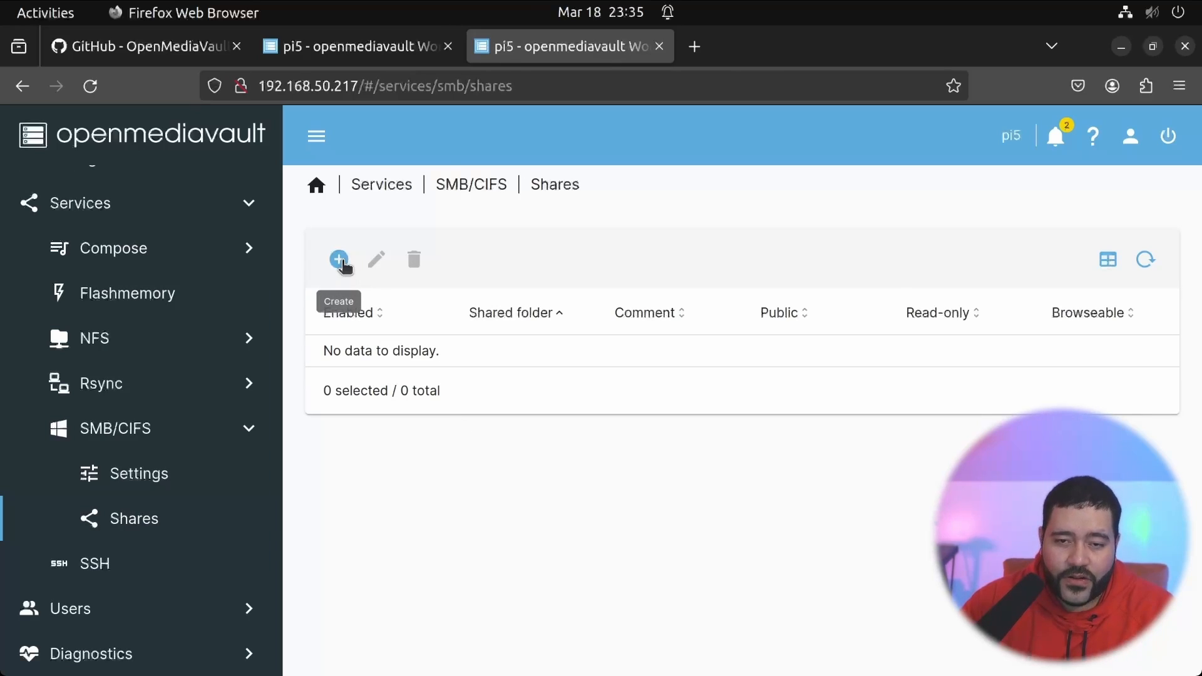
# Start a new SMB share and keep its Public option set to No.
pyautogui.click(338, 259)
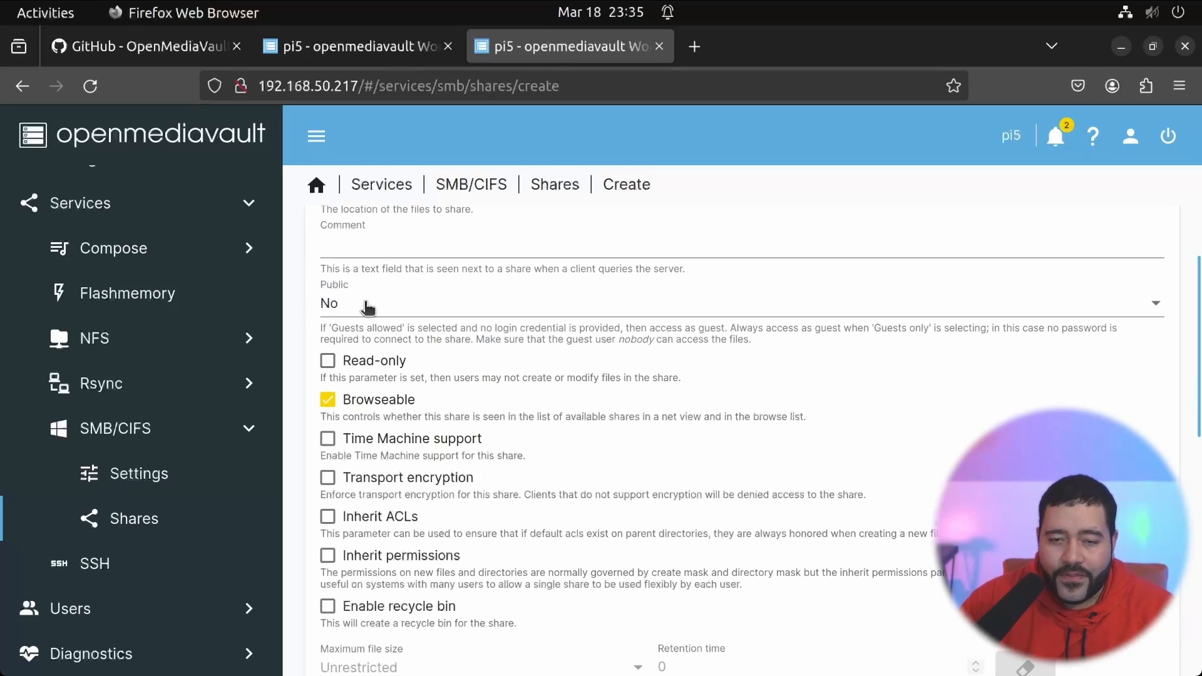
pyautogui.click(736, 303)
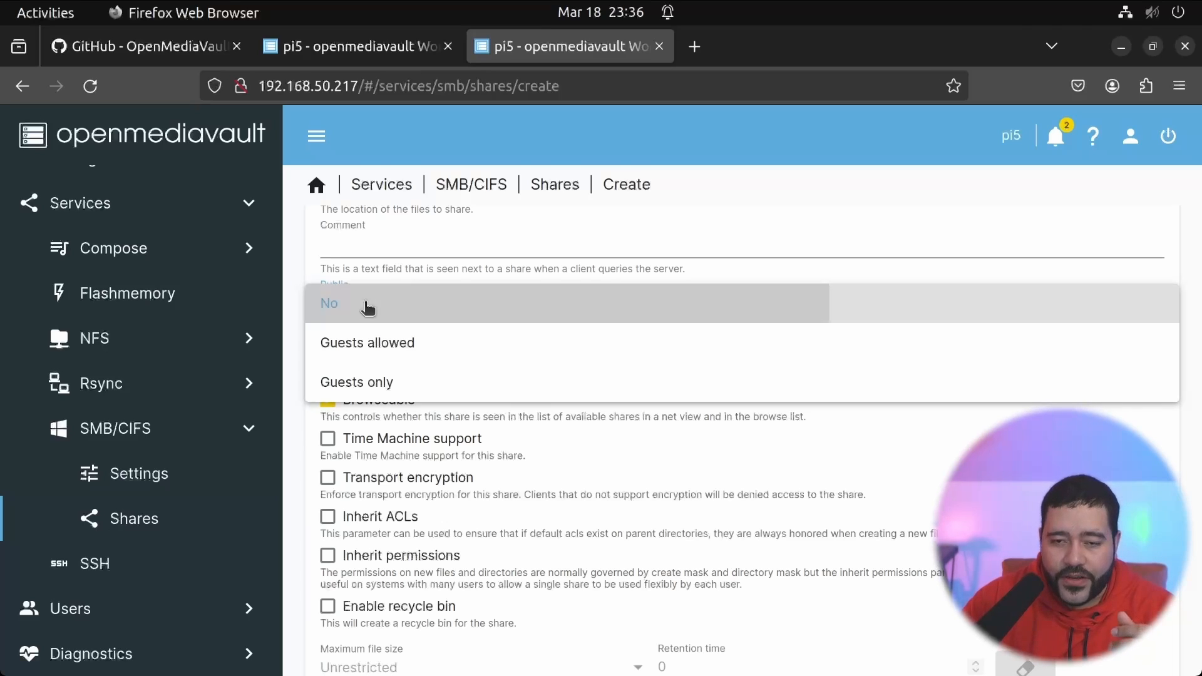
pyautogui.click(329, 303)
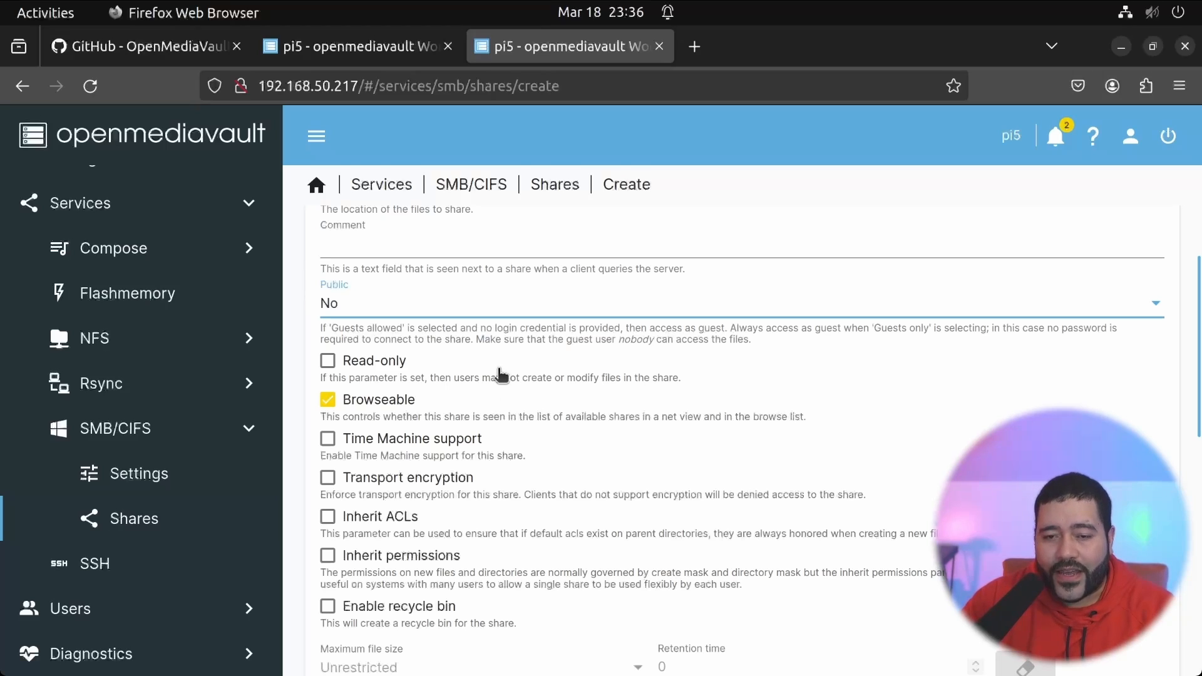
pyautogui.moveTo(444, 376)
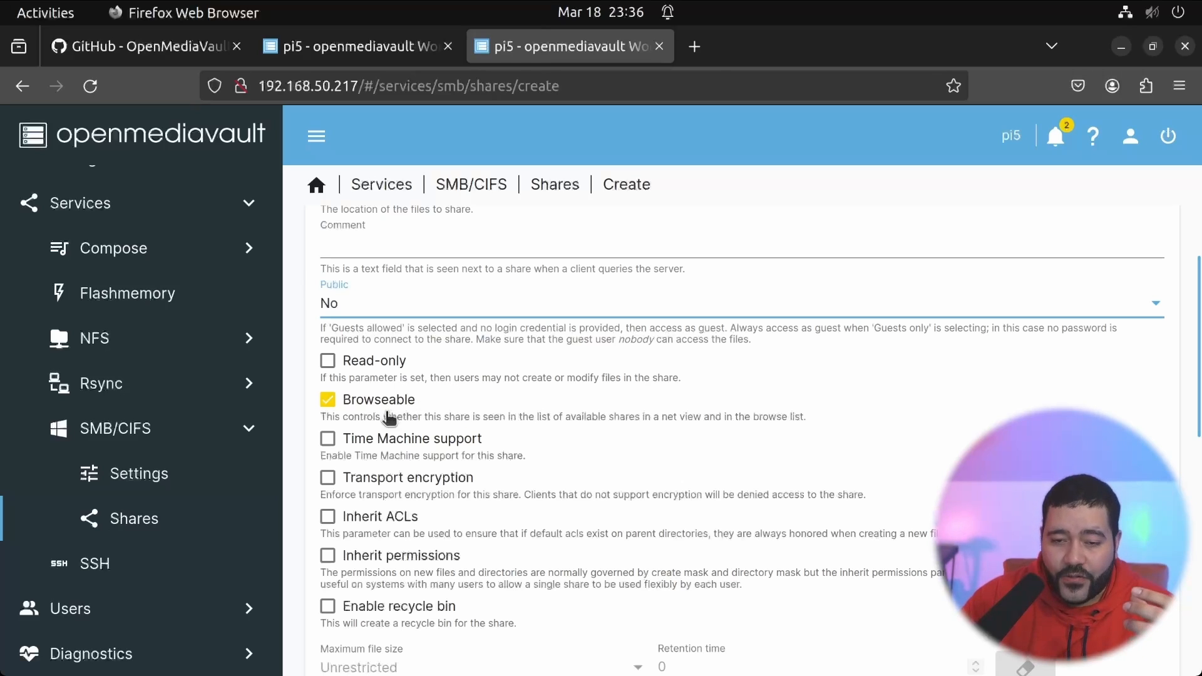
# Tick Enable recycle bin and untick Hide dot files, then review the remaining share options.
pyautogui.scroll(-3)
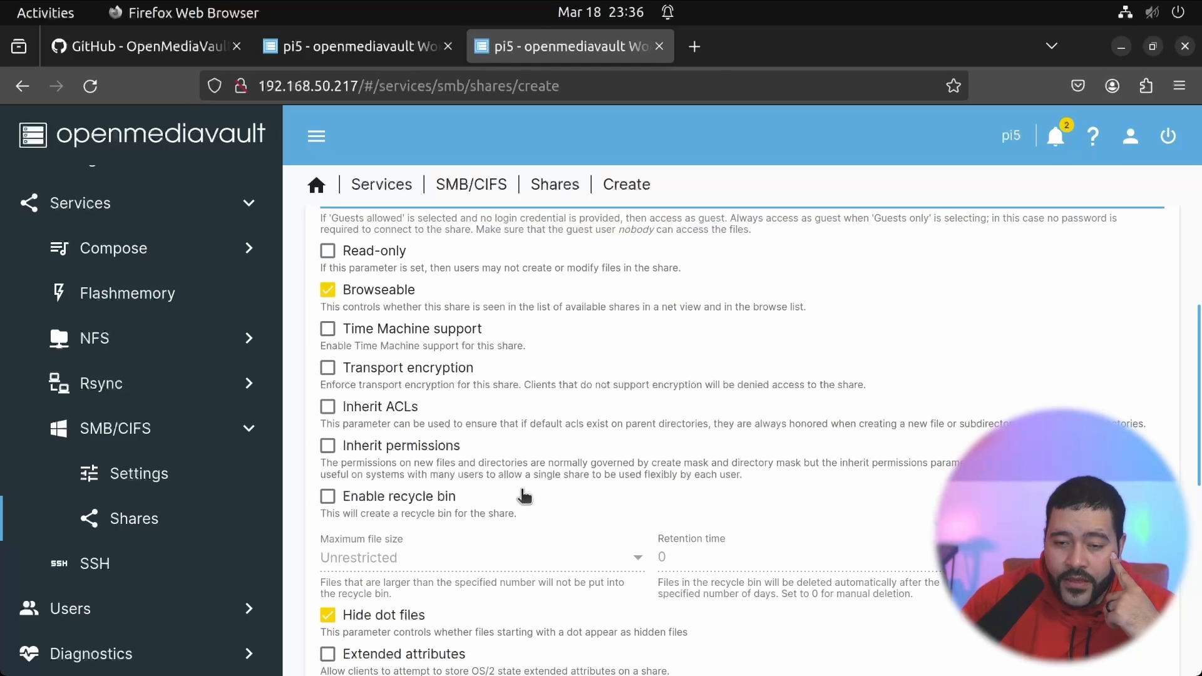
pyautogui.click(328, 496)
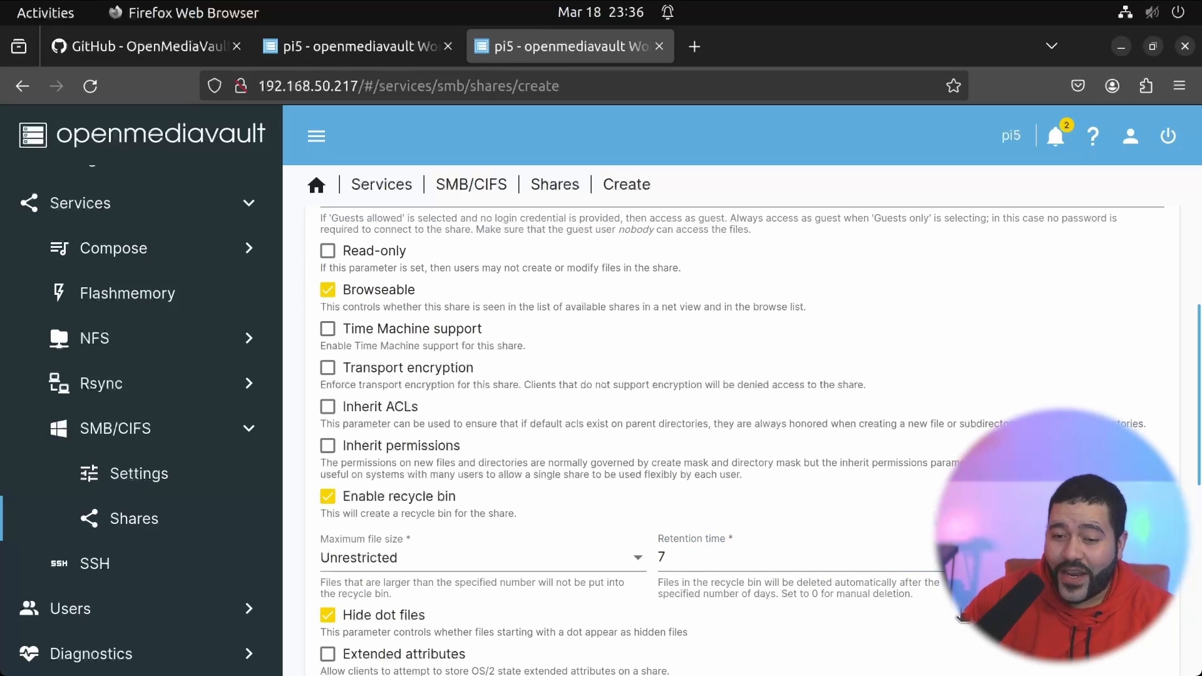
pyautogui.scroll(-3)
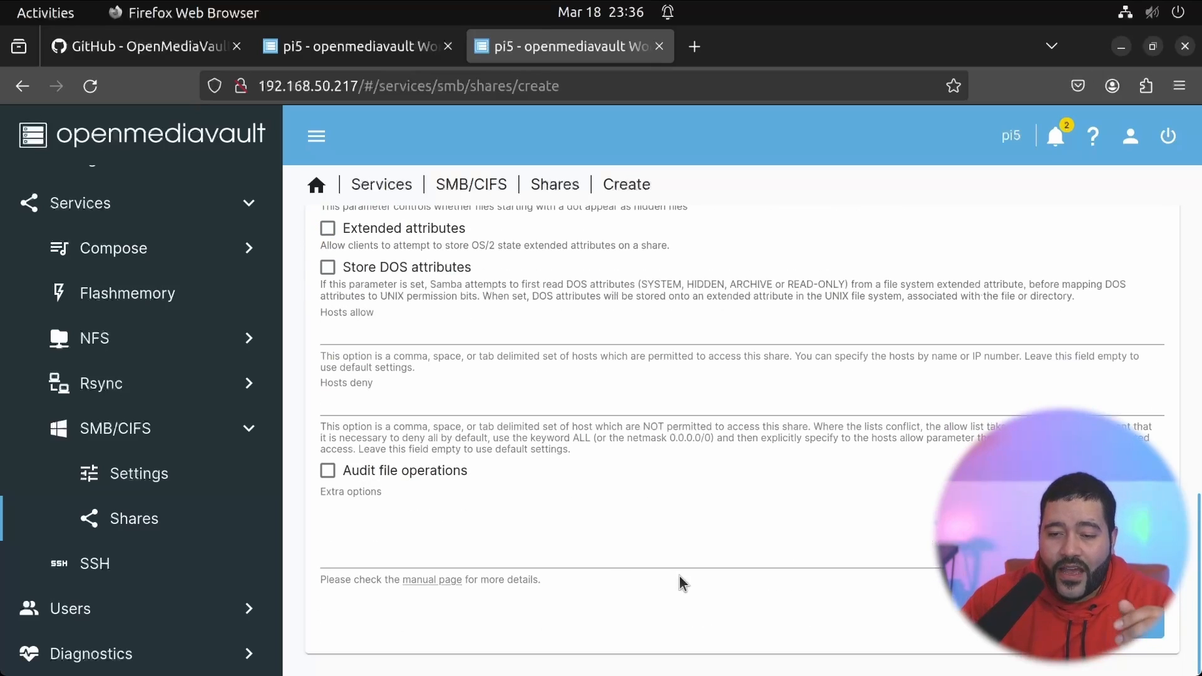
pyautogui.scroll(3)
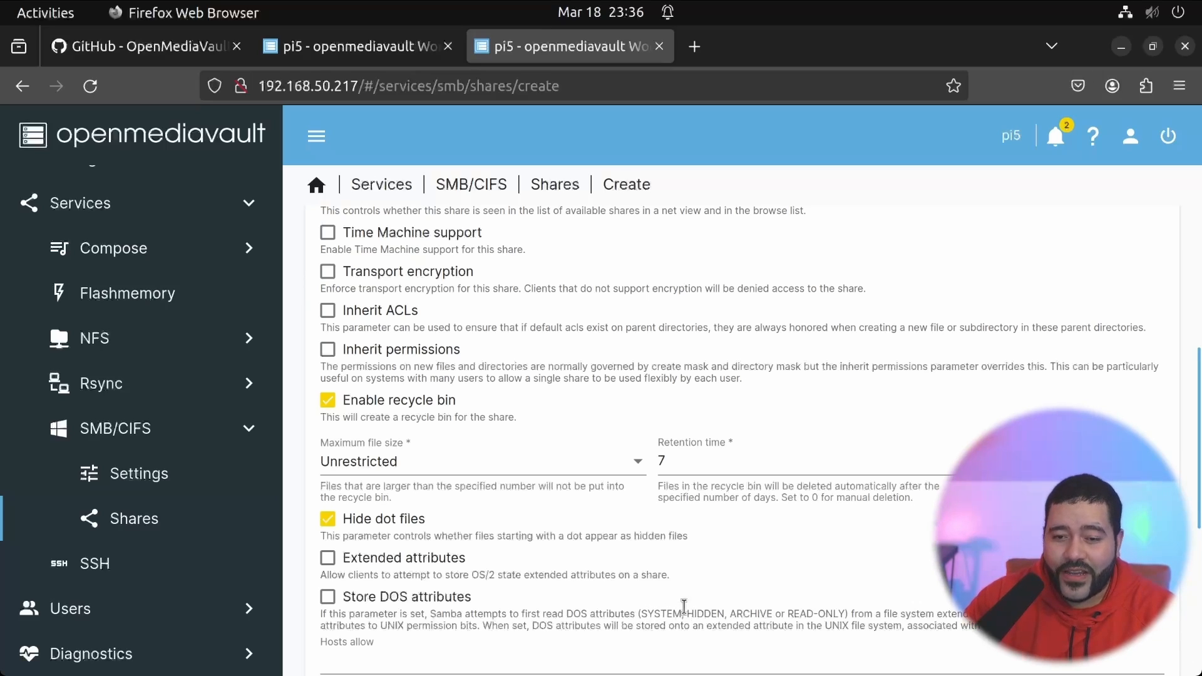
pyautogui.moveTo(588, 407)
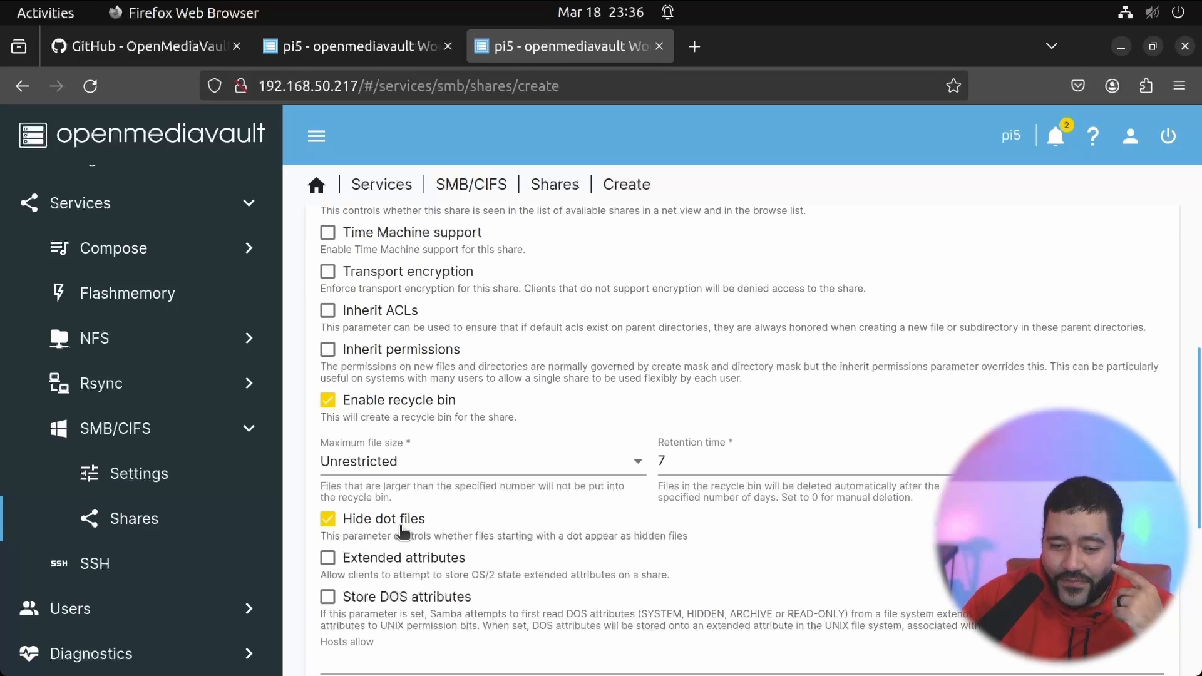
pyautogui.click(328, 519)
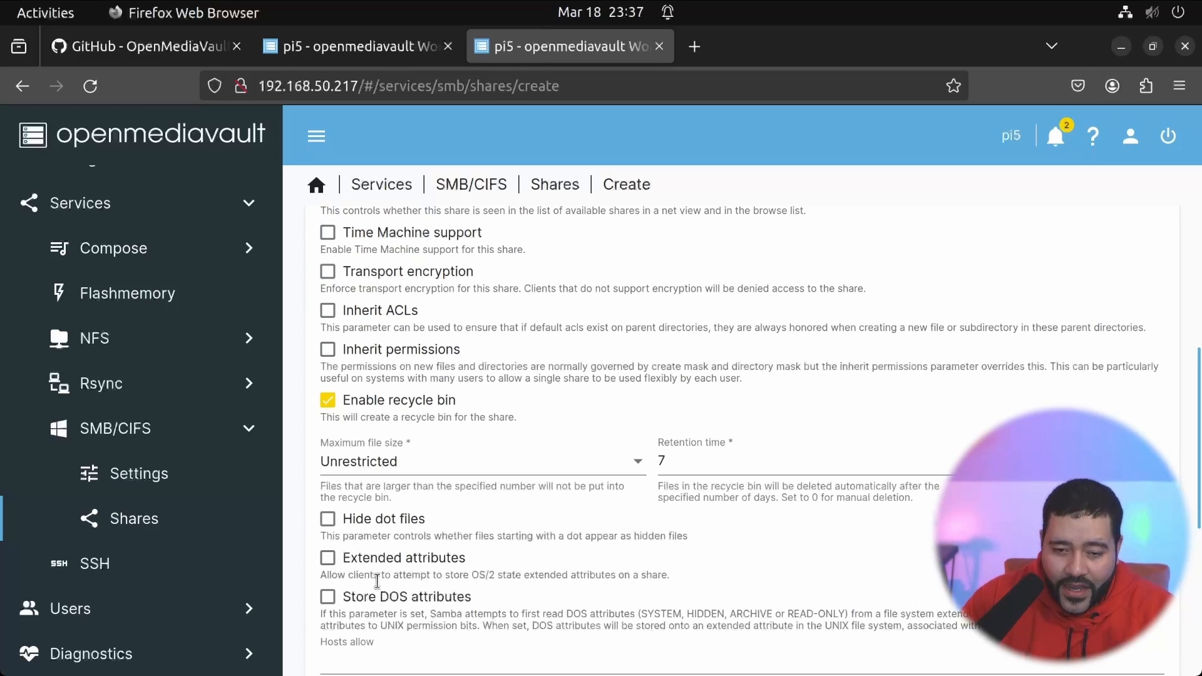
pyautogui.moveTo(396, 574); pyautogui.dragTo(537, 574)
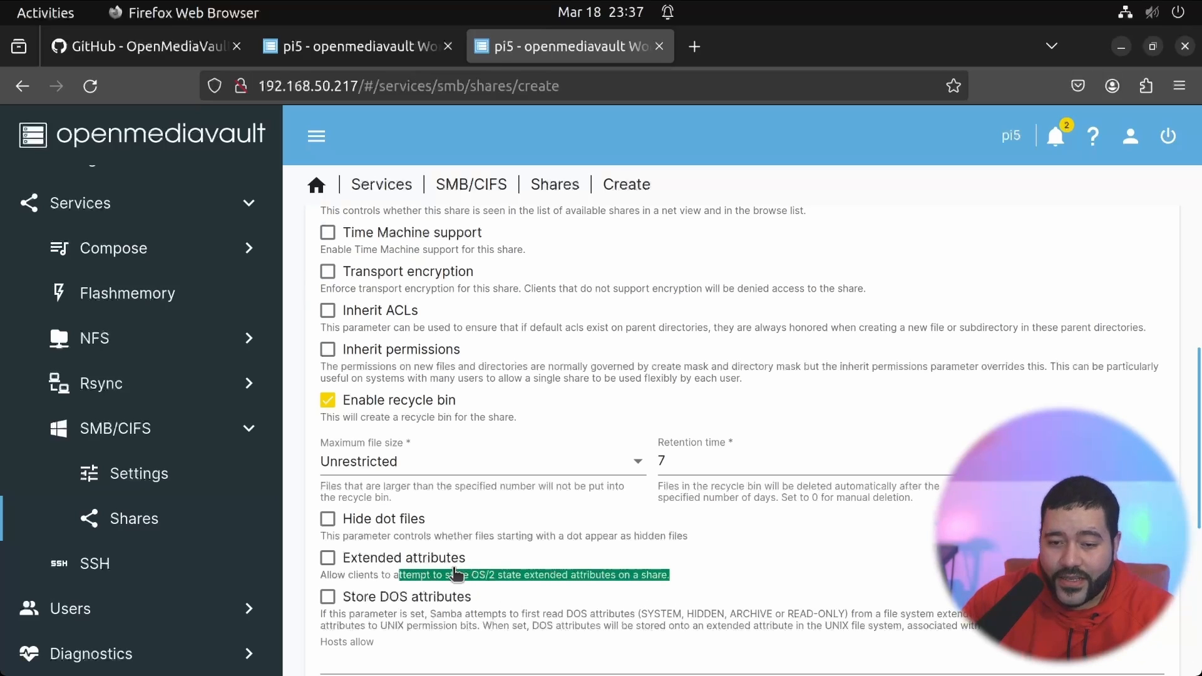
pyautogui.moveTo(1174, 425)
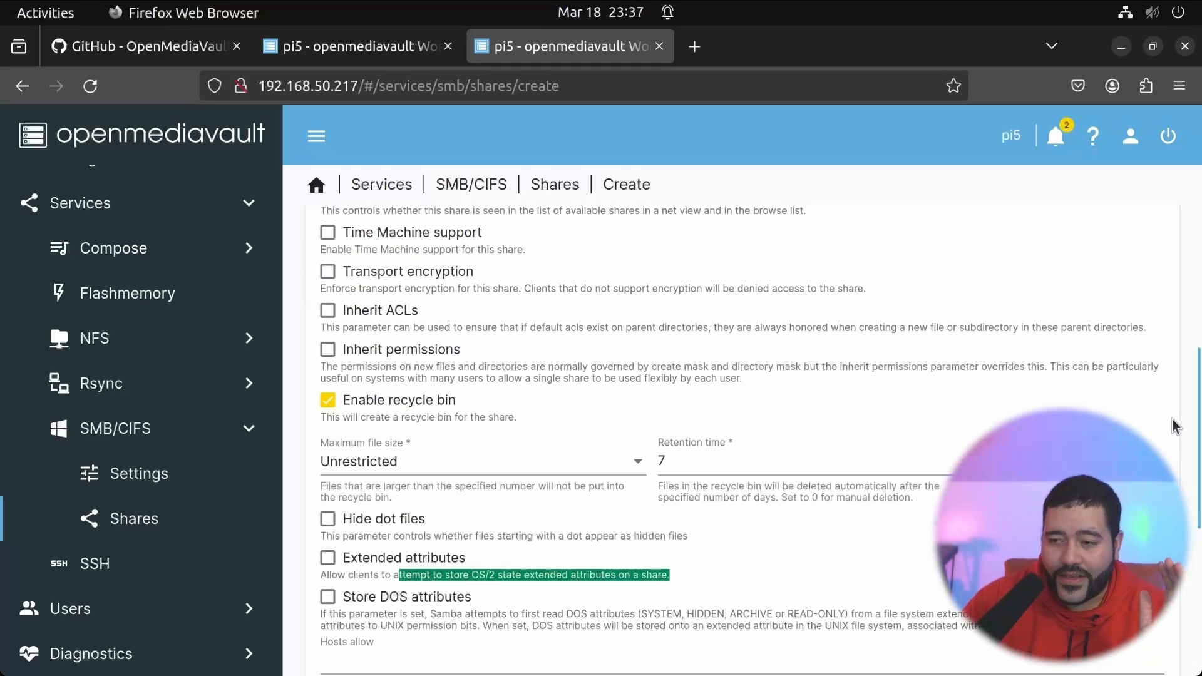
pyautogui.scroll(-3)
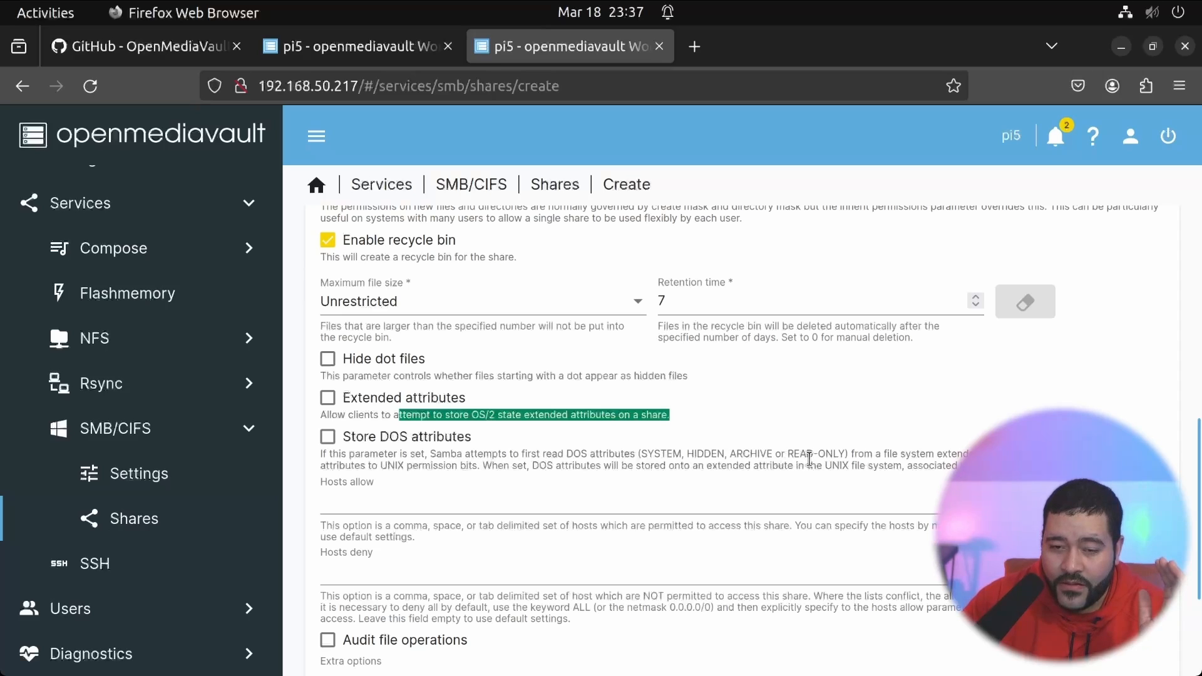
pyautogui.scroll(-3)
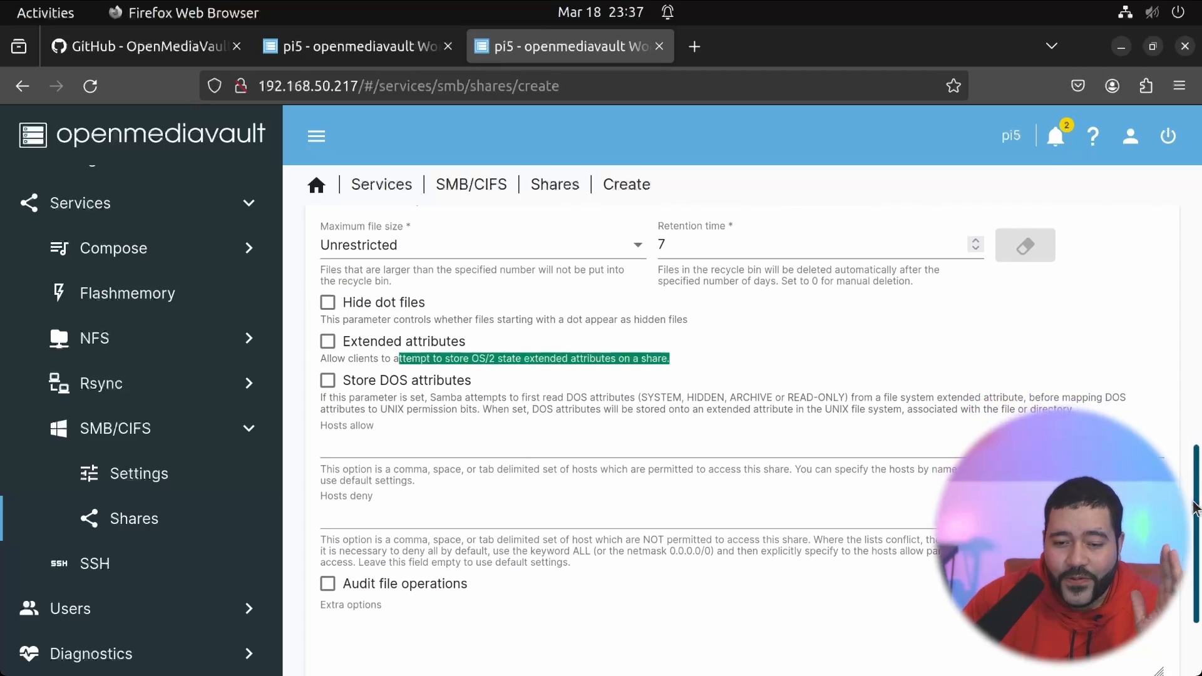
pyautogui.scroll(-3)
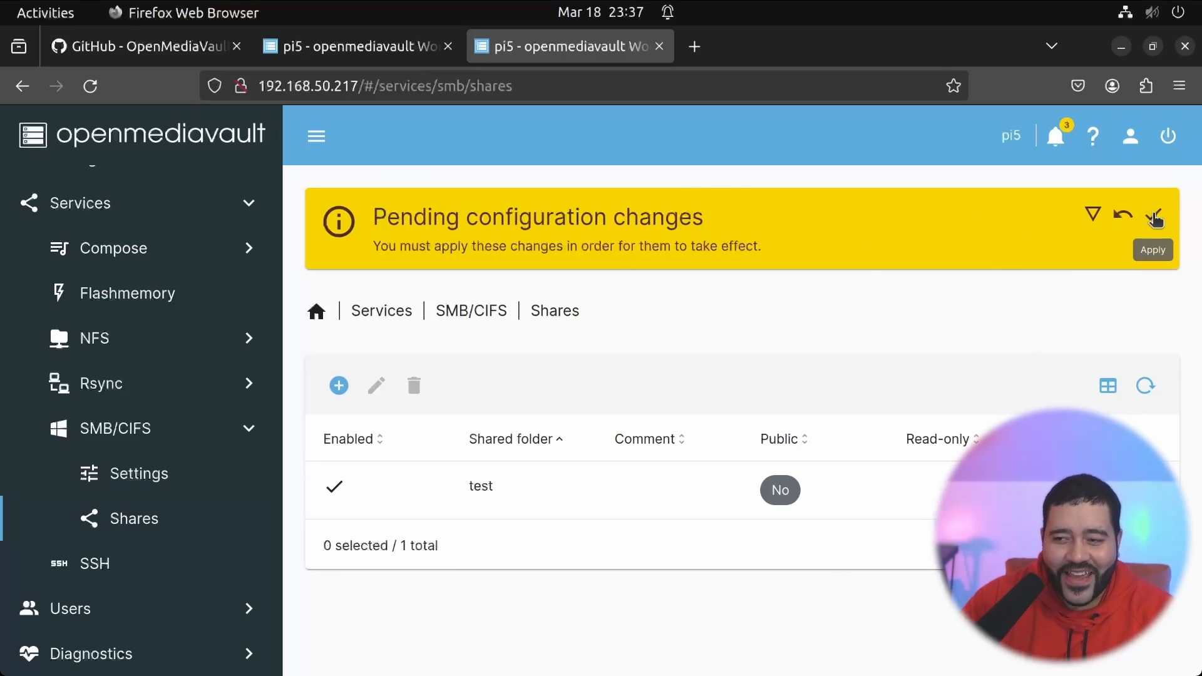
# Save the test SMB share and request applying the pending changes.
pyautogui.click(1152, 249)
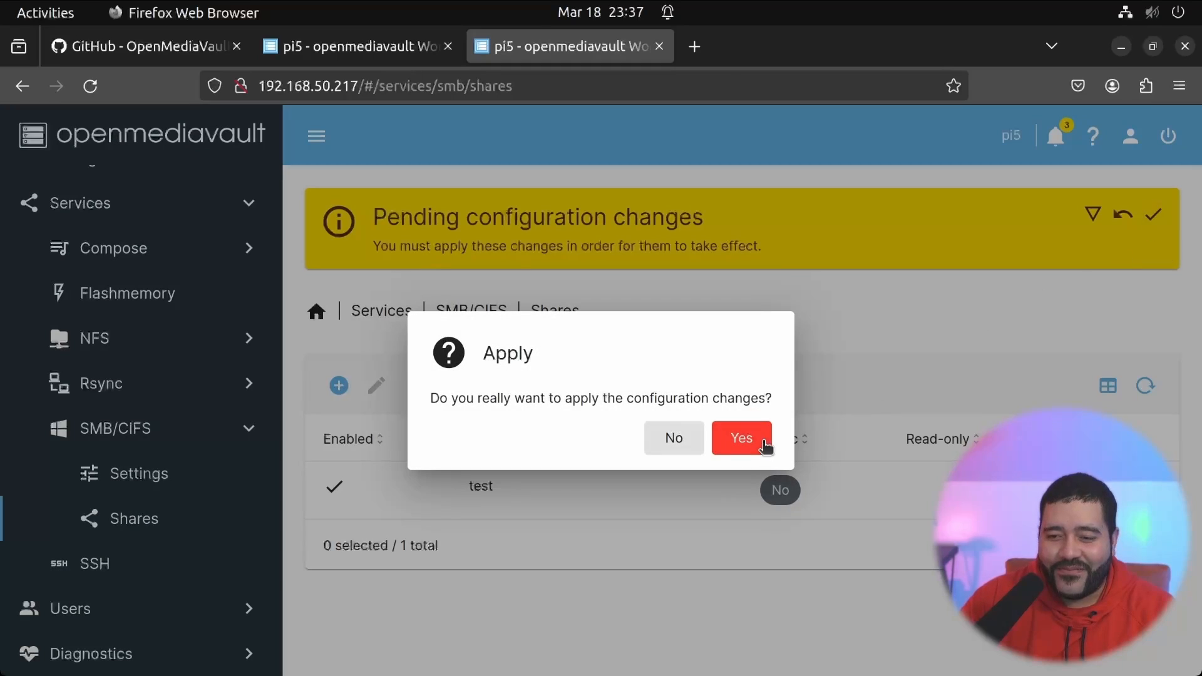
# Confirm applying the configuration changes and select the test share in the Shares list.
pyautogui.click(740, 438)
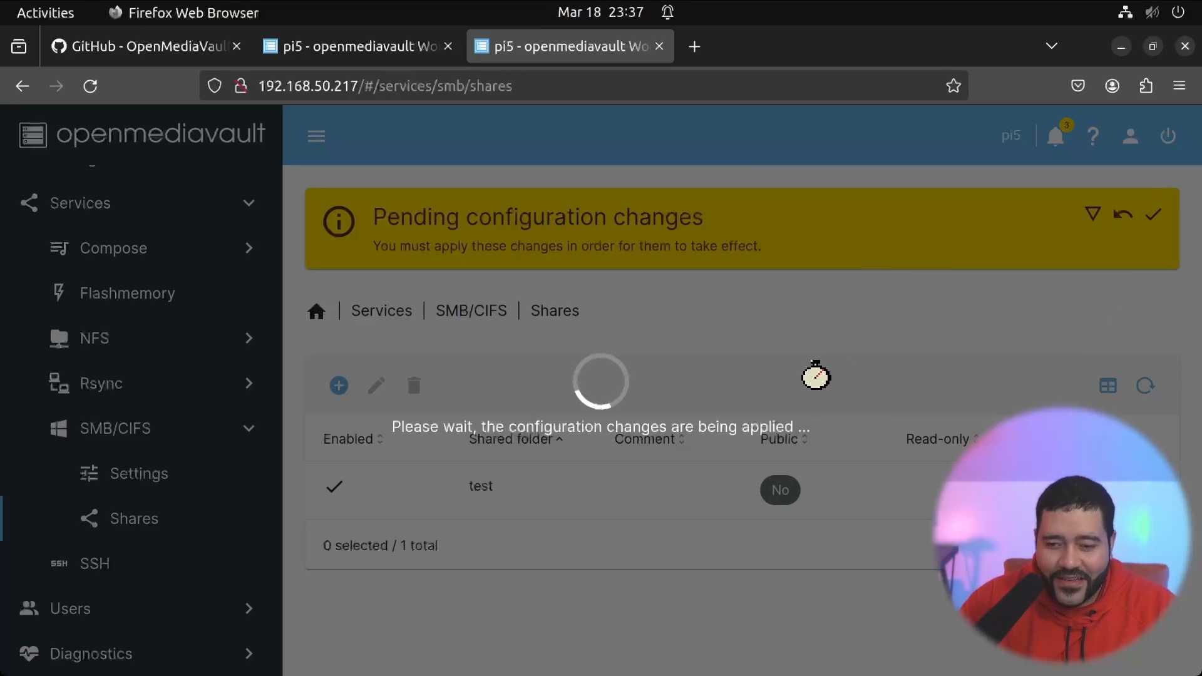
pyautogui.click(348, 46)
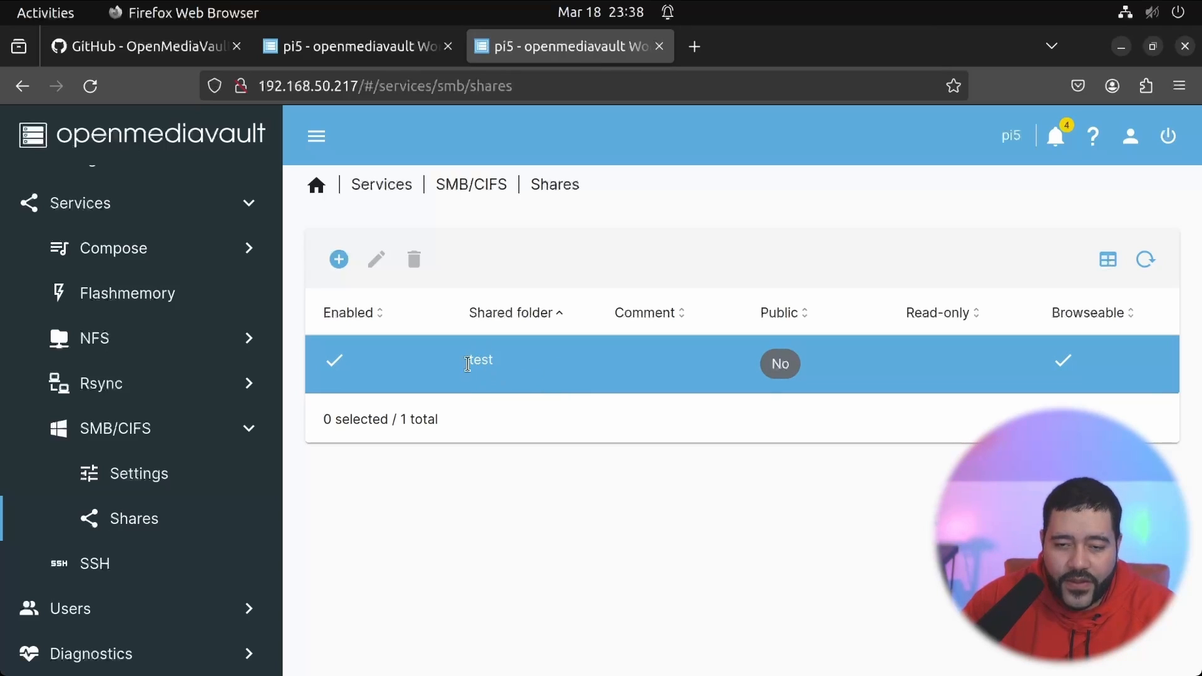
pyautogui.click(498, 363)
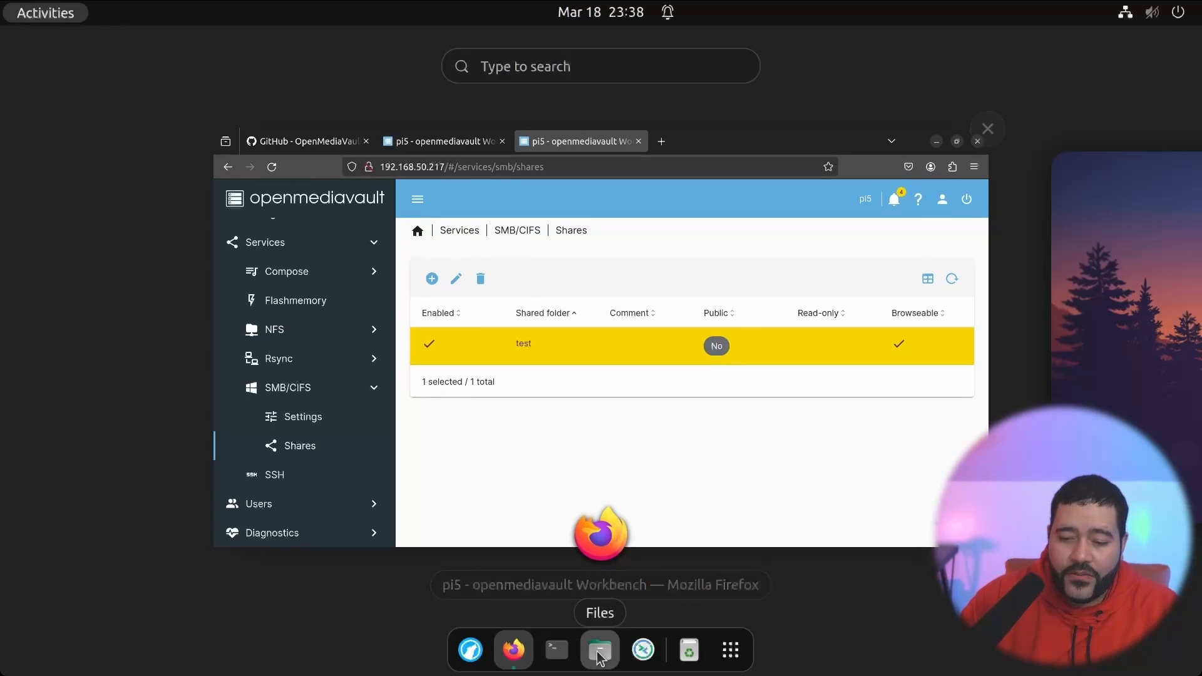
# Try browsing the Windows network from Files' Other Locations and dismiss the access error.
pyautogui.click(600, 649)
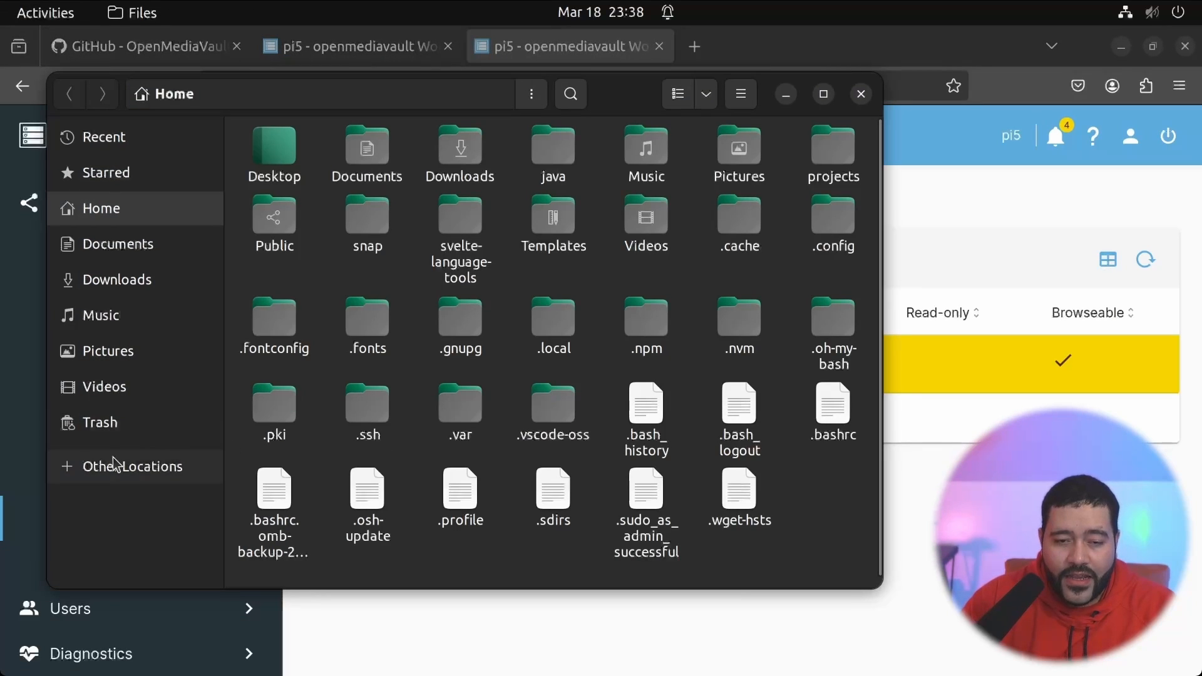
pyautogui.click(132, 466)
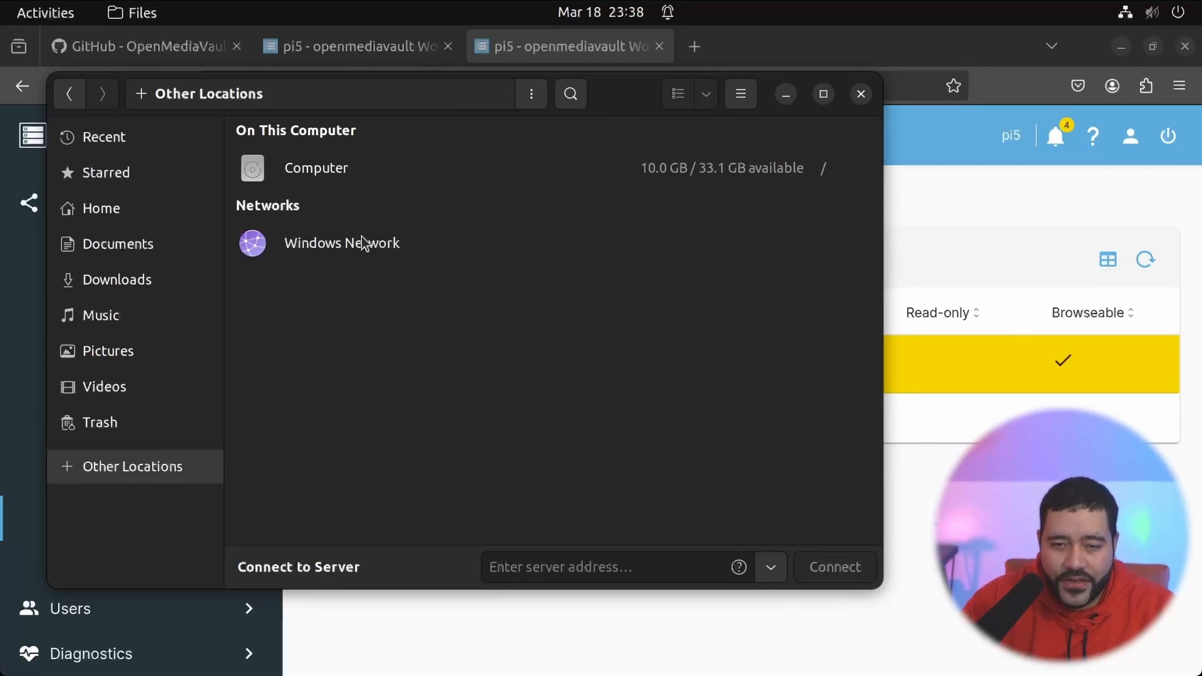
pyautogui.doubleClick(342, 243)
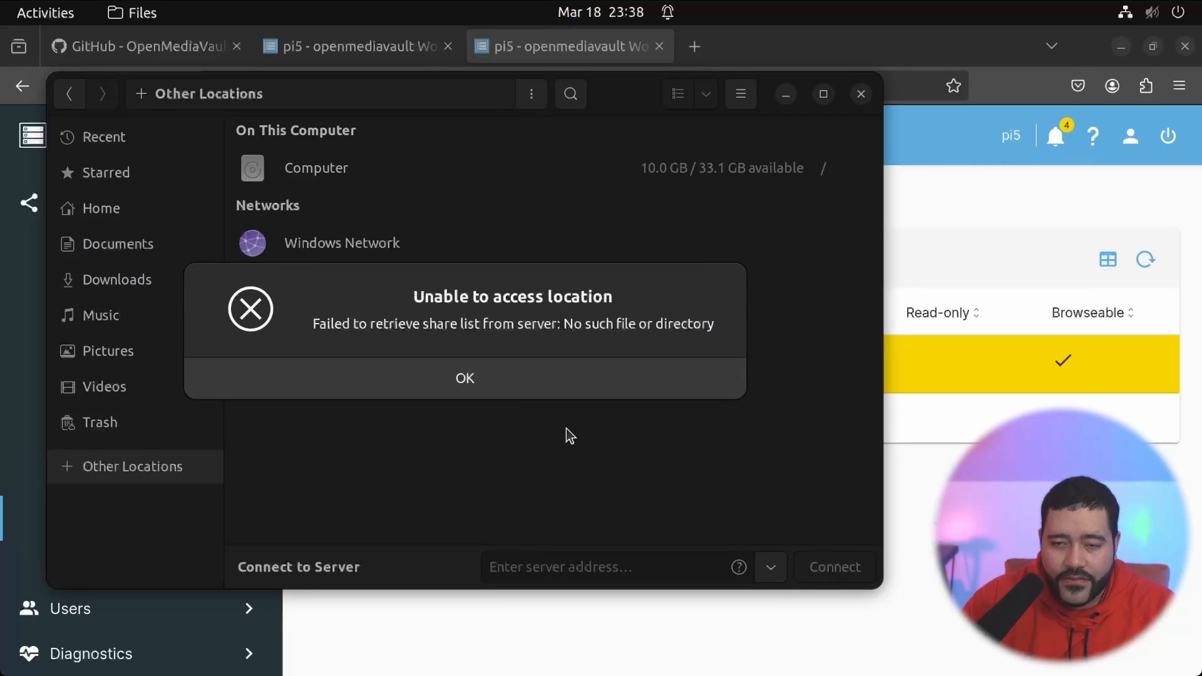
pyautogui.click(465, 378)
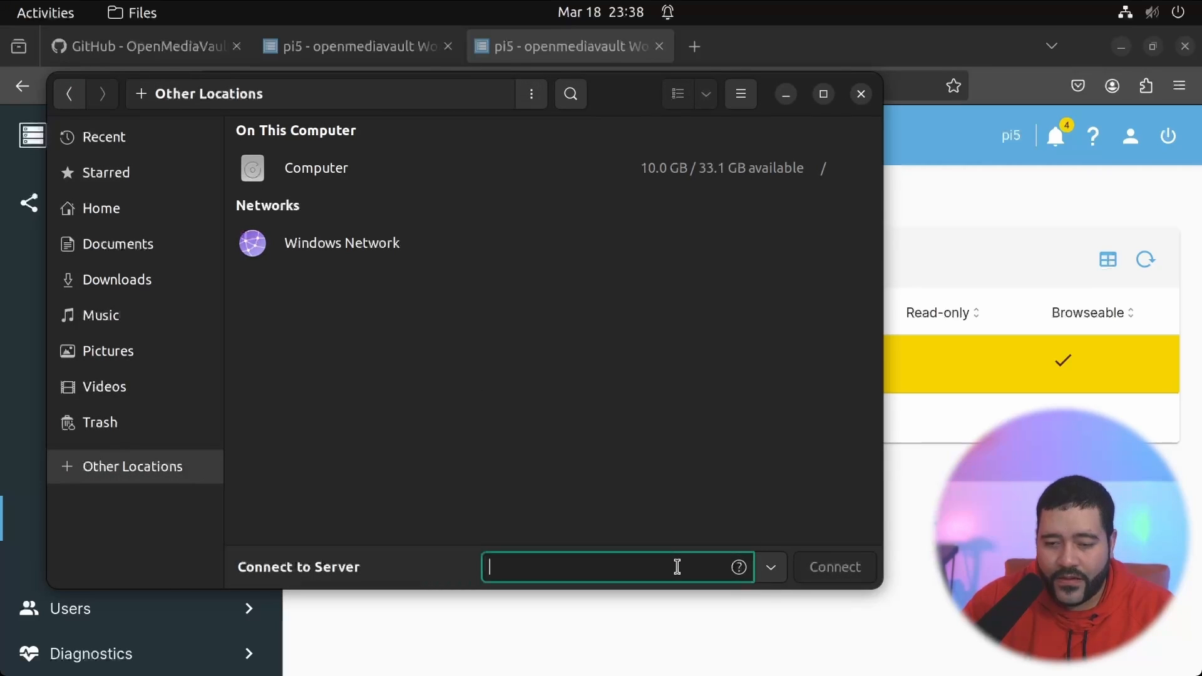
# Remove the recent server entry, then connect to smb://192.168.50.217/.
pyautogui.click(770, 567)
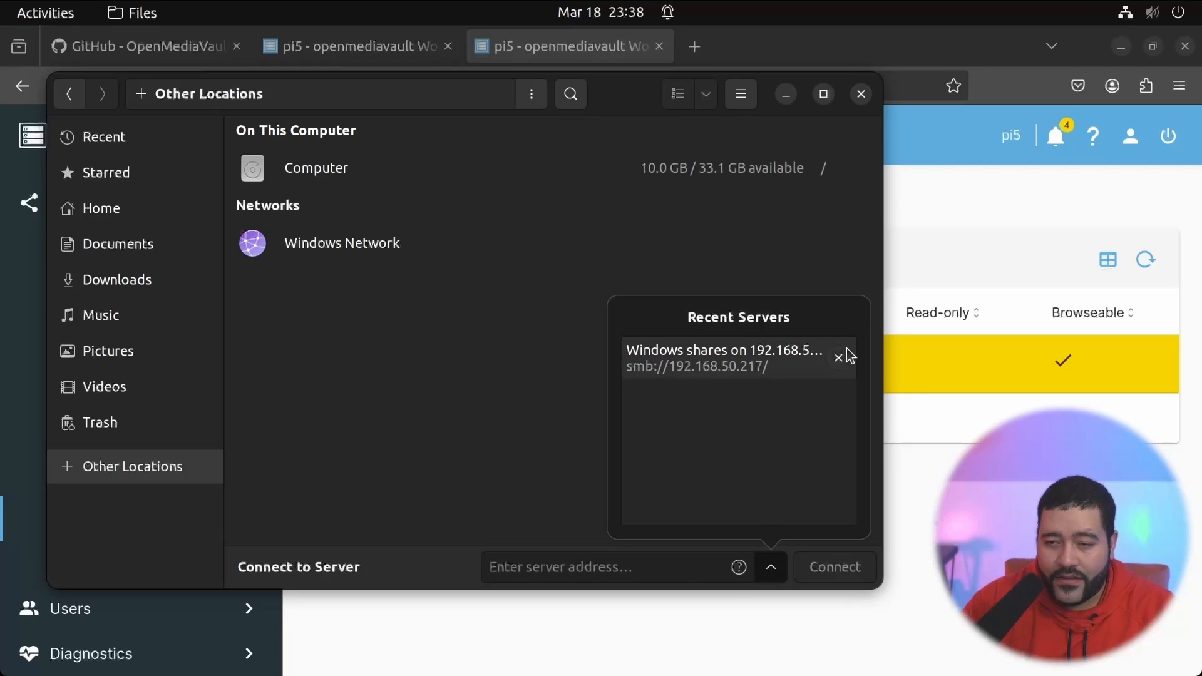
pyautogui.moveTo(755, 372)
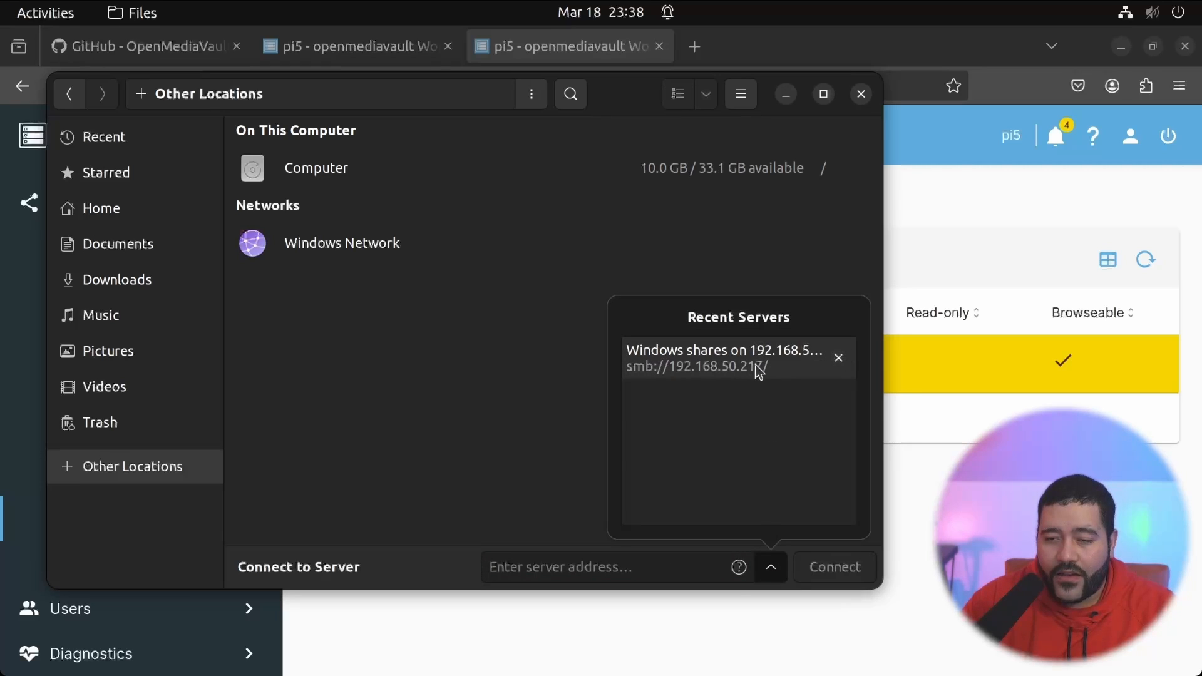
pyautogui.click(694, 366)
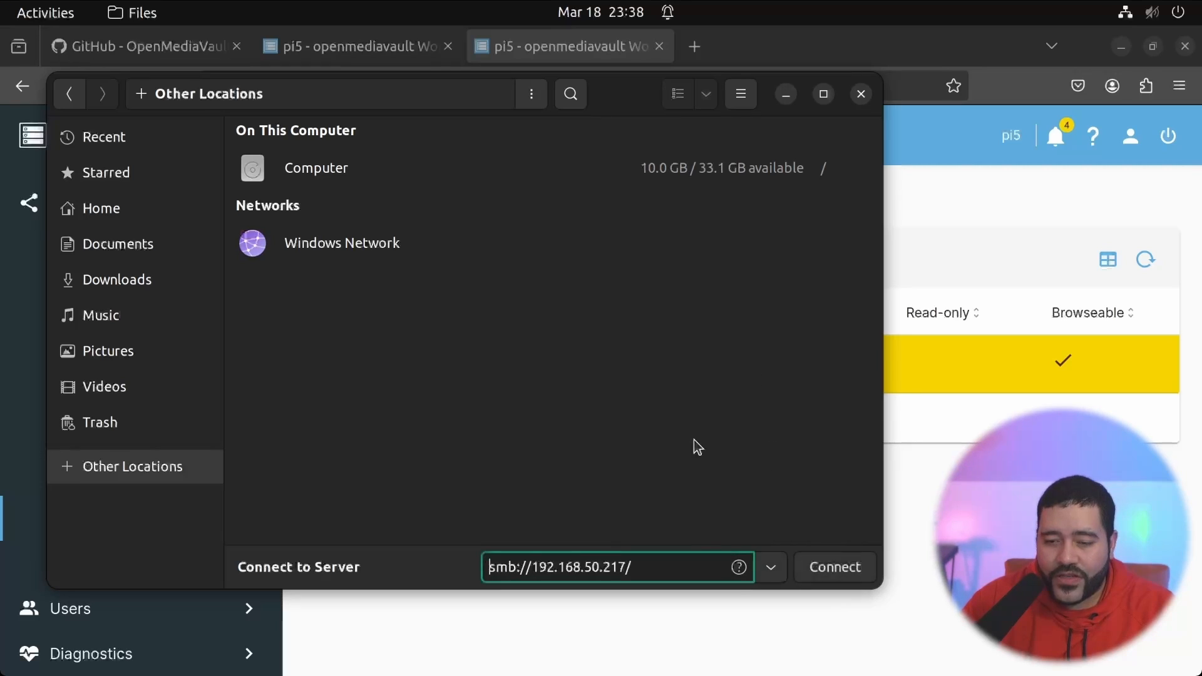
pyautogui.rightClick(559, 567)
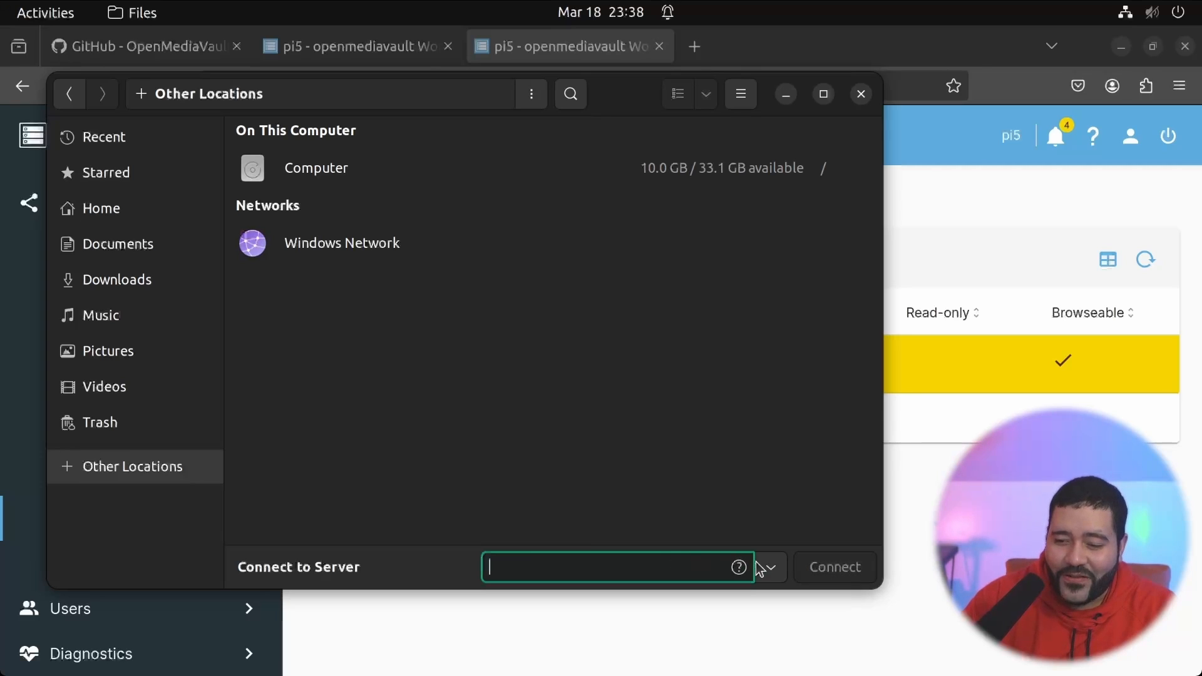
pyautogui.click(766, 567)
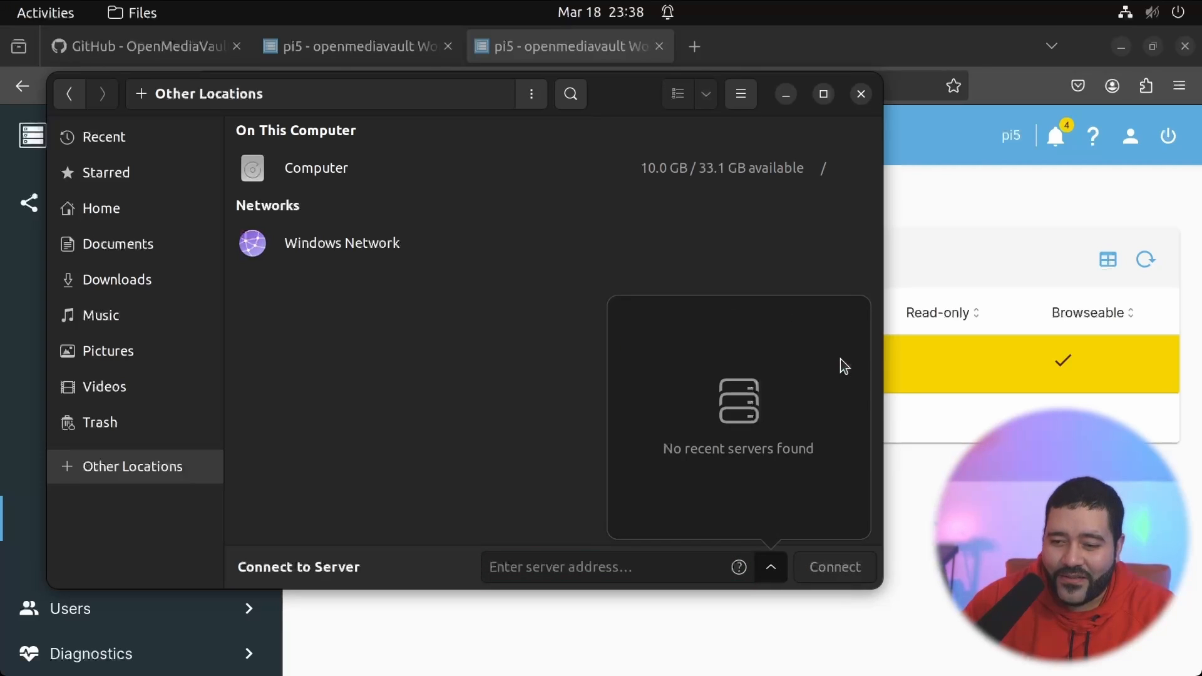
pyautogui.click(613, 567)
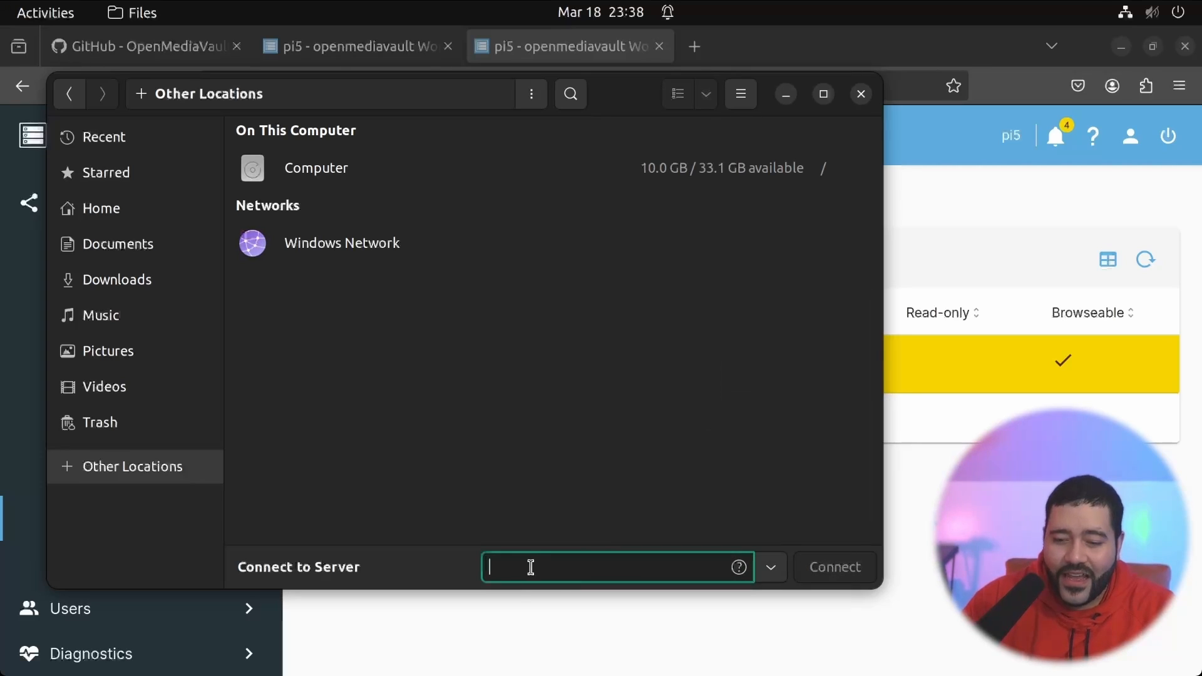
pyautogui.write('smb://192.168.50.217/')
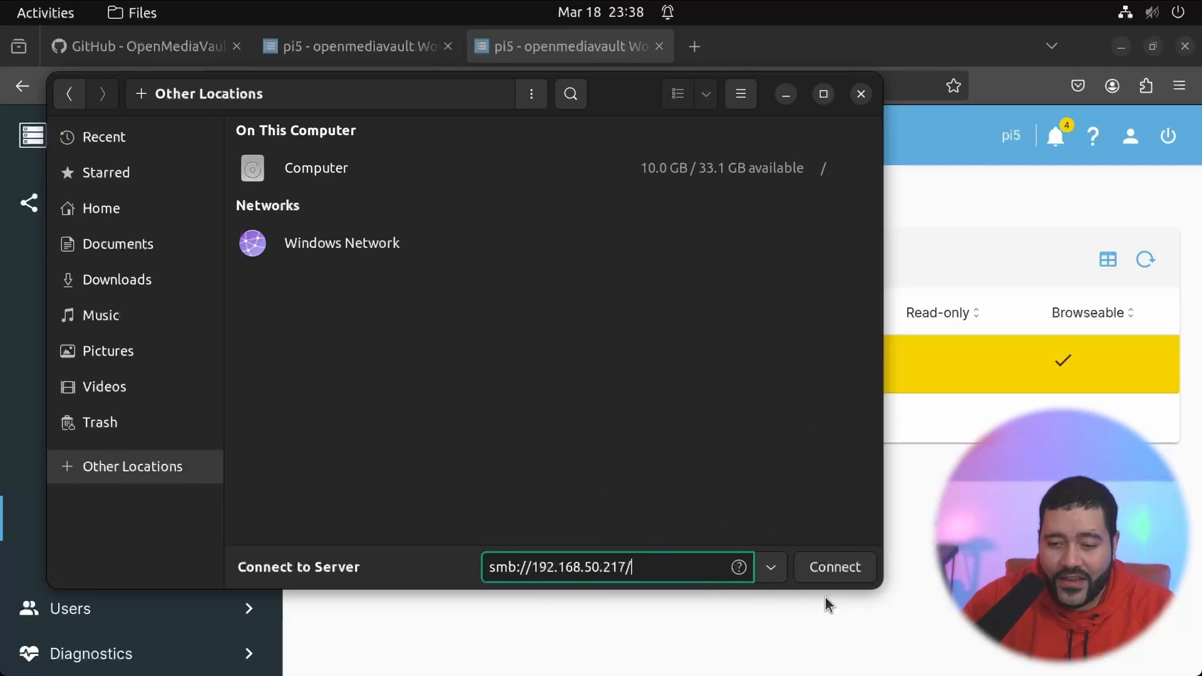
pyautogui.click(834, 567)
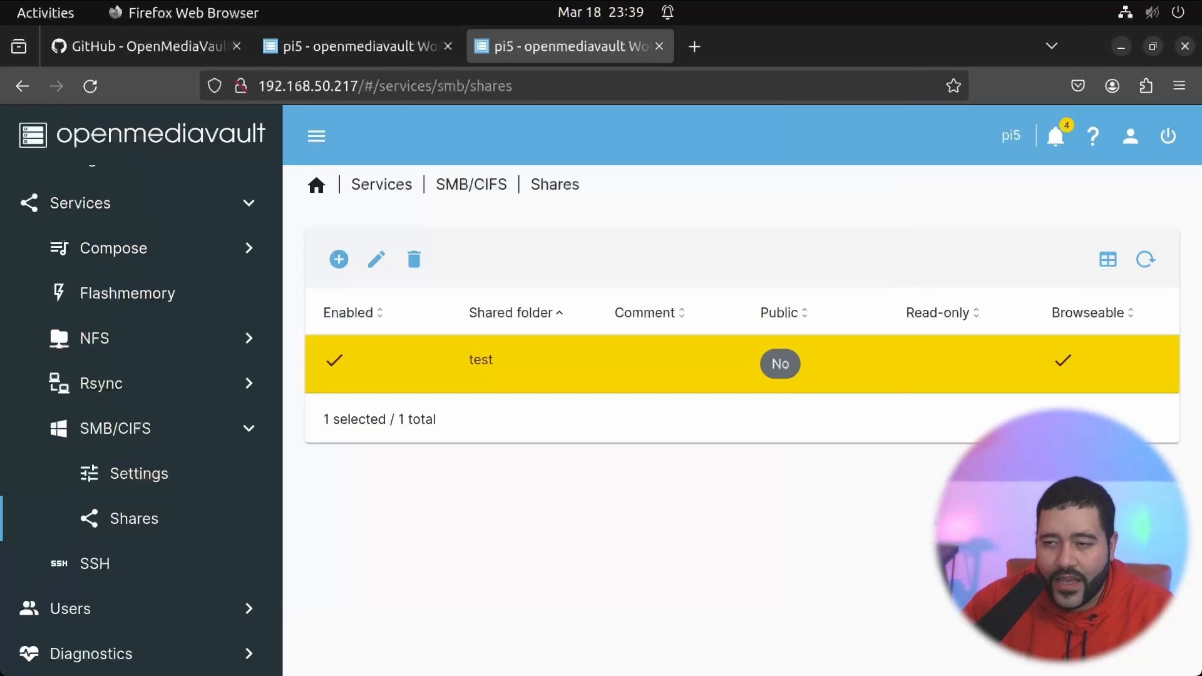
# Open the notifications bell and dismiss all notifications.
pyautogui.click(1055, 136)
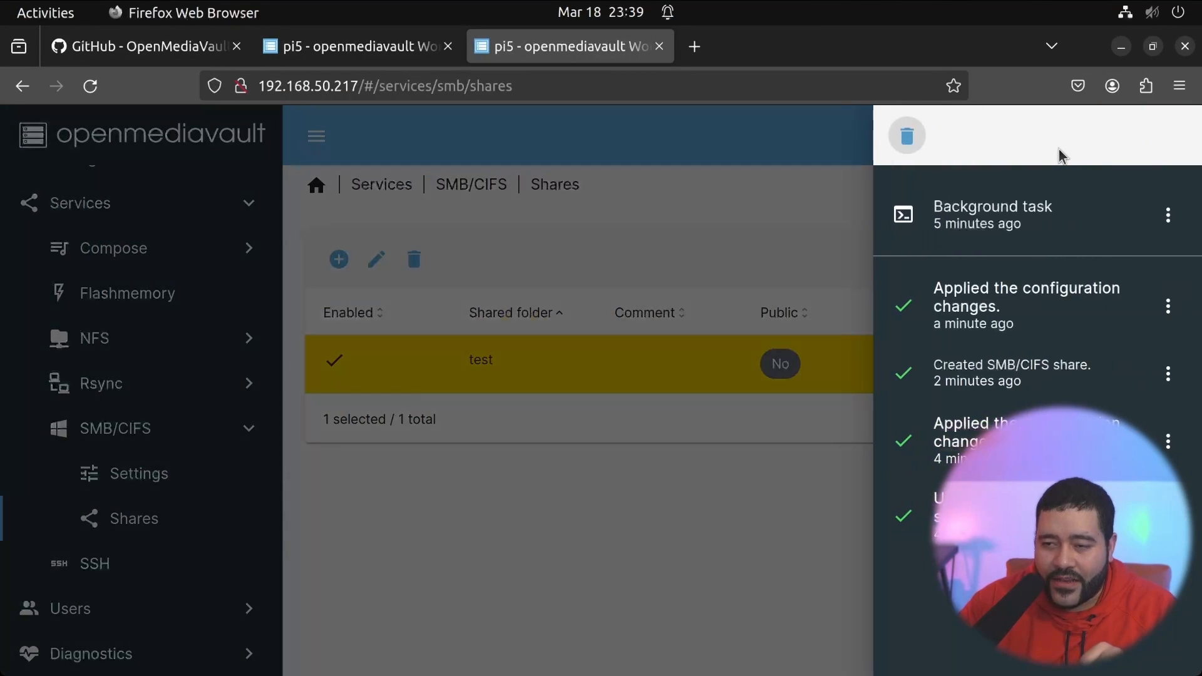
pyautogui.moveTo(1092, 345)
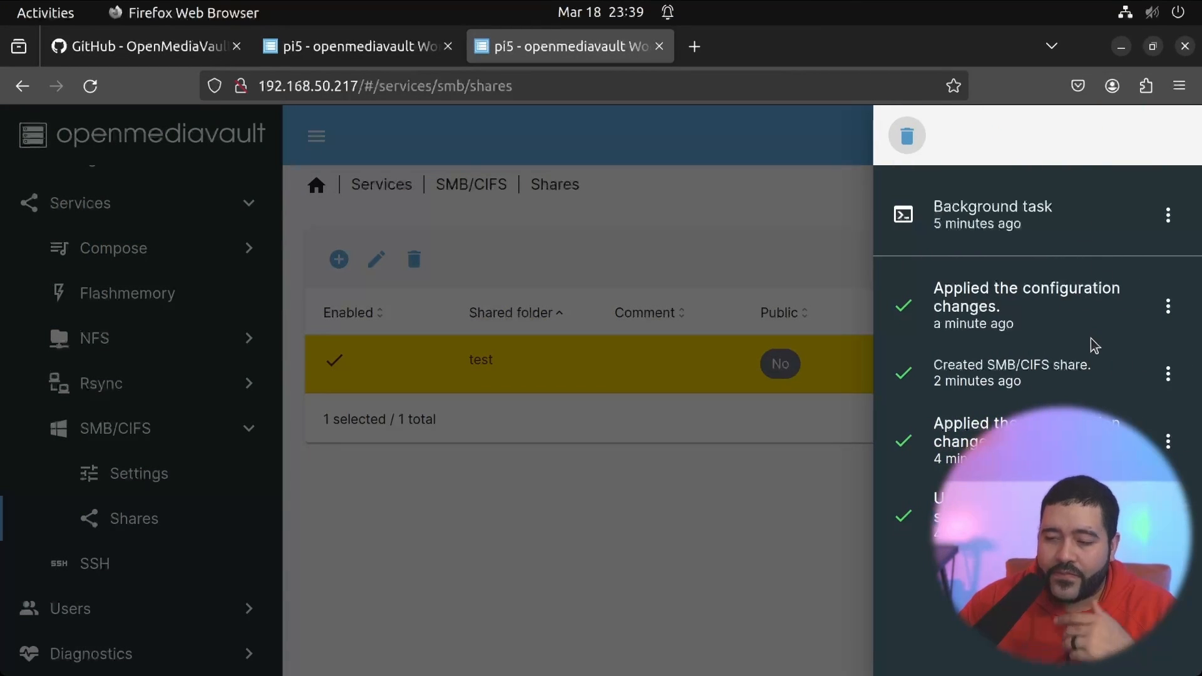
pyautogui.click(907, 135)
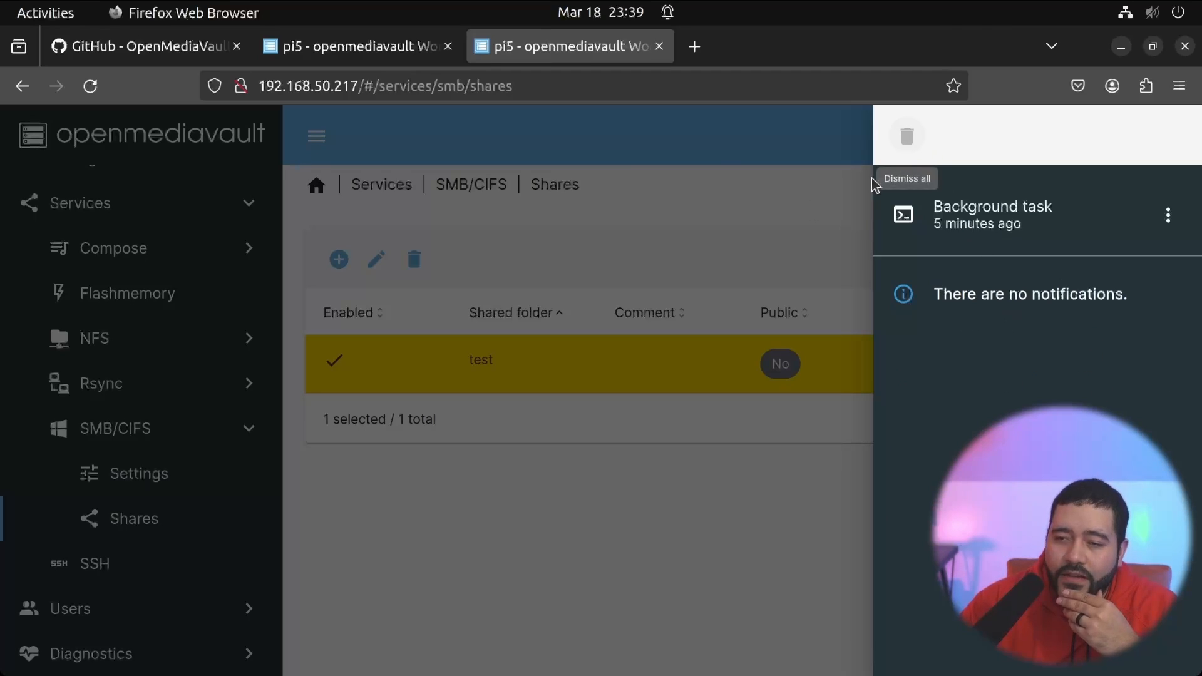
pyautogui.moveTo(713, 158)
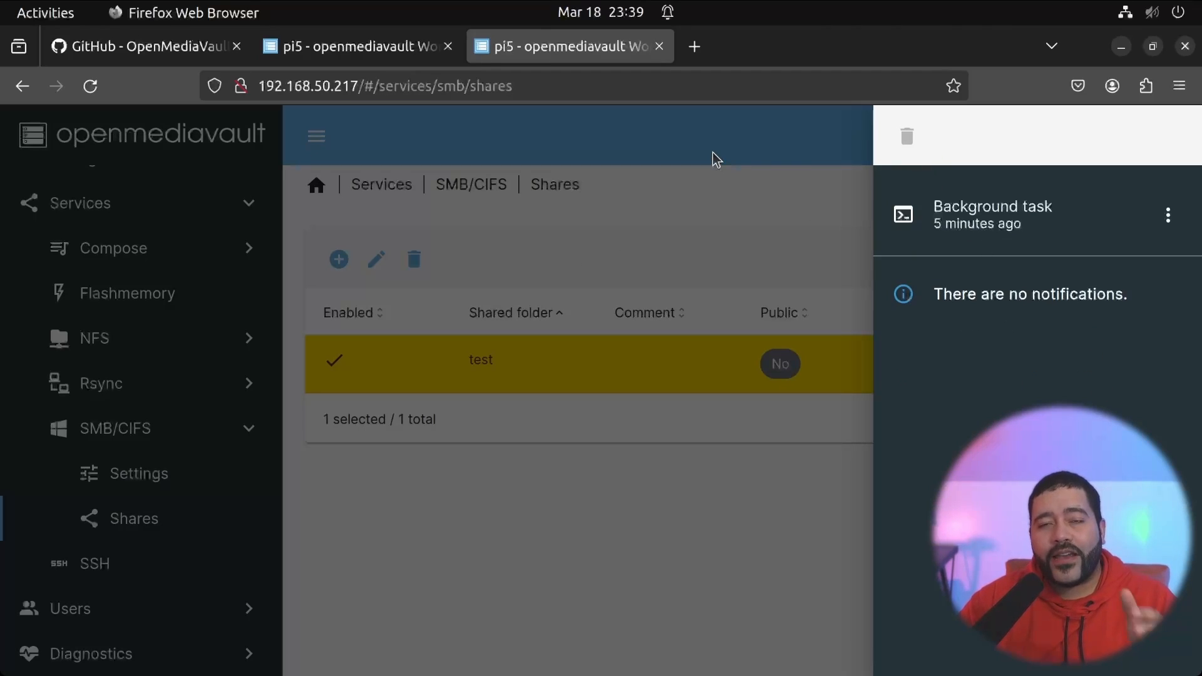
pyautogui.moveTo(763, 256)
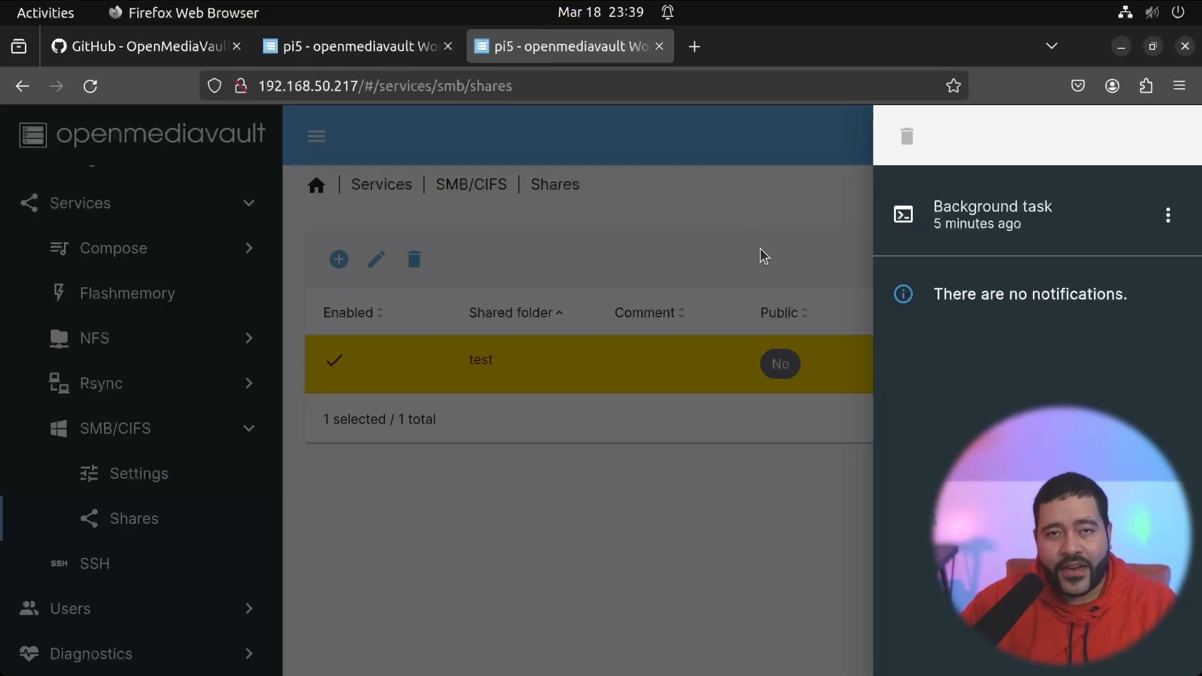
pyautogui.moveTo(6, 430)
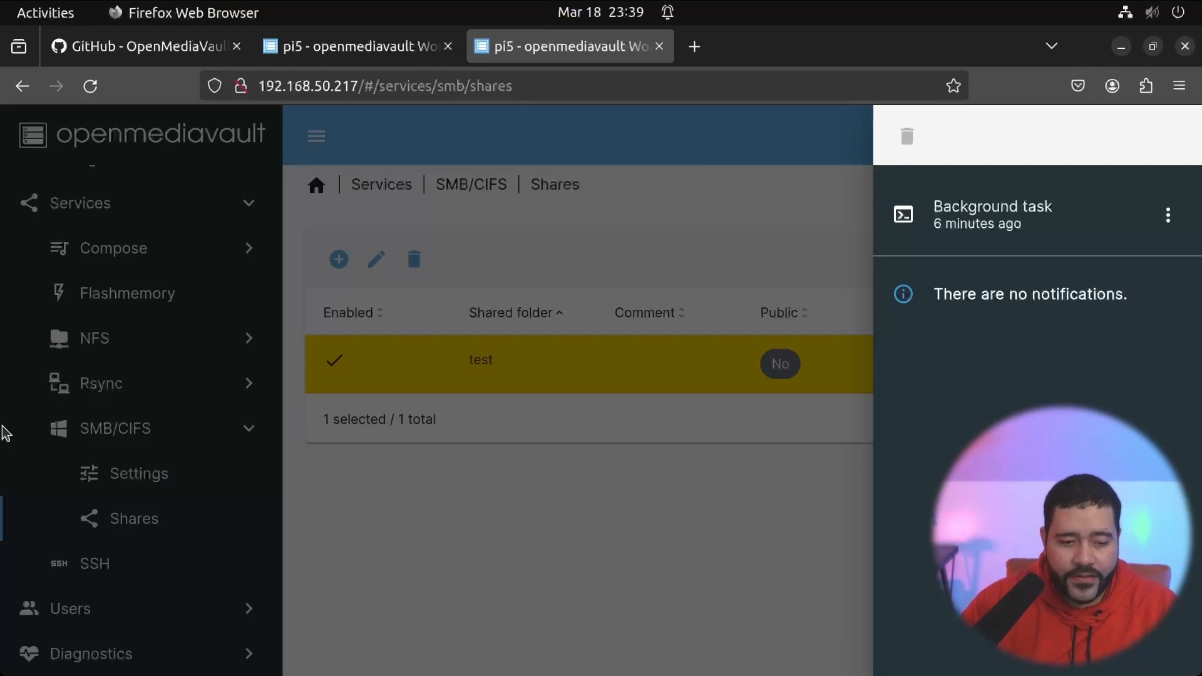
# Enable the SMB/CIFS service and home directories, then apply and confirm the changes.
pyautogui.click(139, 474)
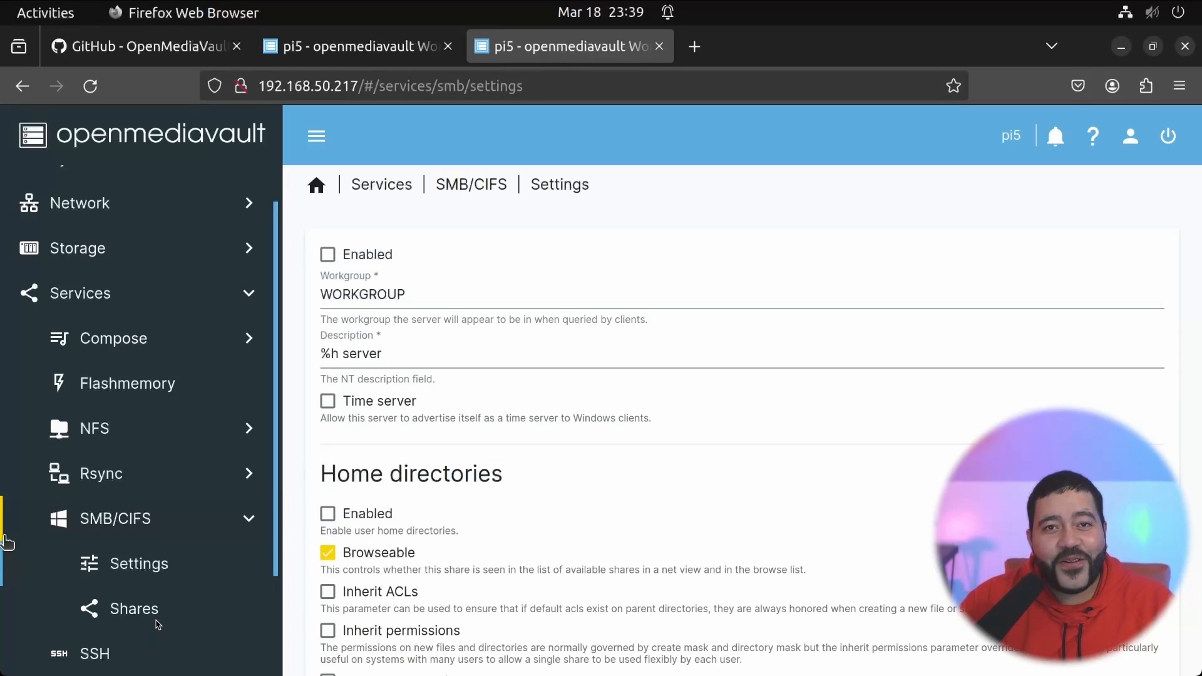
pyautogui.moveTo(203, 603)
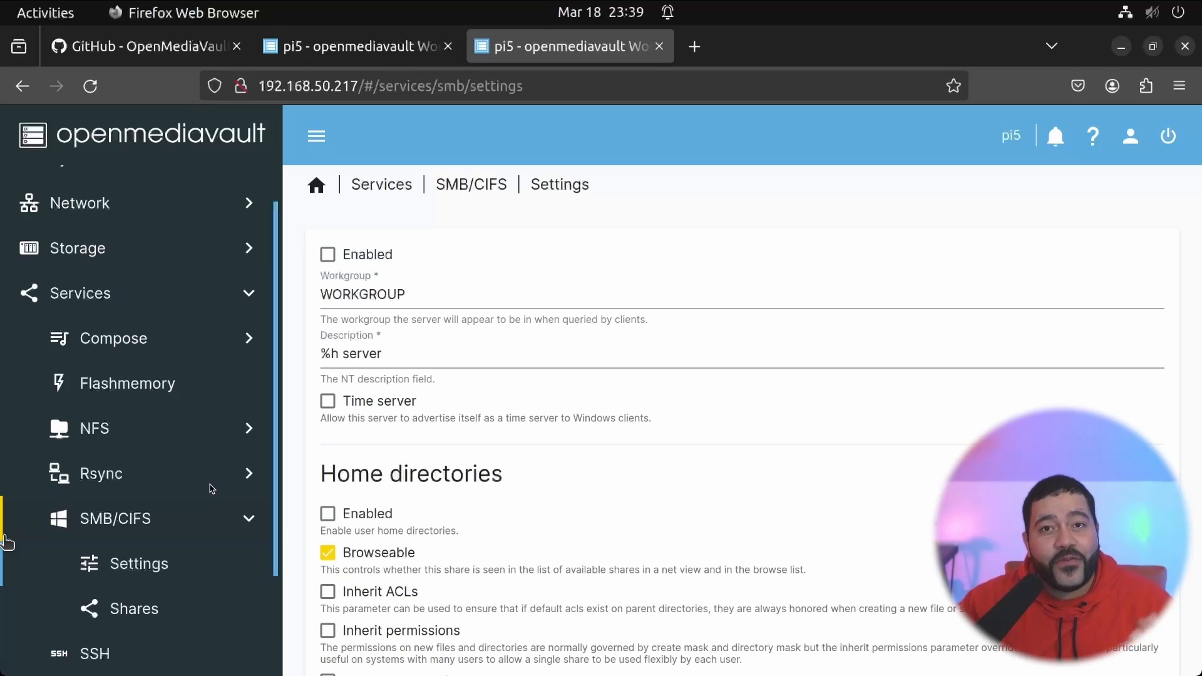
pyautogui.moveTo(95, 539)
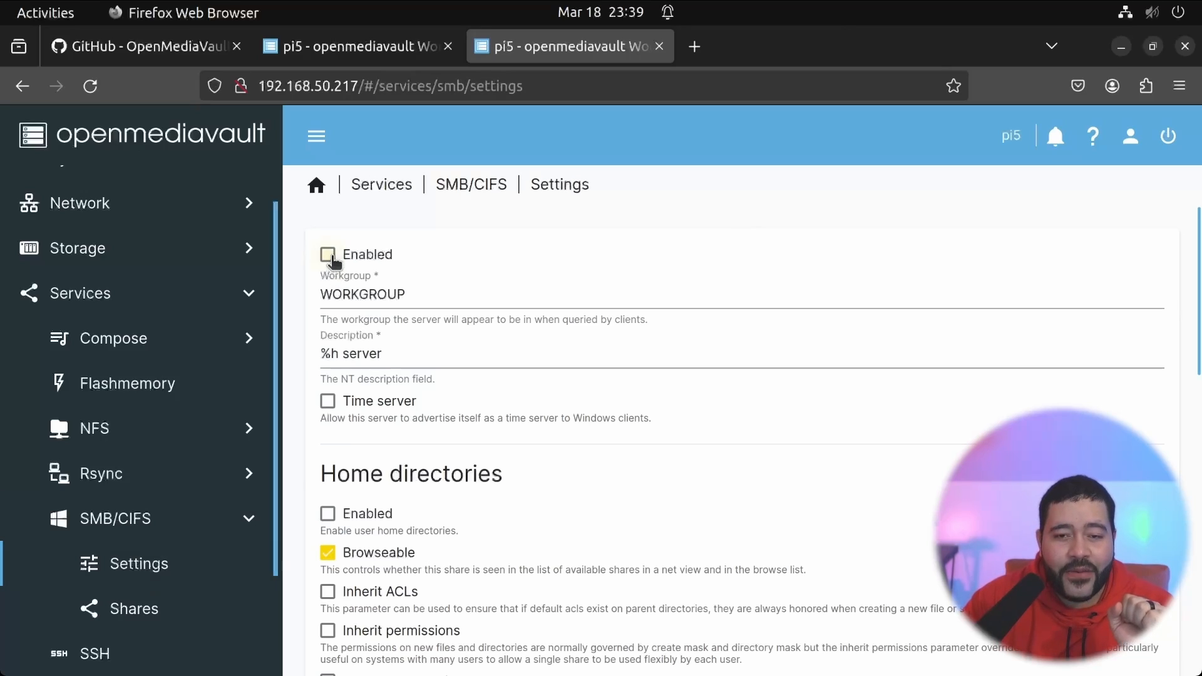
pyautogui.click(327, 254)
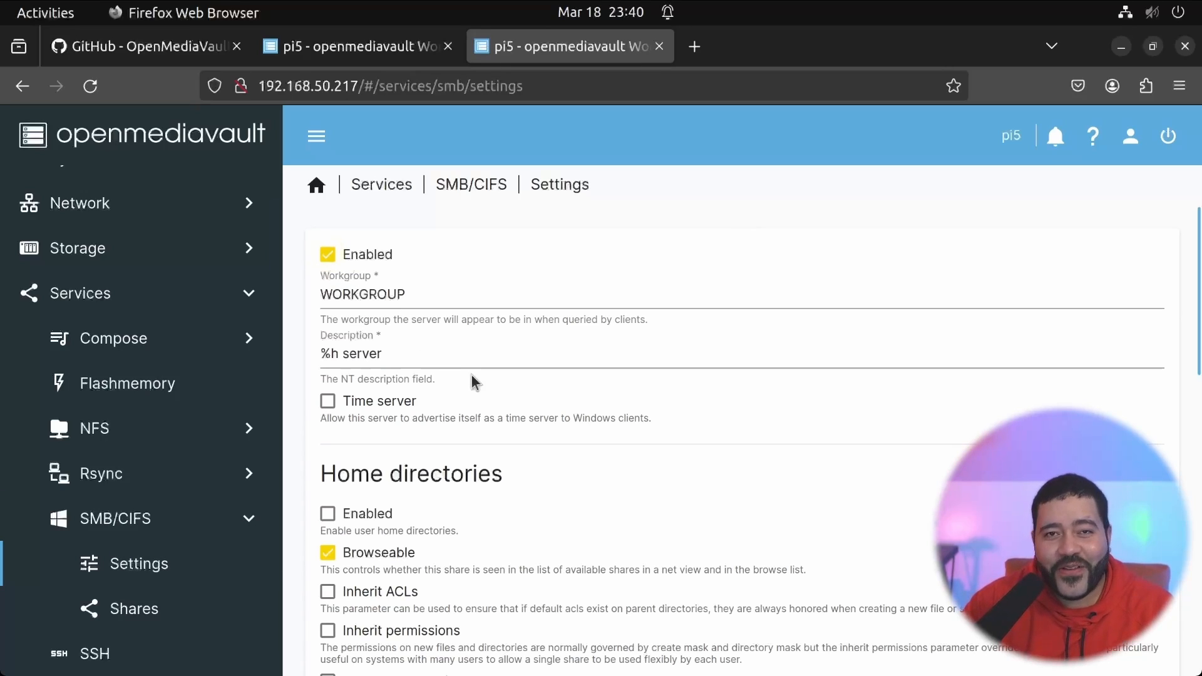
pyautogui.moveTo(517, 396)
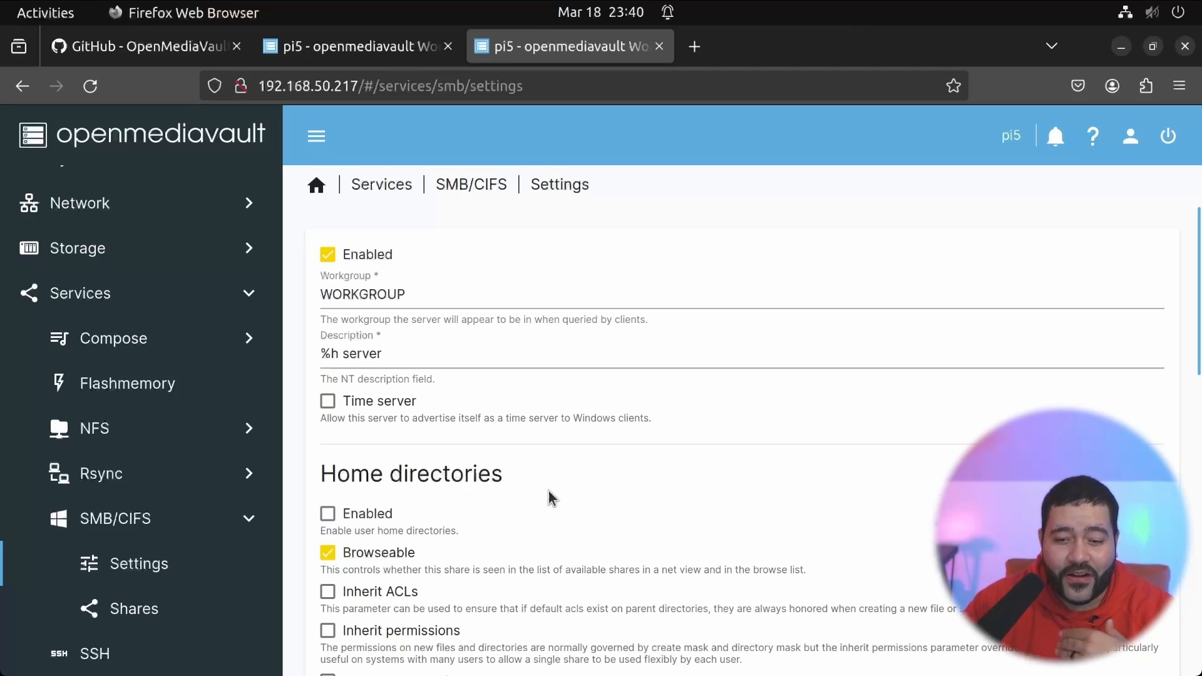
pyautogui.scroll(-3)
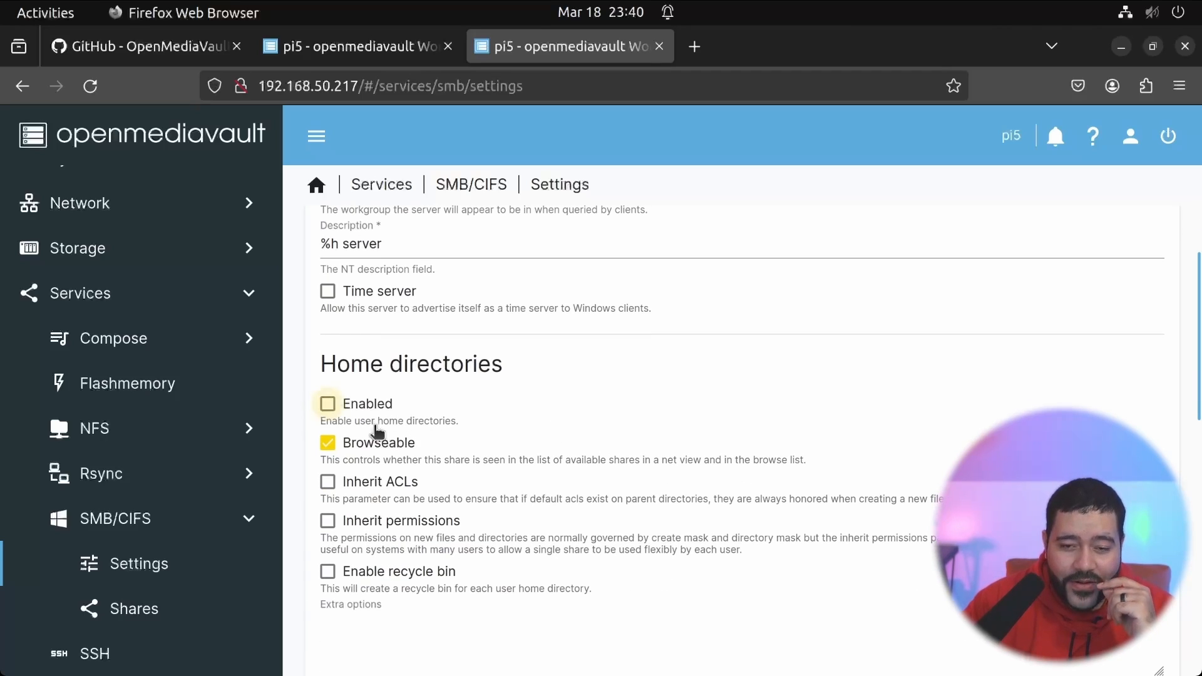
pyautogui.scroll(-3)
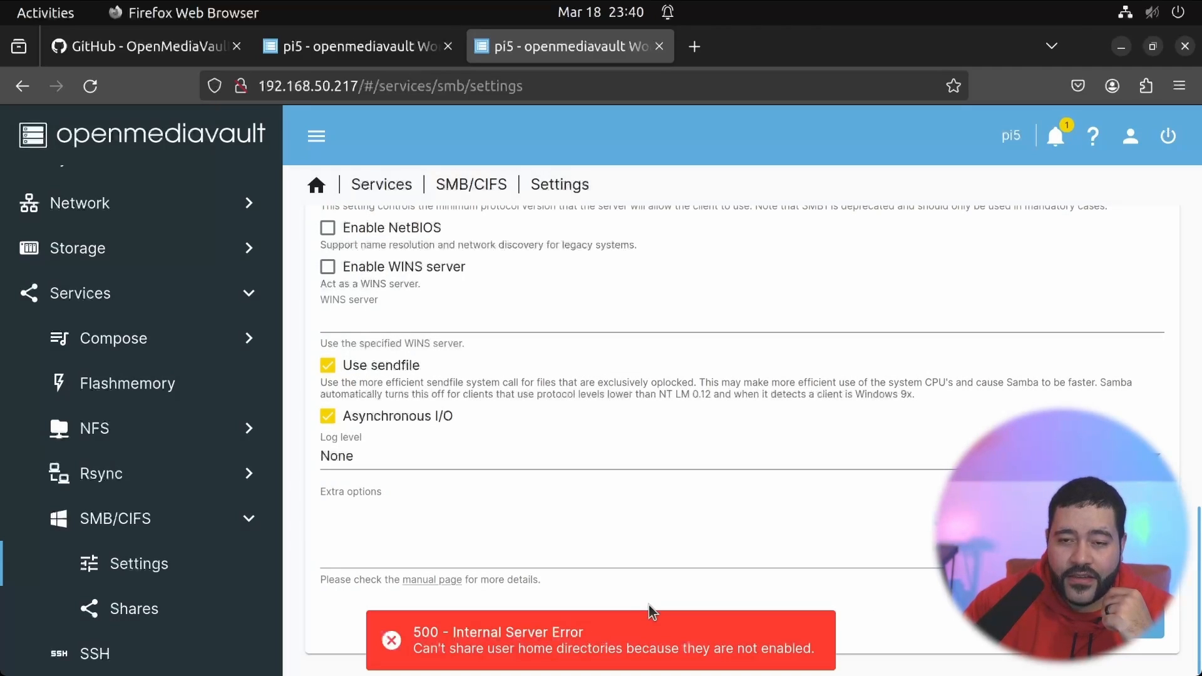
pyautogui.scroll(-3)
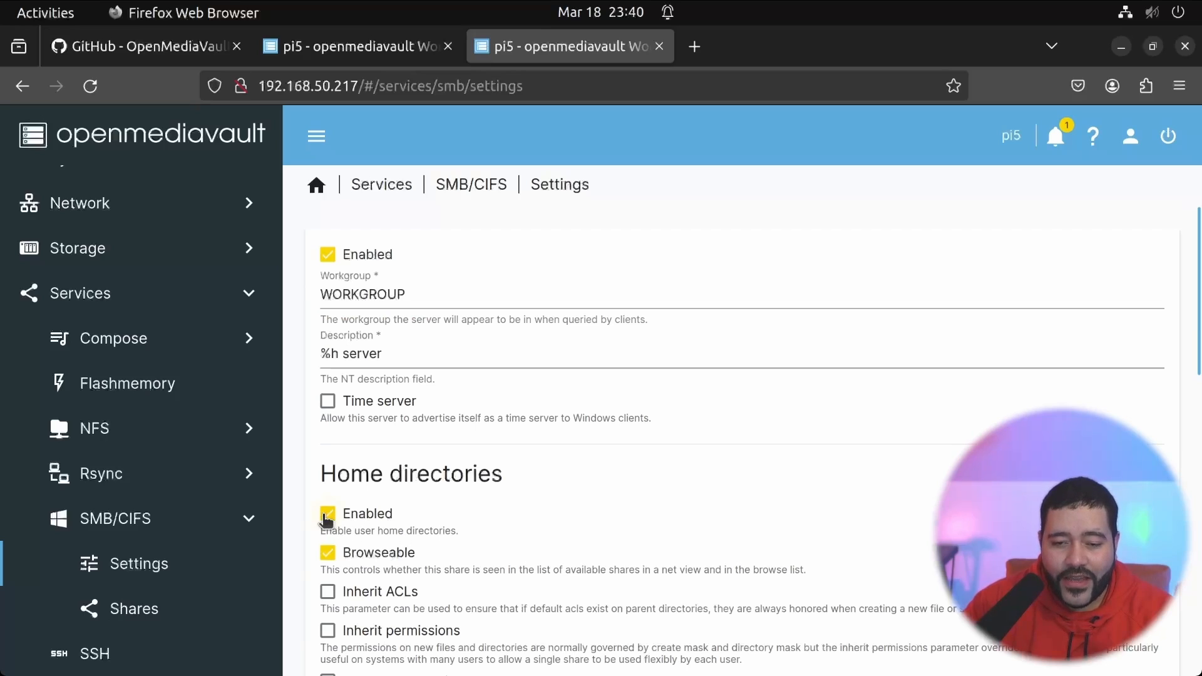
pyautogui.scroll(-3)
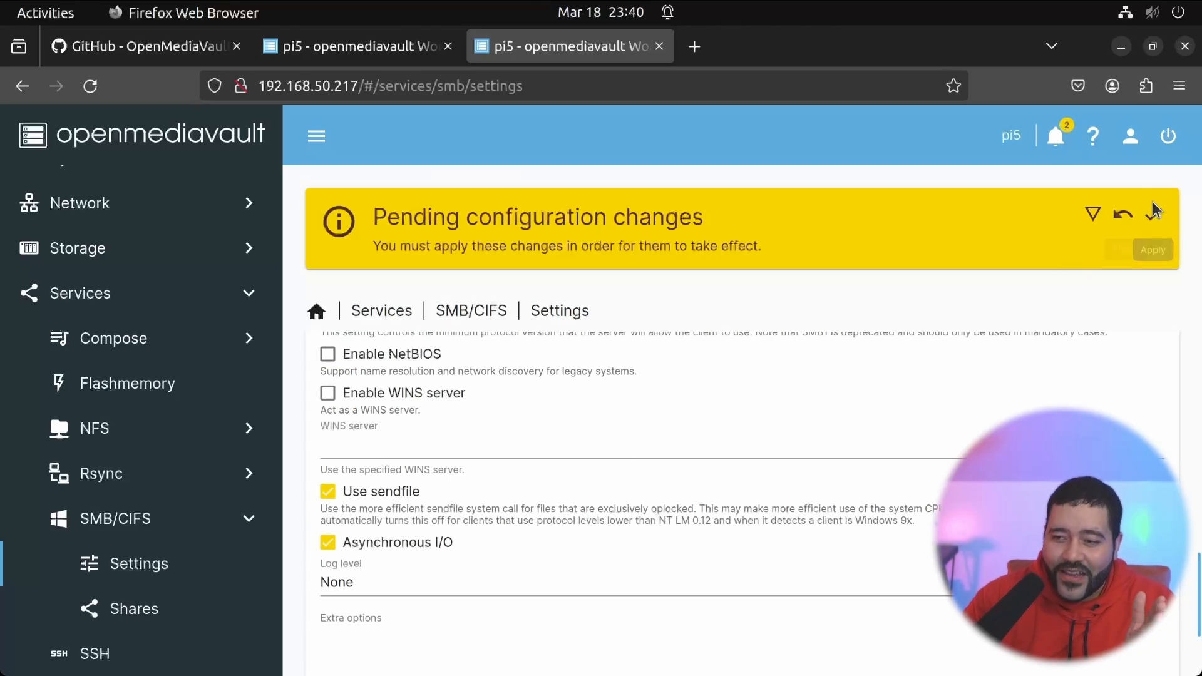
pyautogui.click(1153, 214)
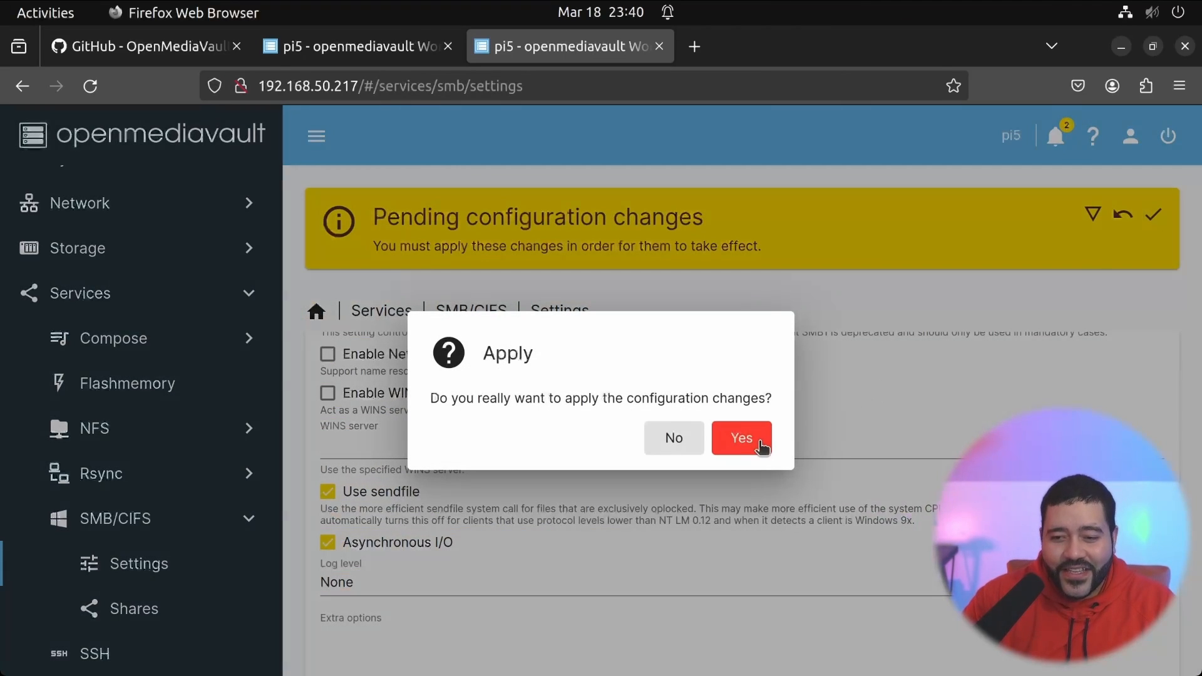
pyautogui.click(740, 437)
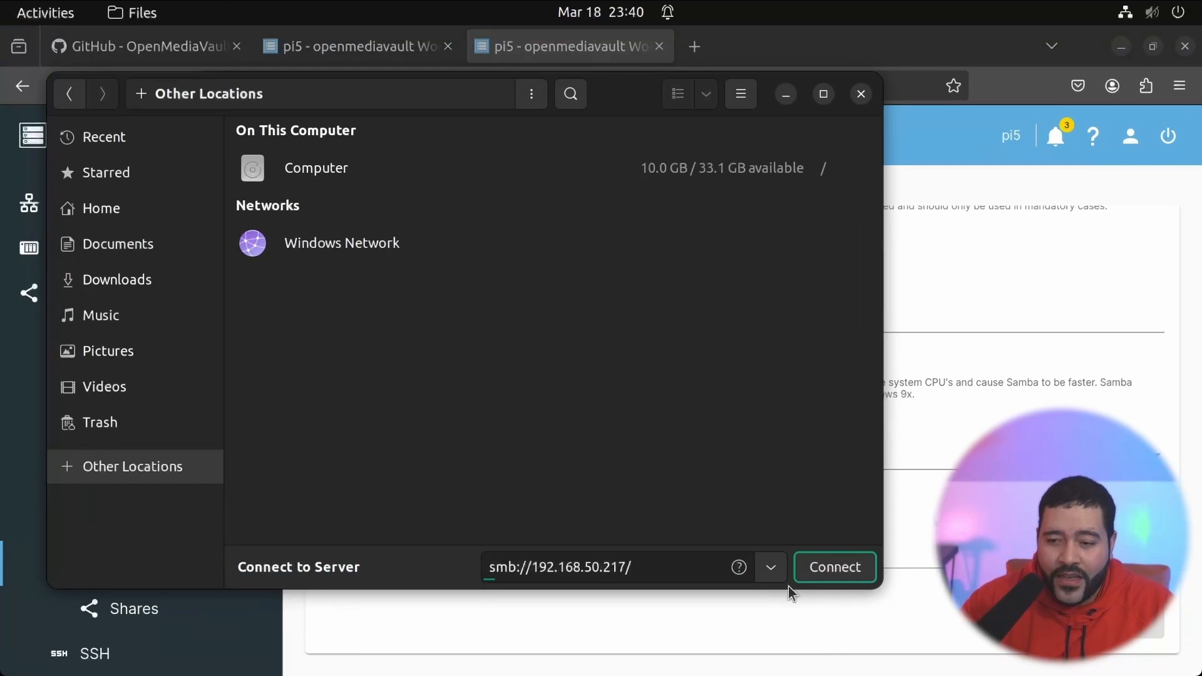
# Connect to smb://192.168.50.217/, open the test share as Registered User, then close Files.
pyautogui.click(834, 567)
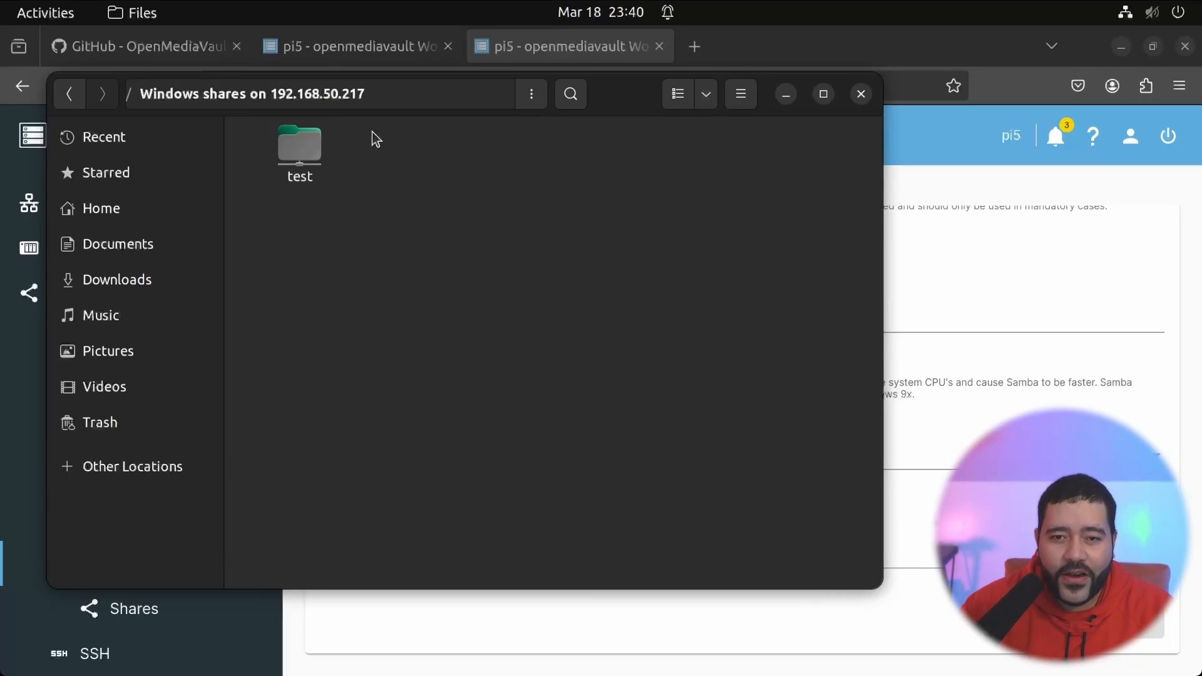
pyautogui.doubleClick(299, 146)
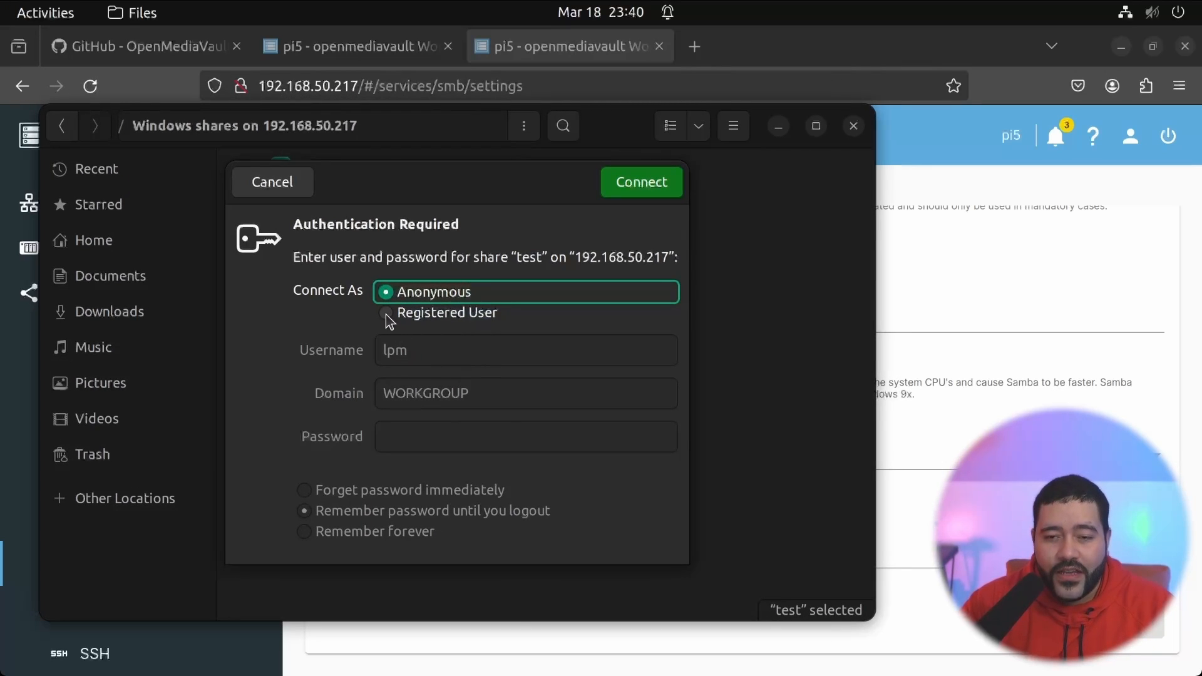
pyautogui.click(386, 313)
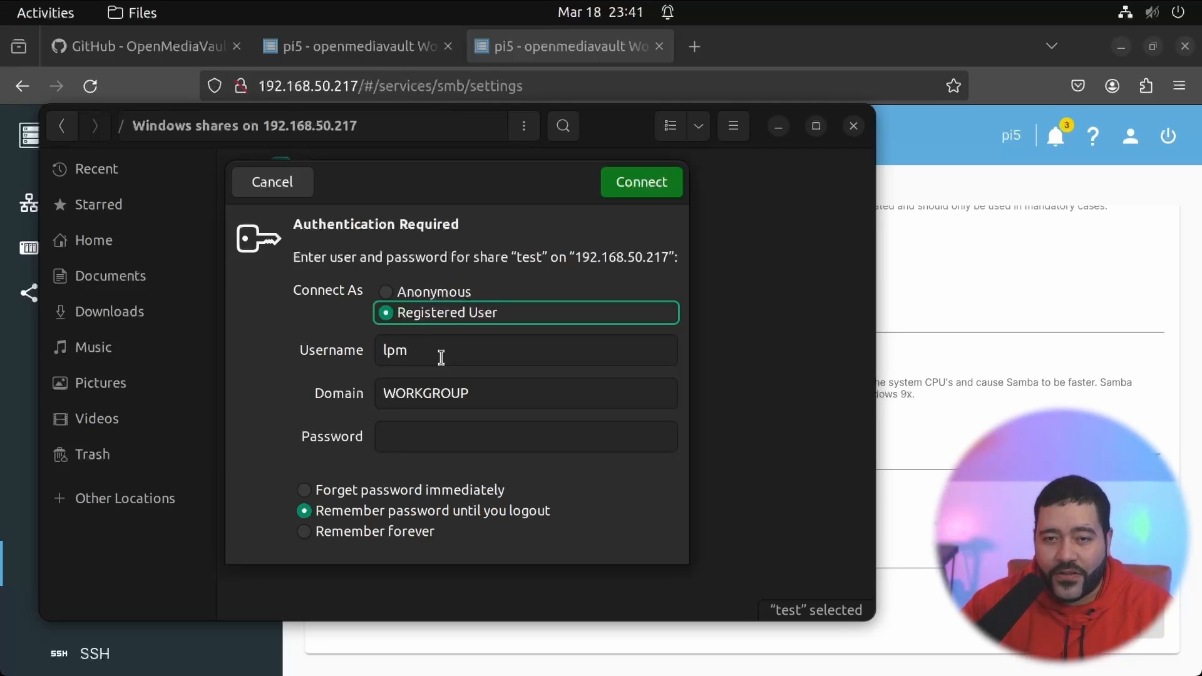
pyautogui.click(386, 291)
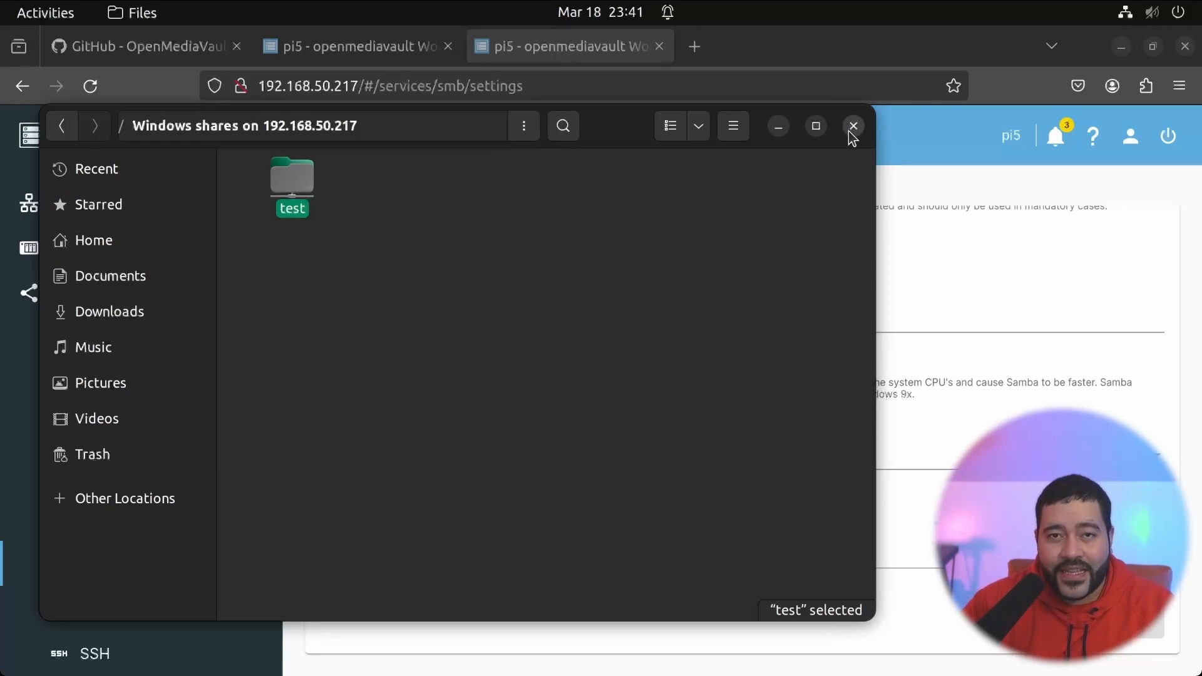
pyautogui.click(853, 126)
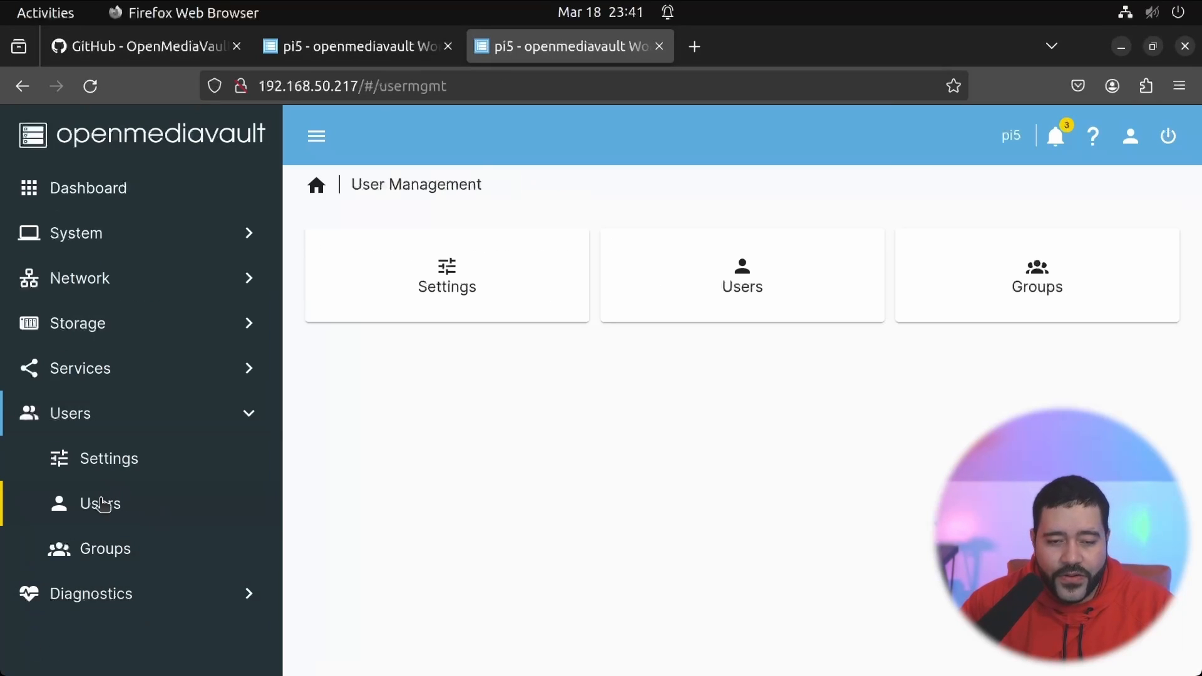
# Add a group named 'test-group' under Users > Groups and save it.
pyautogui.click(100, 504)
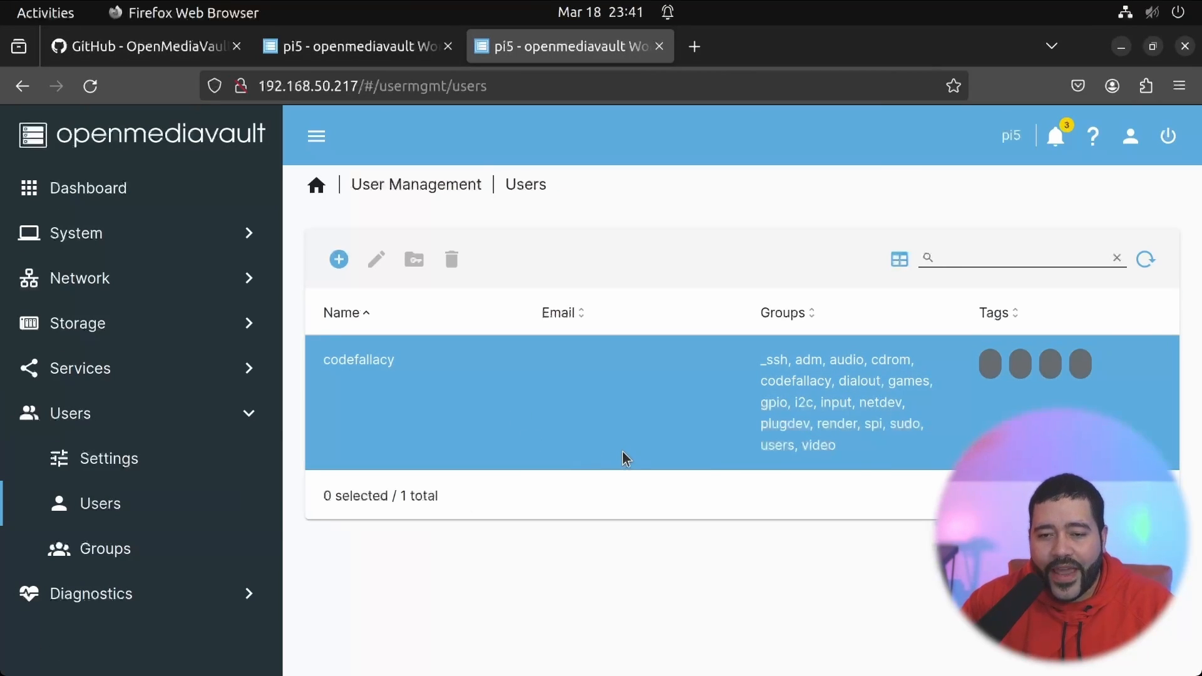
pyautogui.moveTo(536, 413)
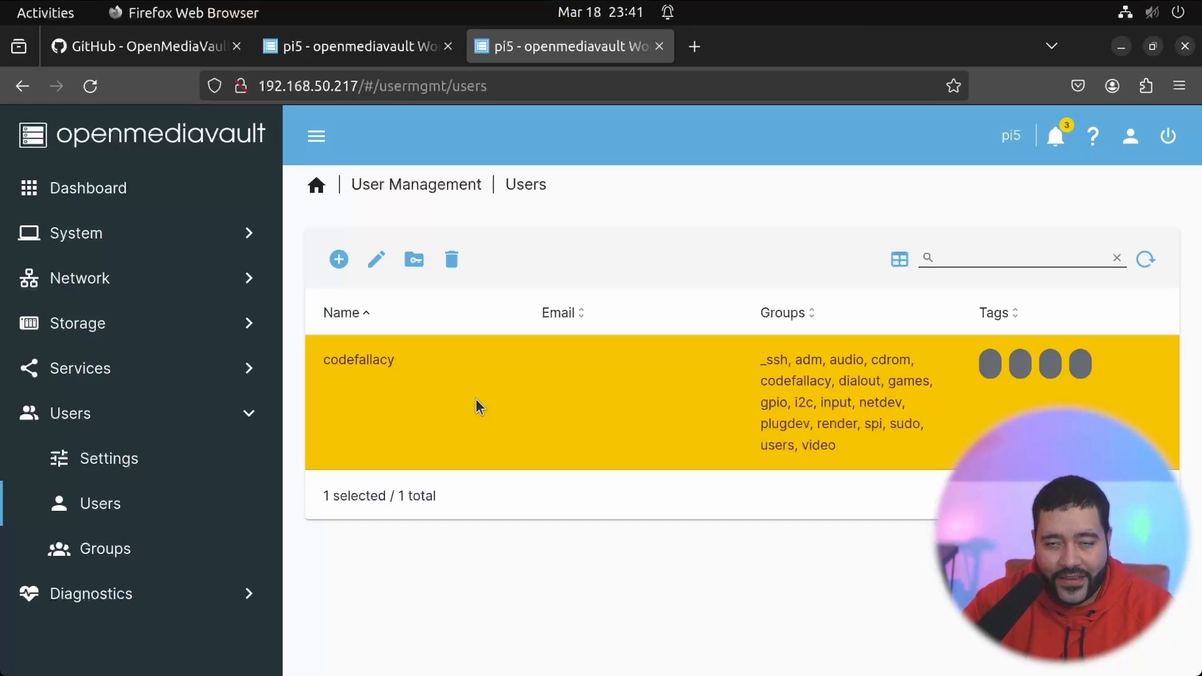
pyautogui.click(105, 548)
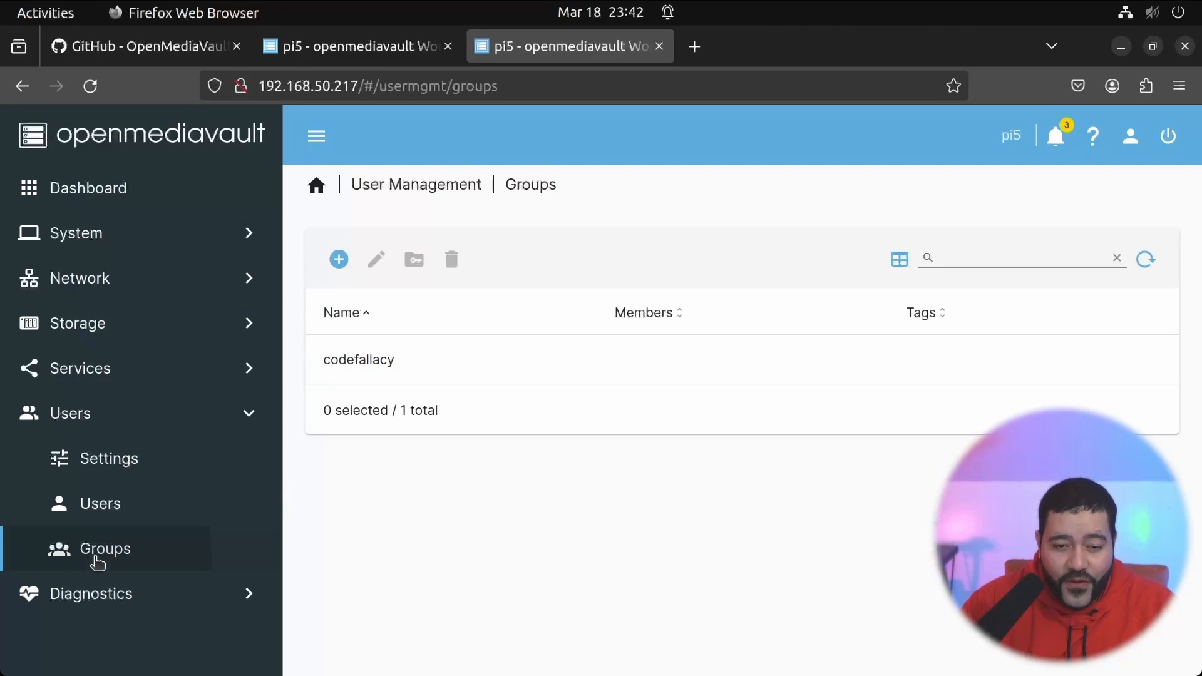
pyautogui.click(338, 258)
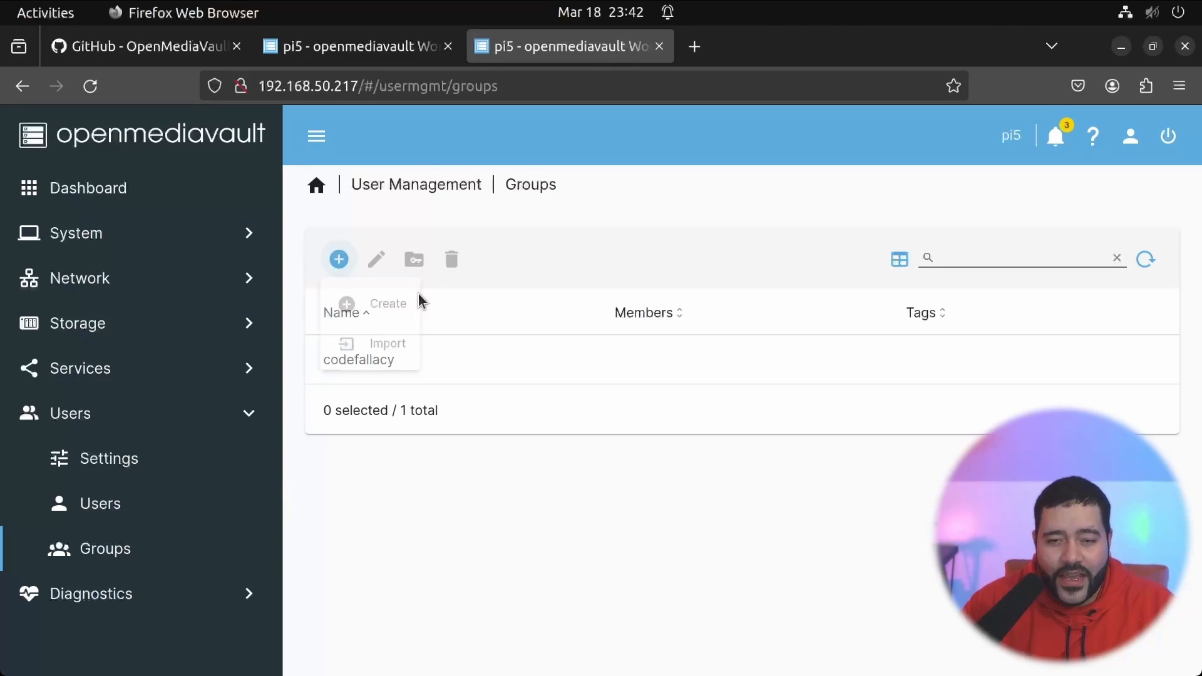
pyautogui.click(388, 304)
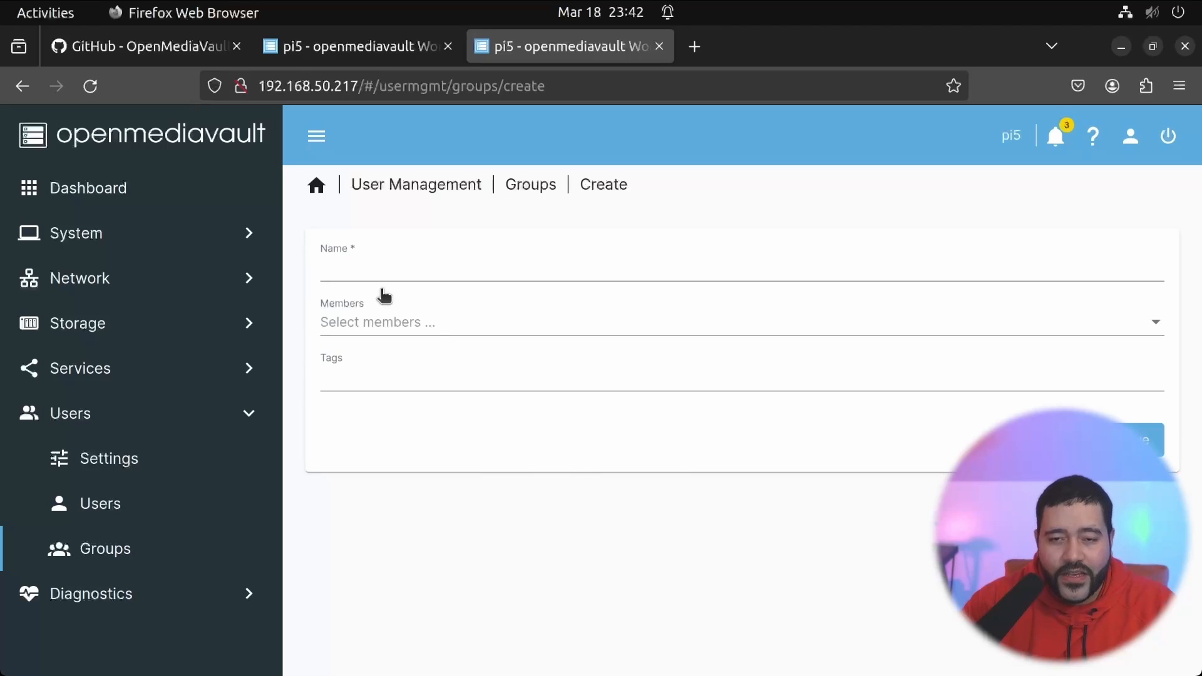
pyautogui.write('test')
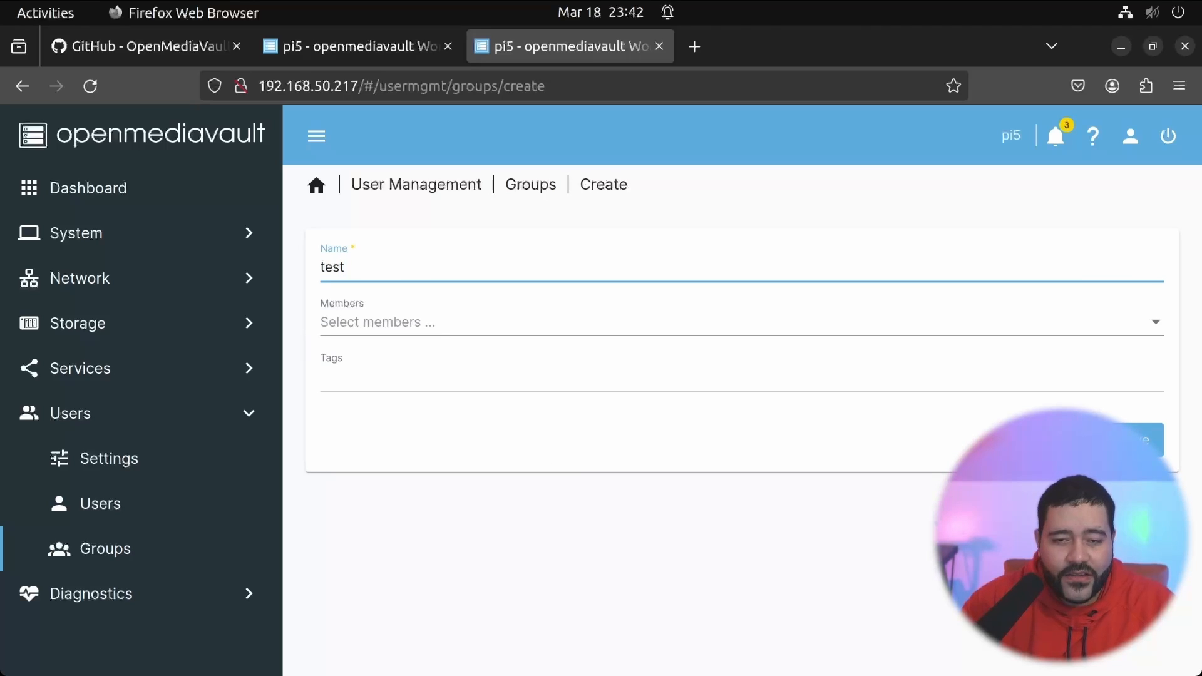
pyautogui.write('-group')
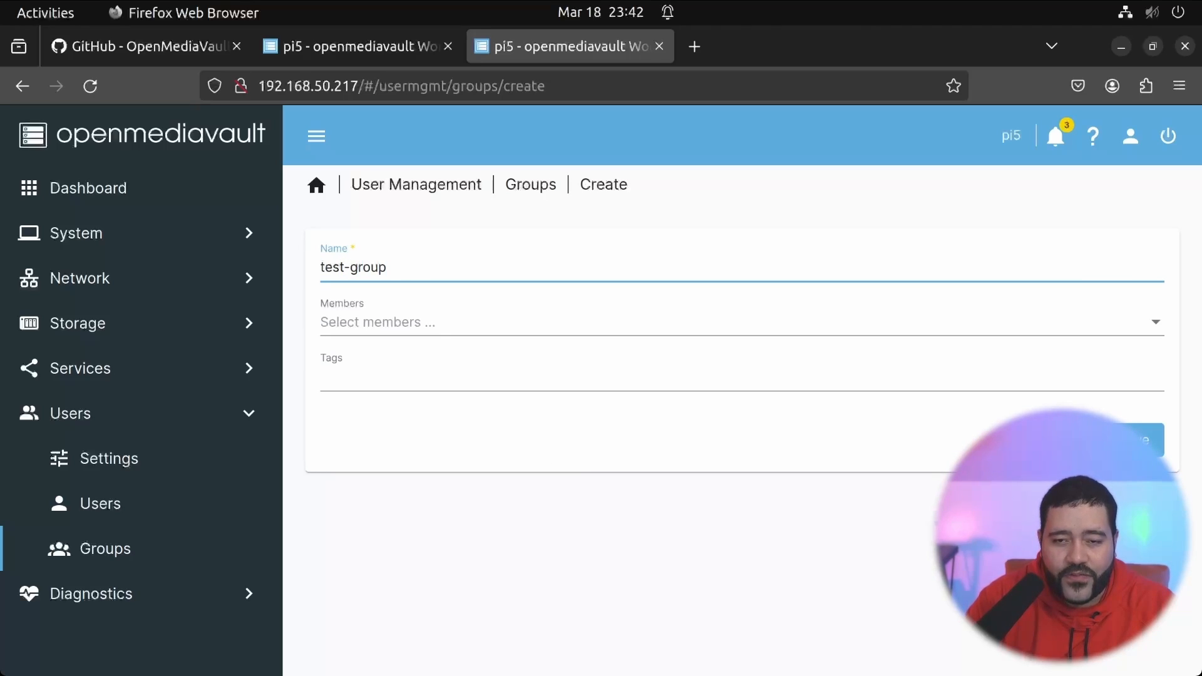
pyautogui.click(736, 321)
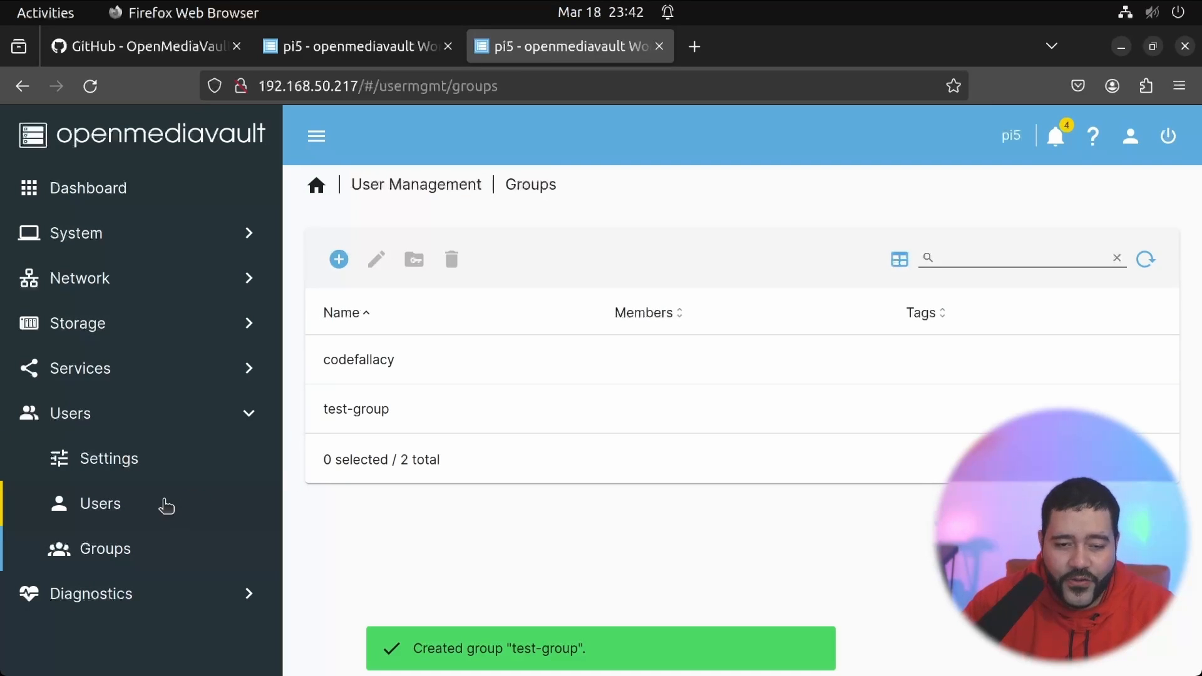
# Create user john with a password and tick test-group as his group.
pyautogui.click(100, 503)
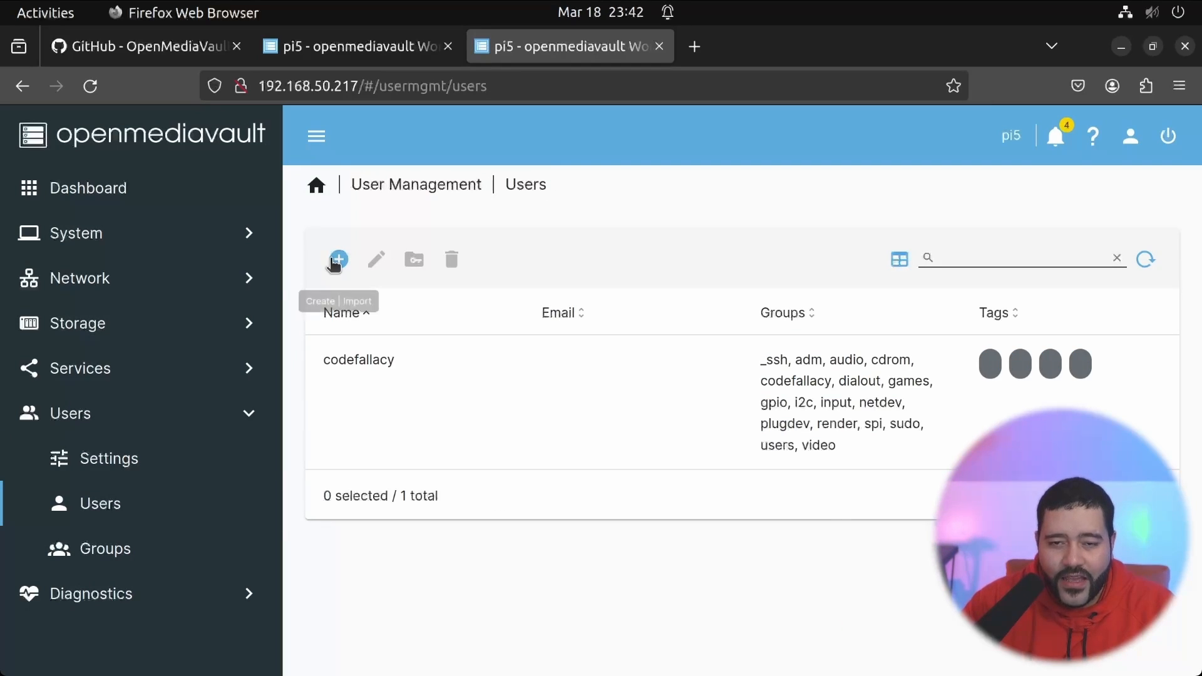
pyautogui.click(336, 259)
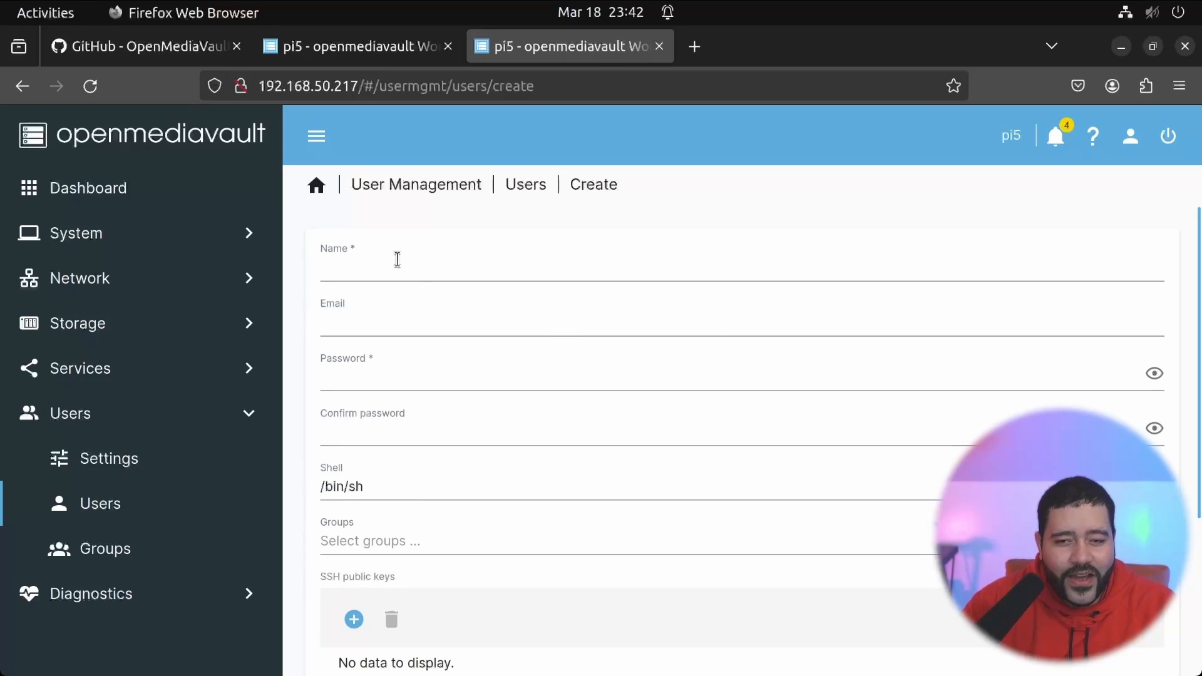
pyautogui.write('john')
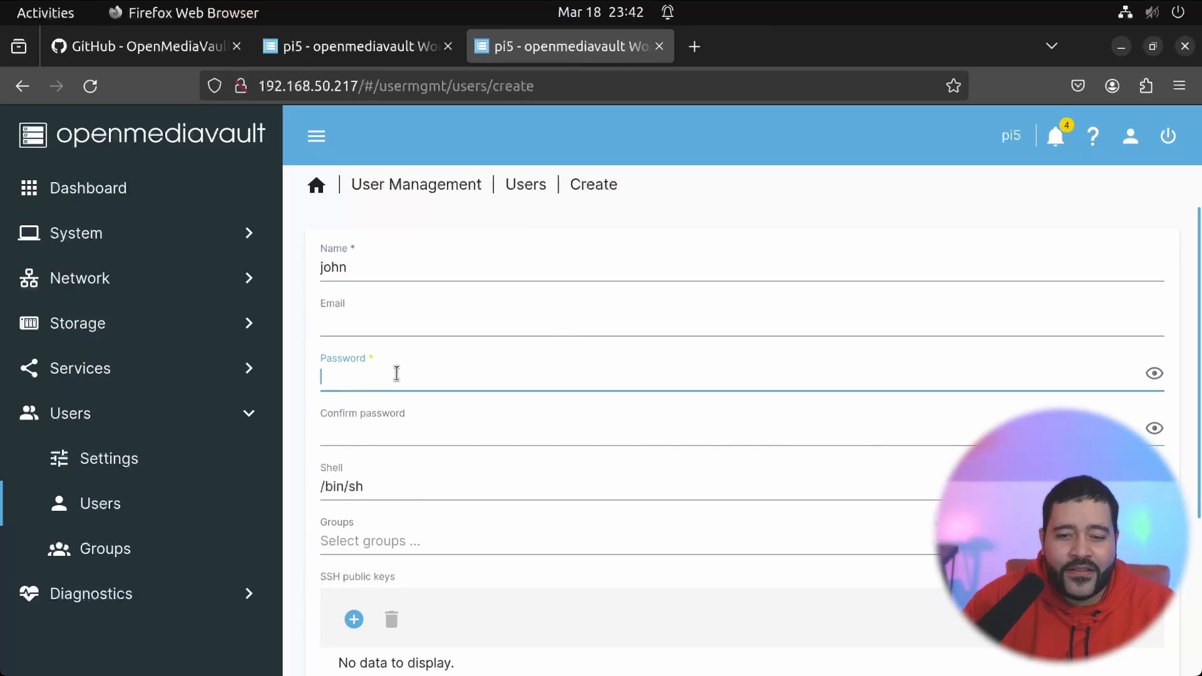
pyautogui.write('••')
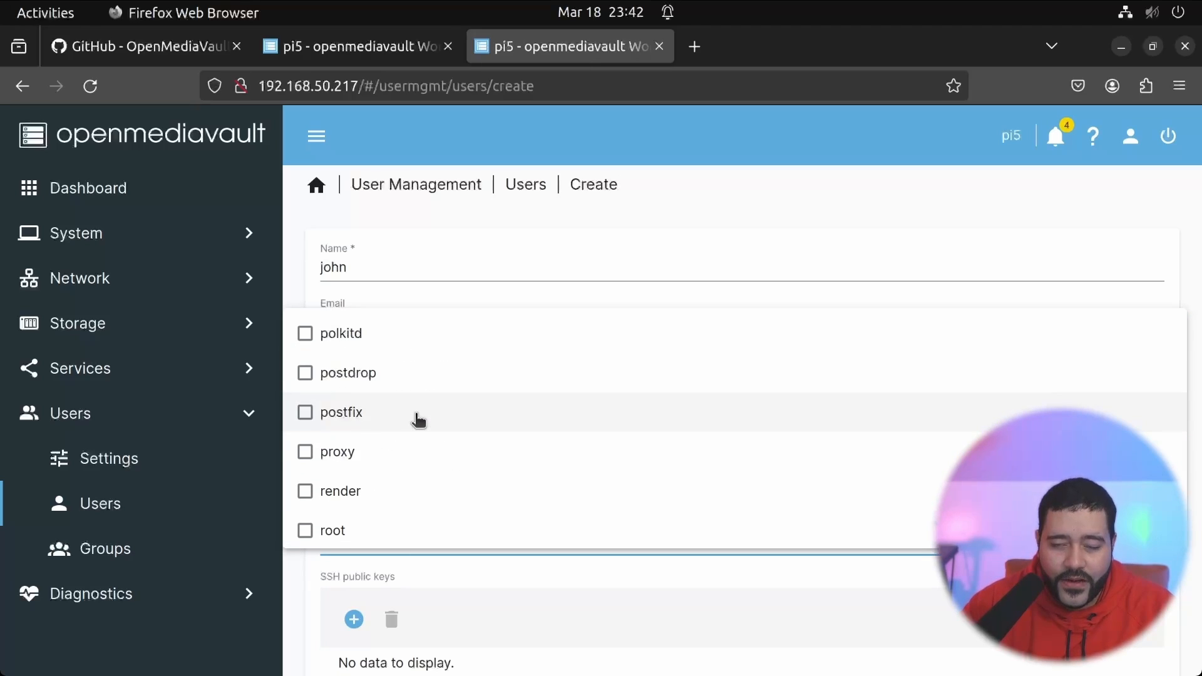
pyautogui.scroll(-3)
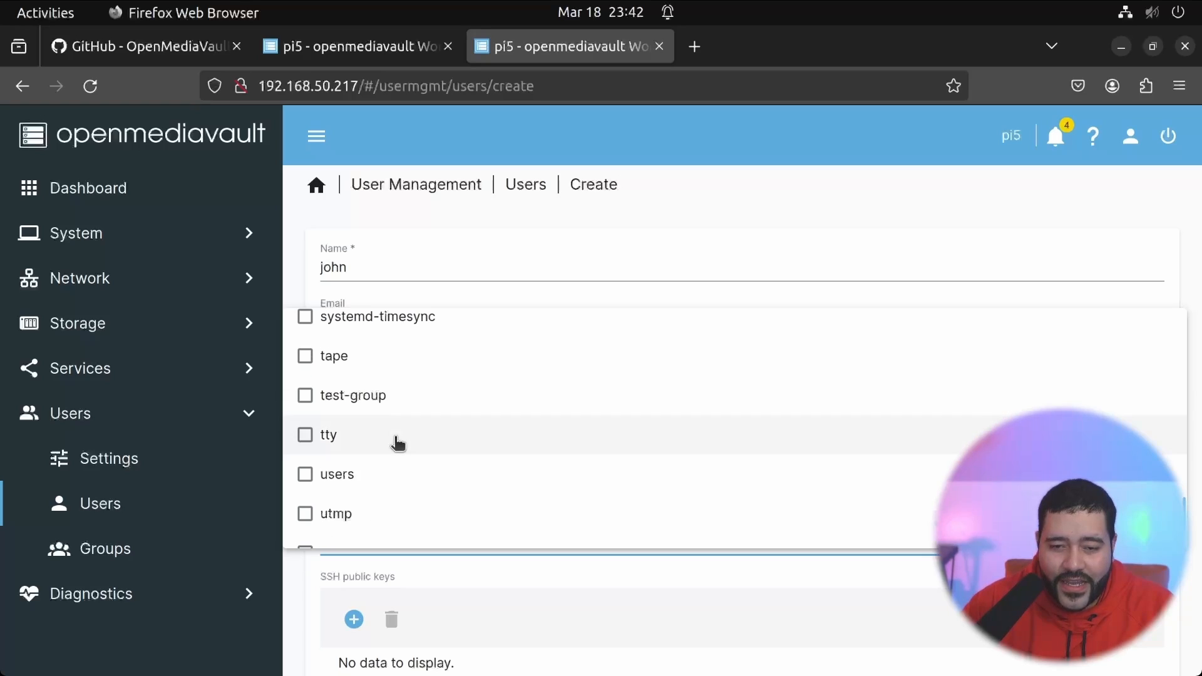
pyautogui.click(305, 395)
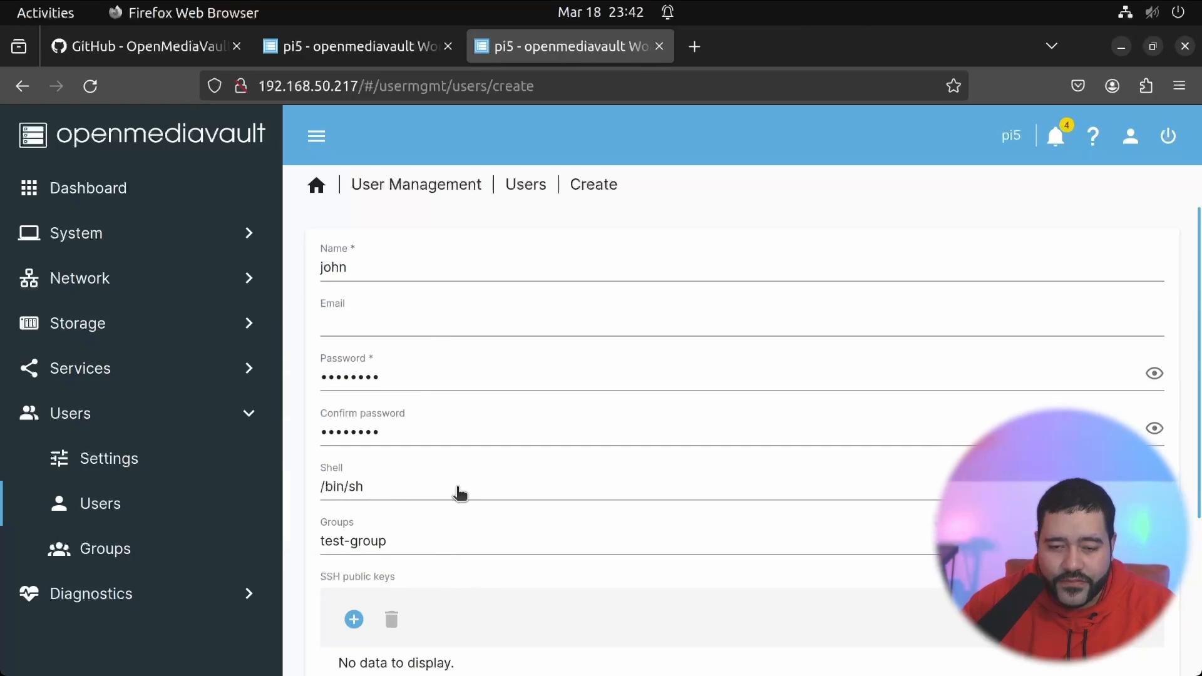
pyautogui.scroll(-3)
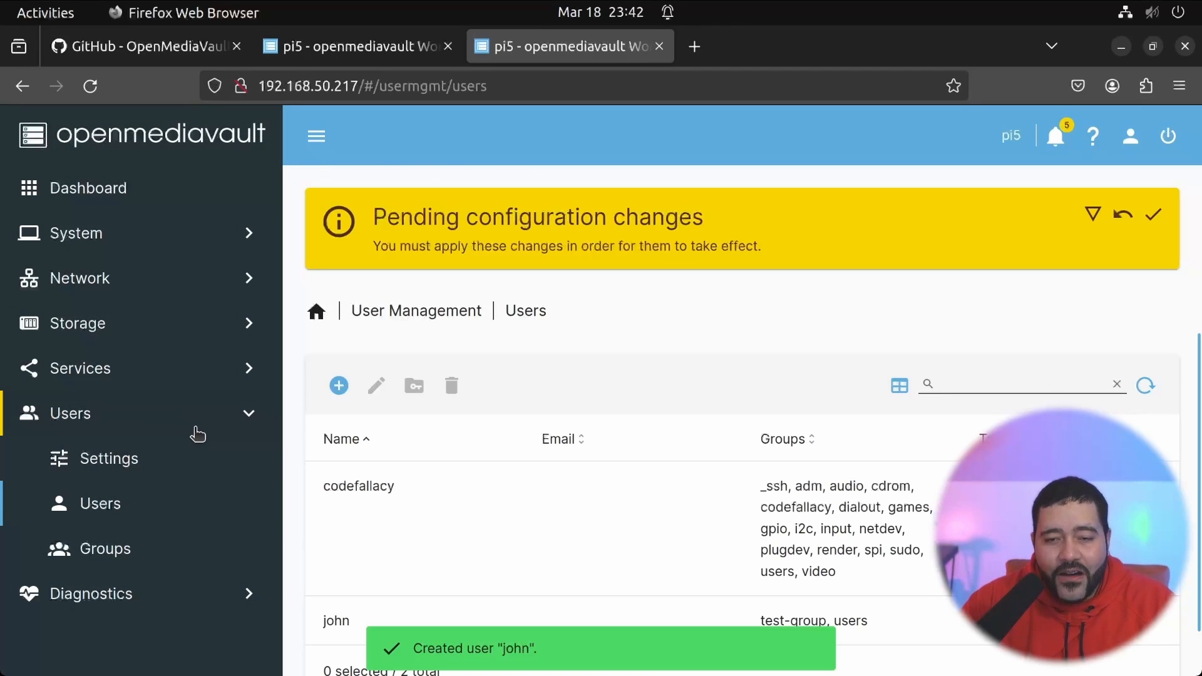
pyautogui.click(79, 368)
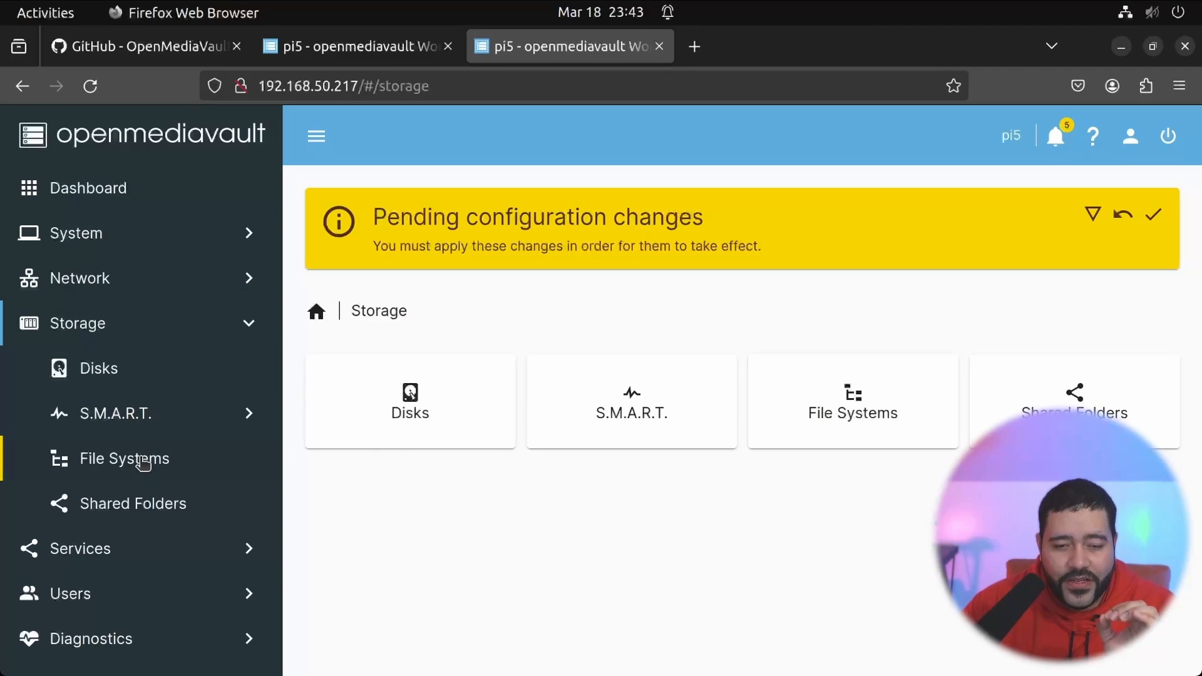
# Set test-group to Read/Write on the 'test' share and apply pending changes.
pyautogui.click(134, 502)
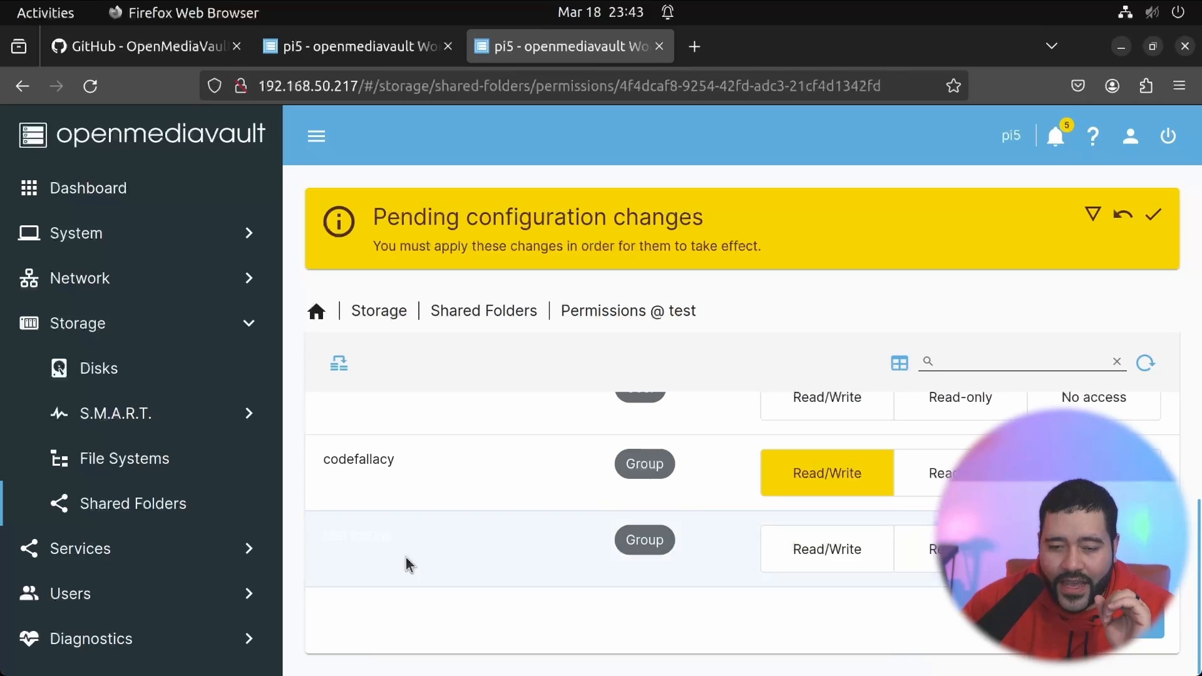
pyautogui.click(826, 549)
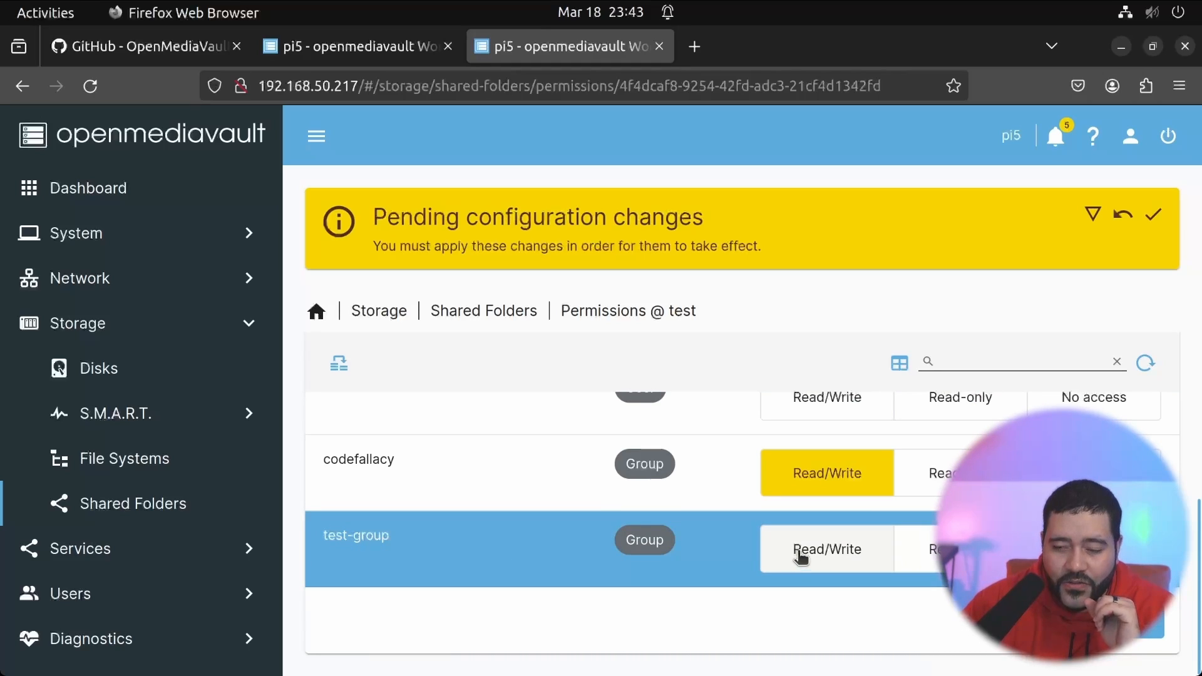
pyautogui.click(826, 549)
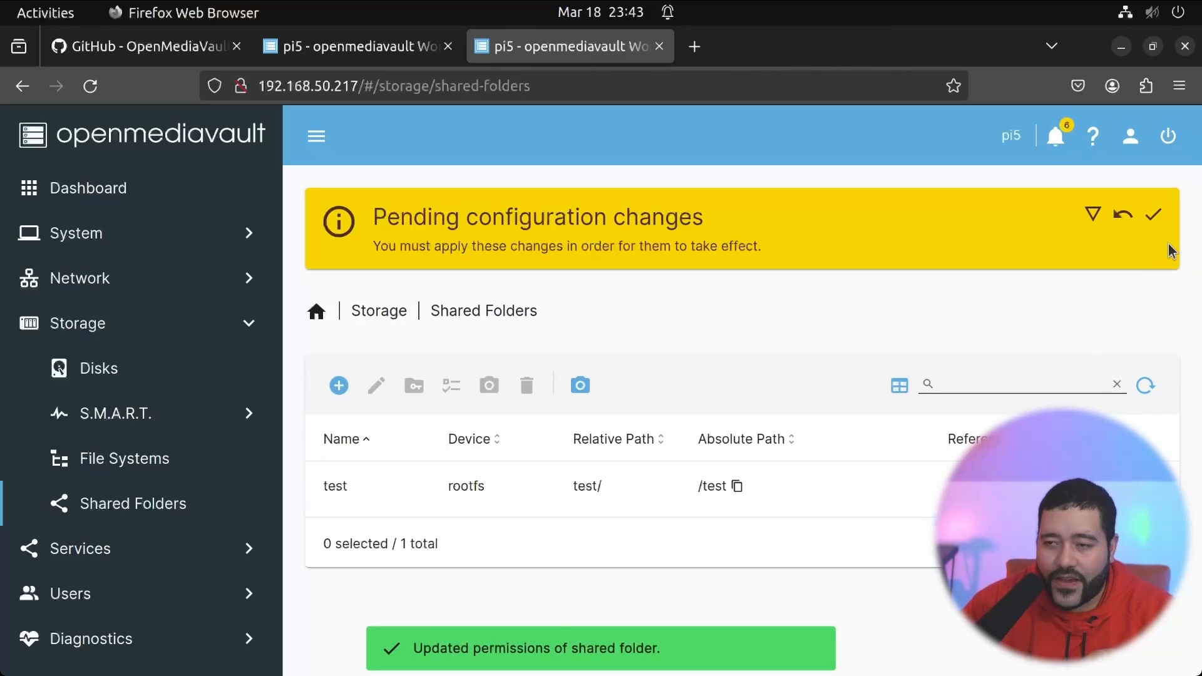
pyautogui.click(1153, 215)
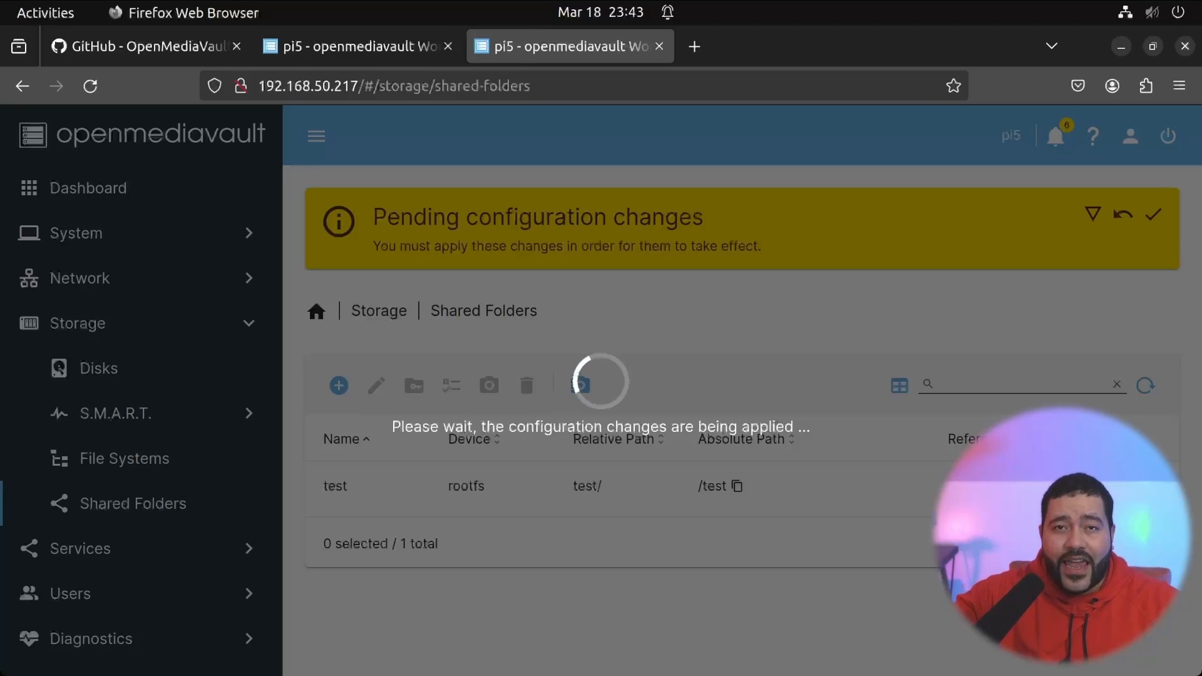
pyautogui.click(1153, 214)
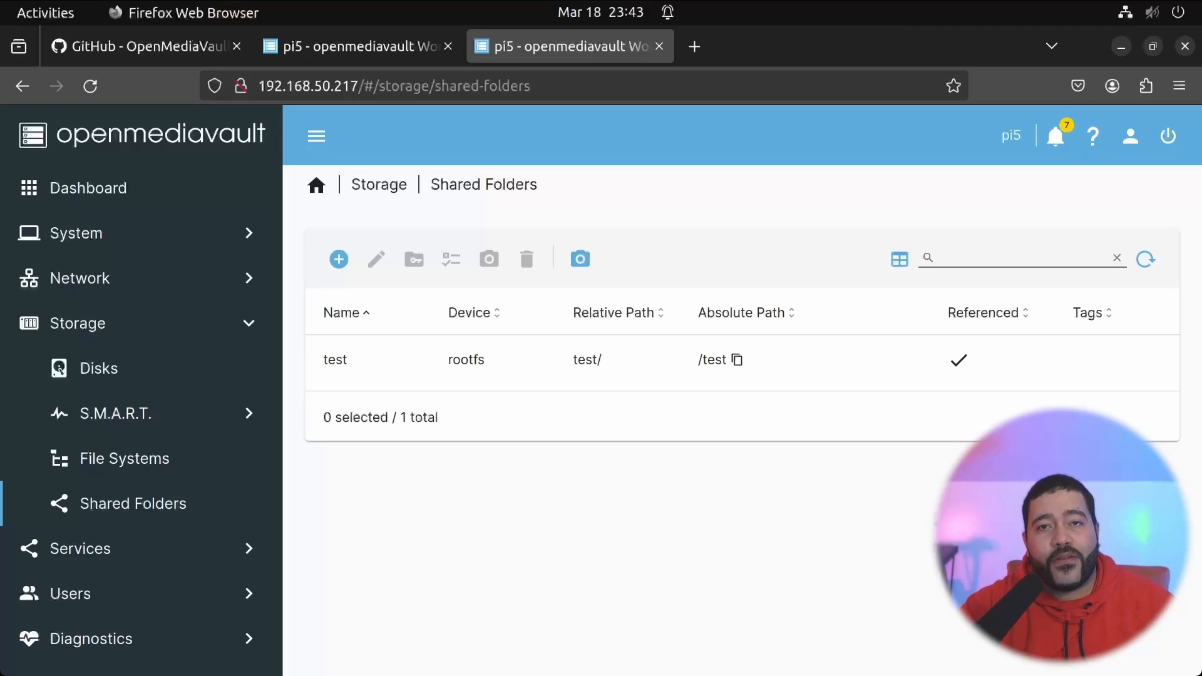
pyautogui.moveTo(897, 437)
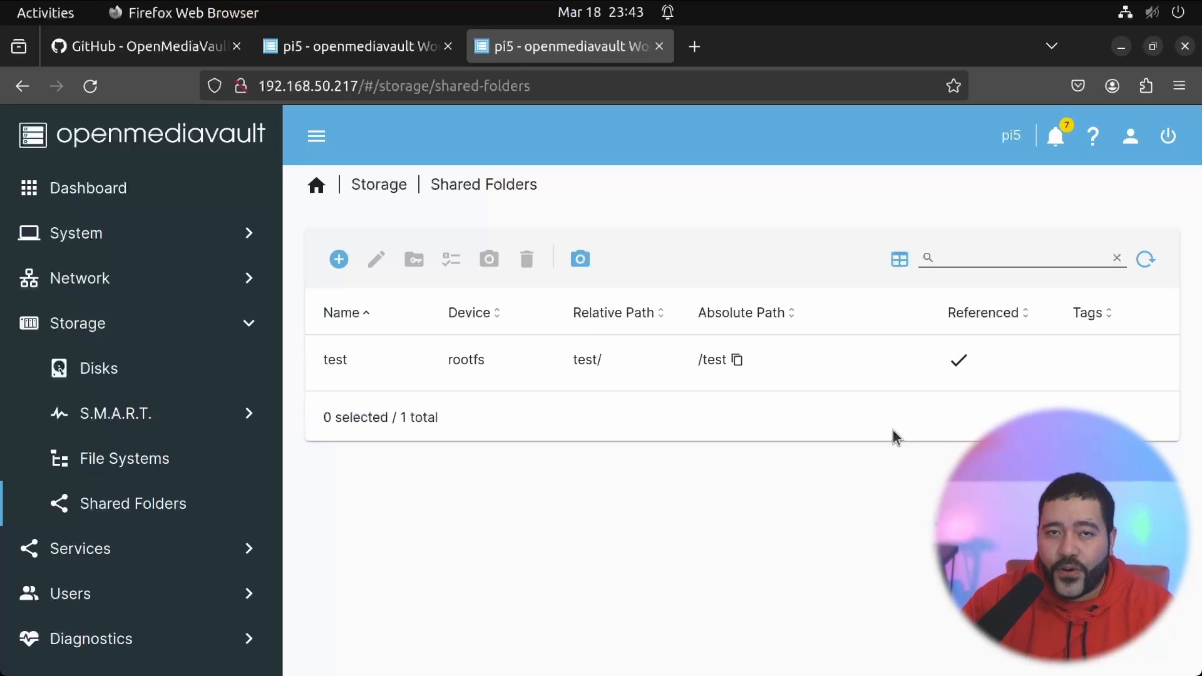
pyautogui.moveTo(587, 534)
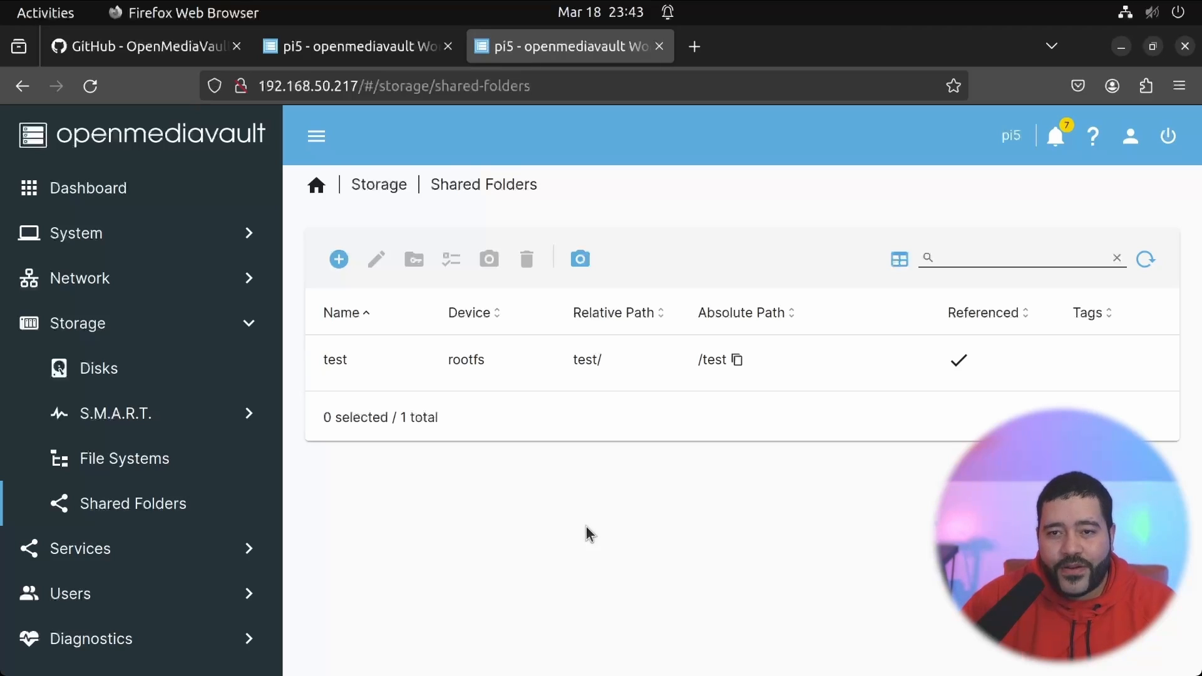
pyautogui.moveTo(590, 514)
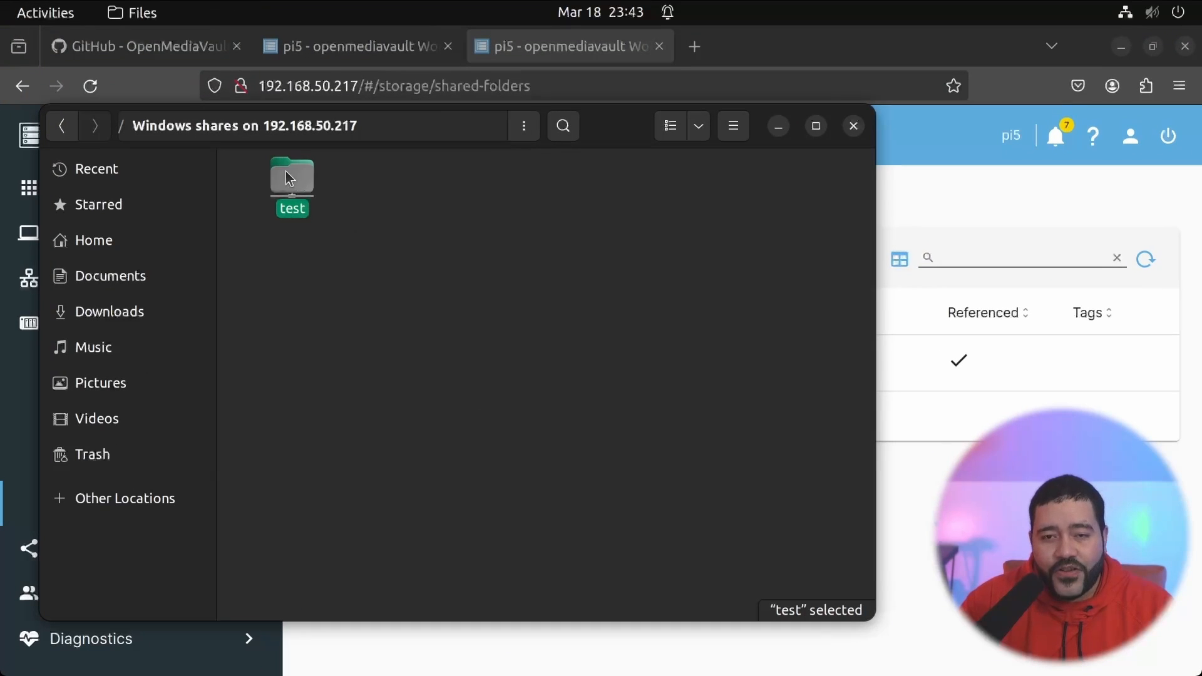
# Connect to the 'test' share as registered user john.
pyautogui.doubleClick(291, 173)
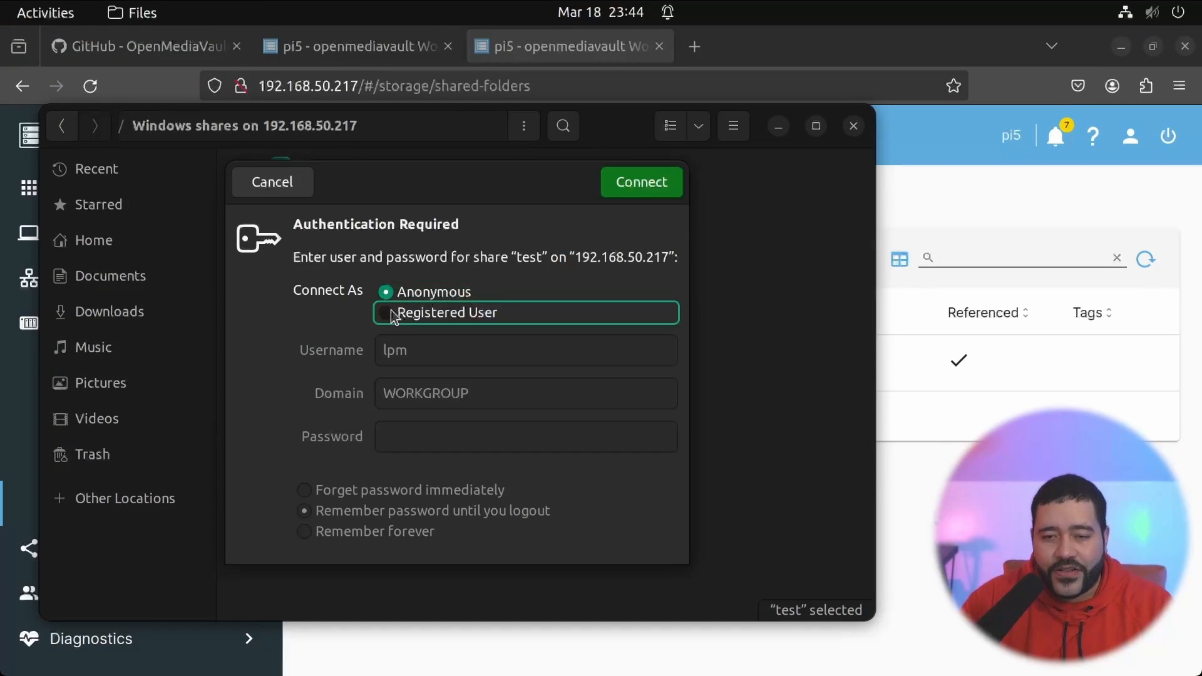
pyautogui.write('john')
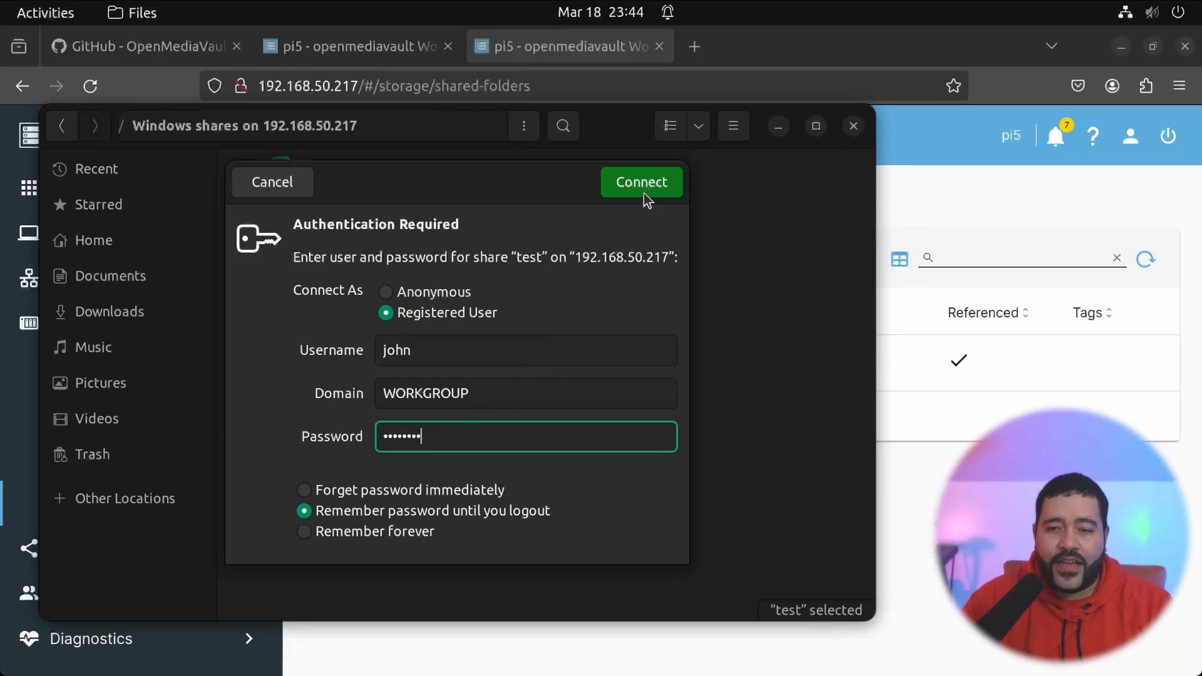
pyautogui.click(641, 182)
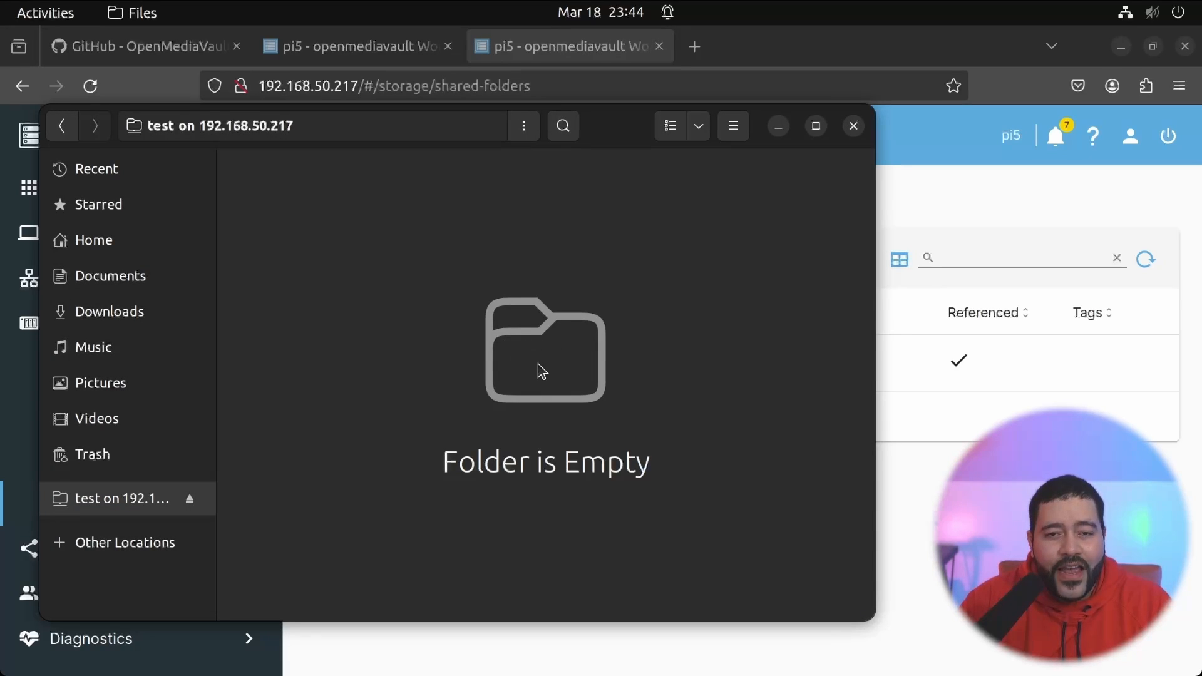
pyautogui.moveTo(109, 311)
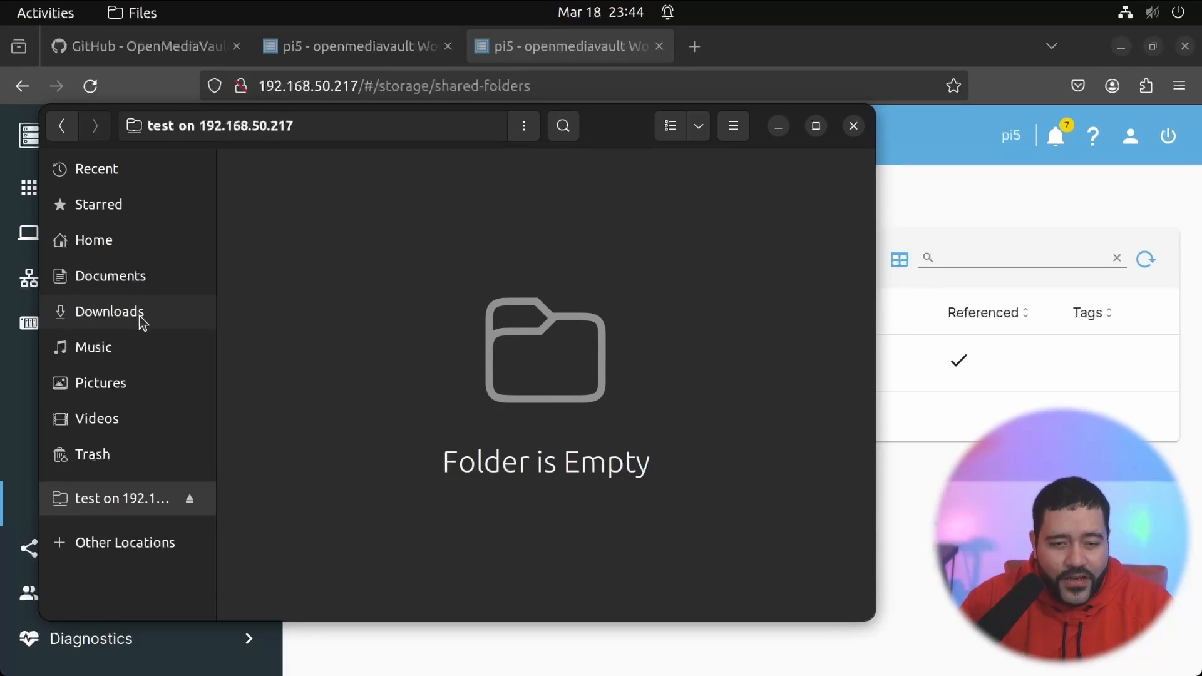
pyautogui.moveTo(140, 272)
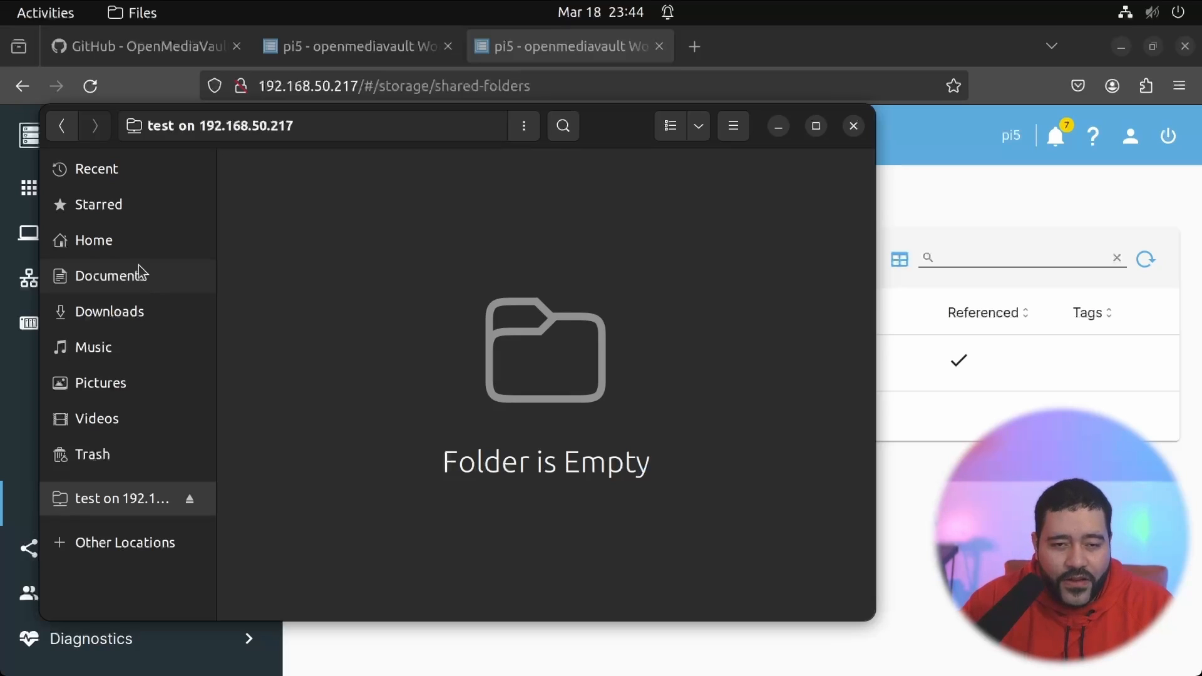
# Copy all Downloads contents and paste them into the test share.
pyautogui.click(110, 311)
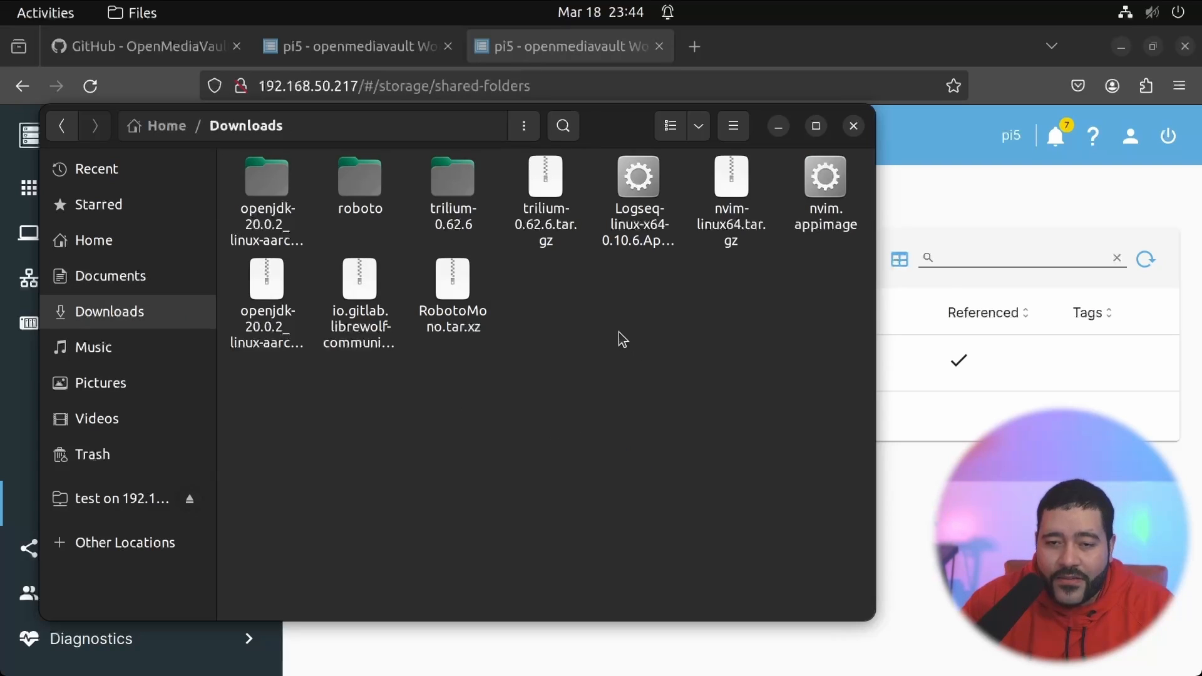
pyautogui.moveTo(823, 352)
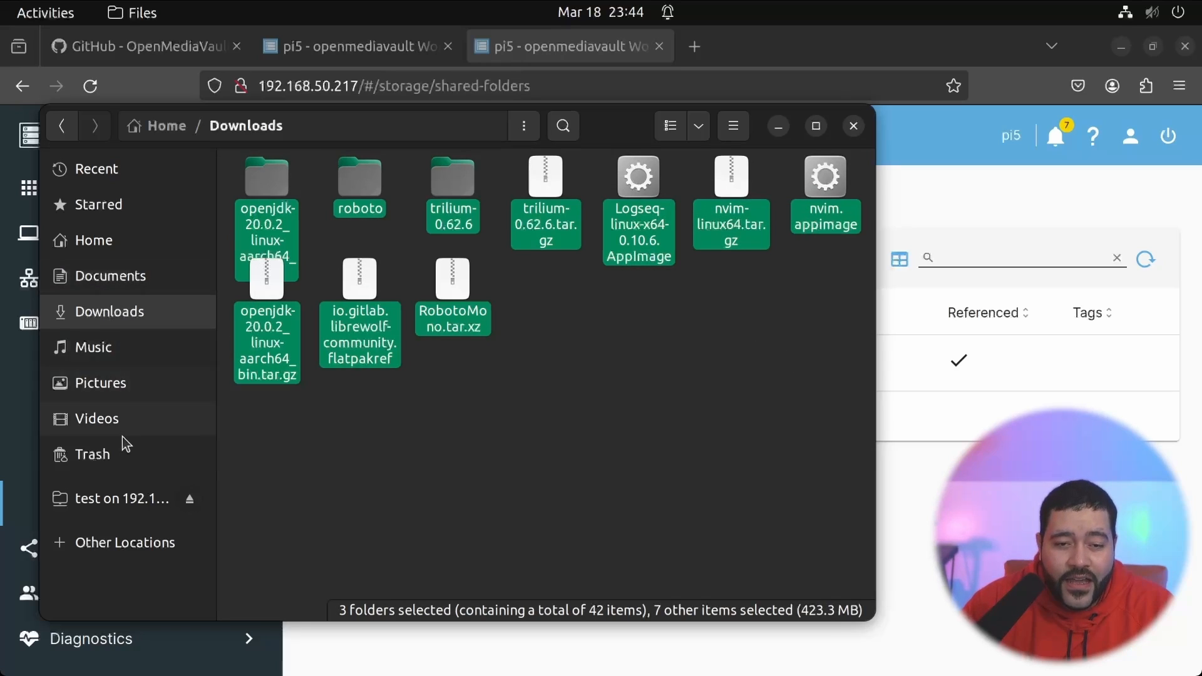
pyautogui.click(121, 498)
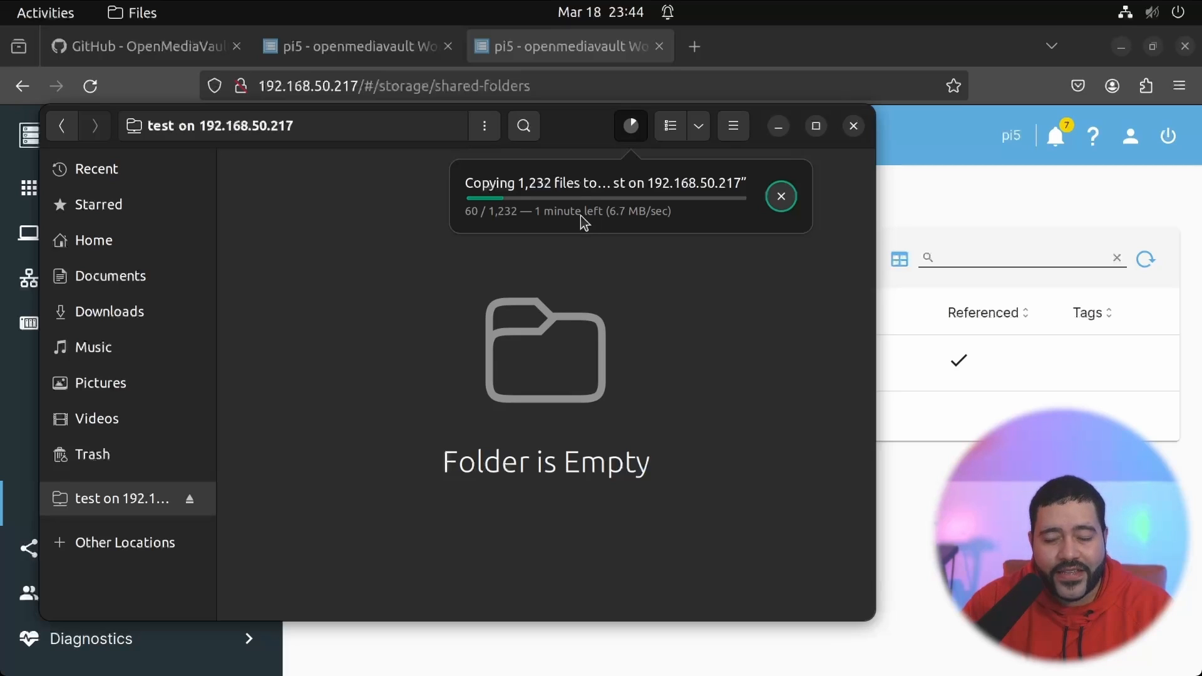
pyautogui.moveTo(675, 200)
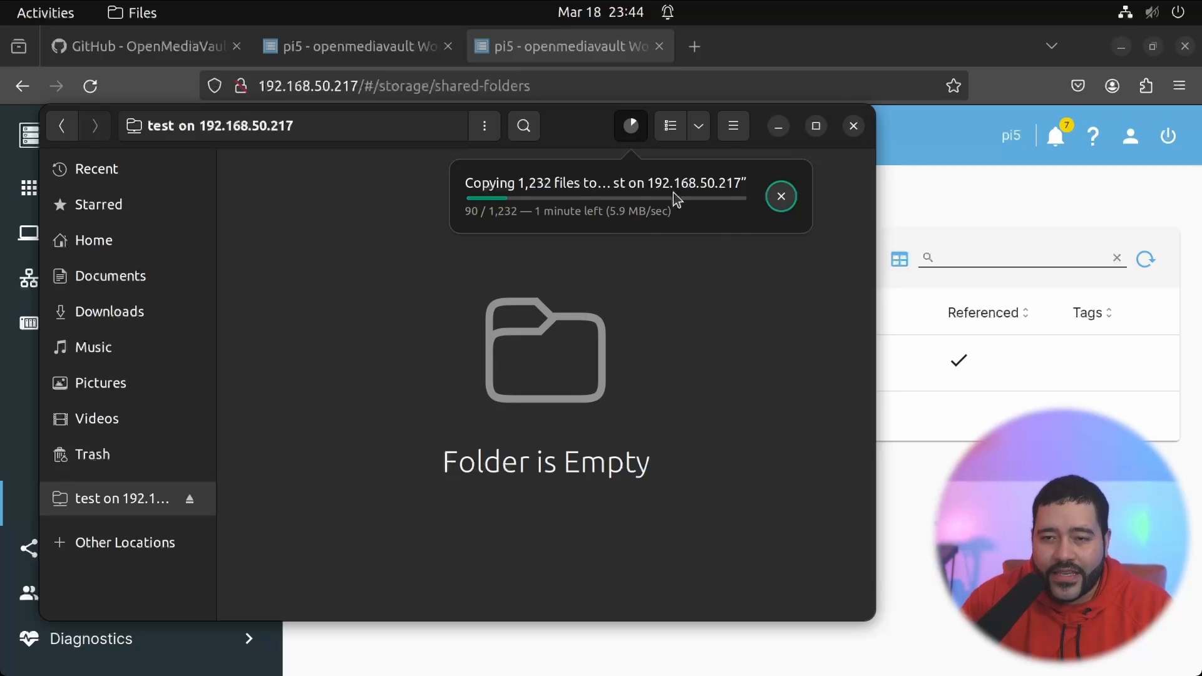
pyautogui.moveTo(686, 300)
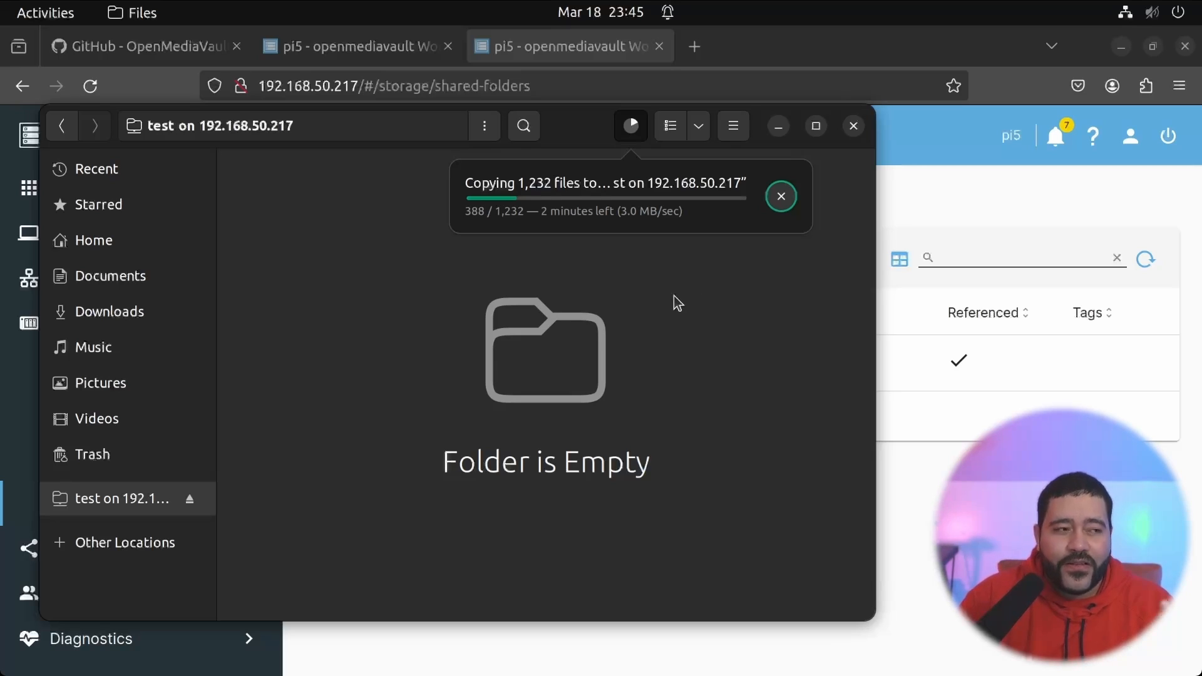
pyautogui.moveTo(521, 236)
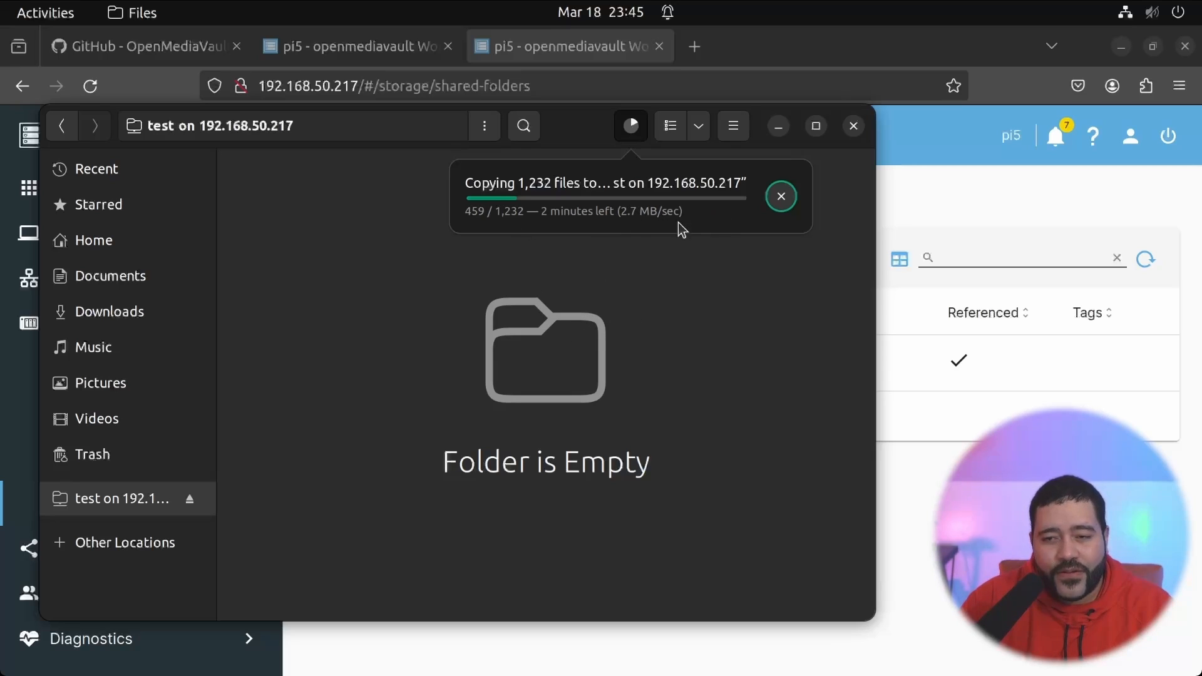
pyautogui.moveTo(655, 229)
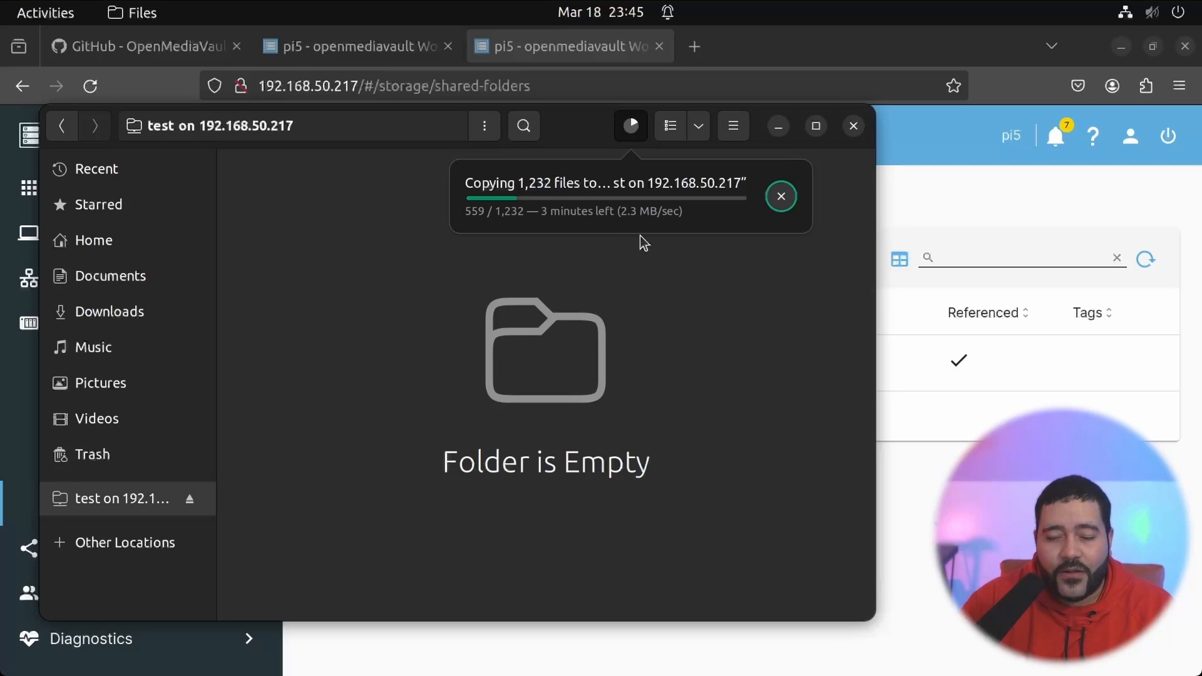
pyautogui.moveTo(667, 230)
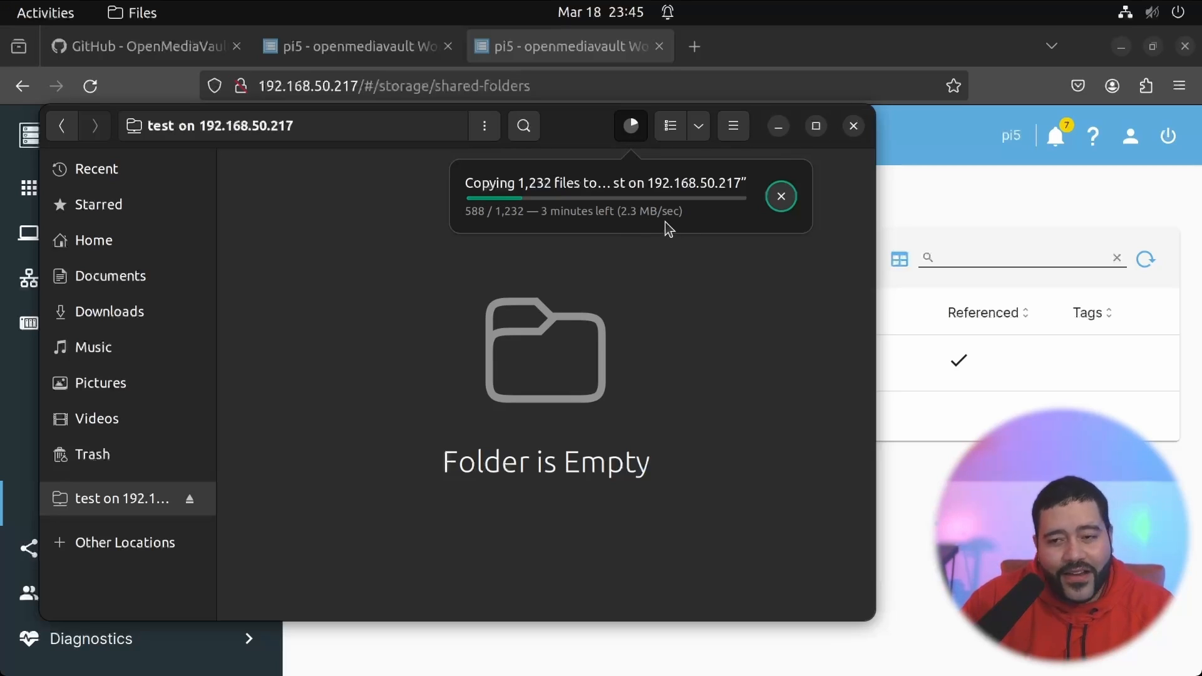